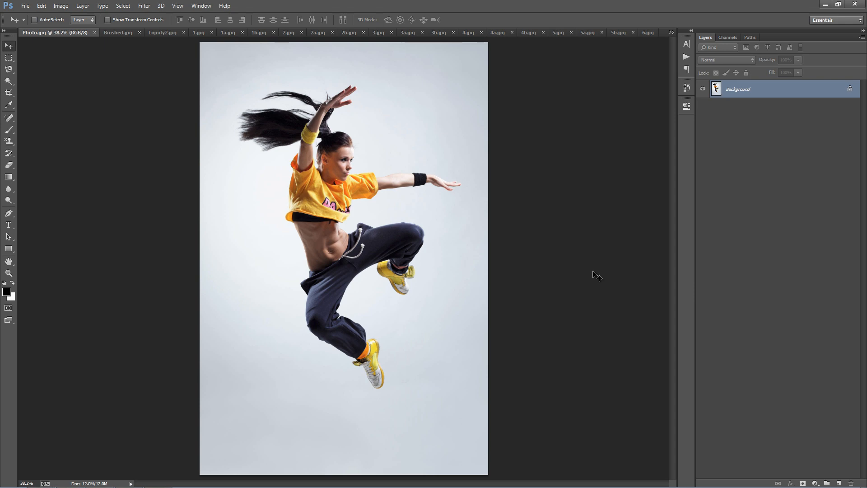
pyautogui.moveTo(267, 134)
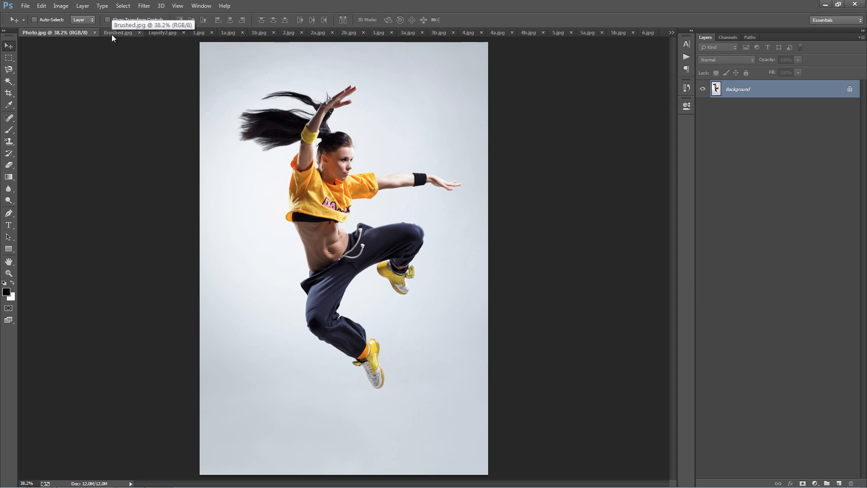
# Switch between the Brushed.jpg and Liquify2.jpg dancer documents, finishing on the splash result.
pyautogui.click(118, 32)
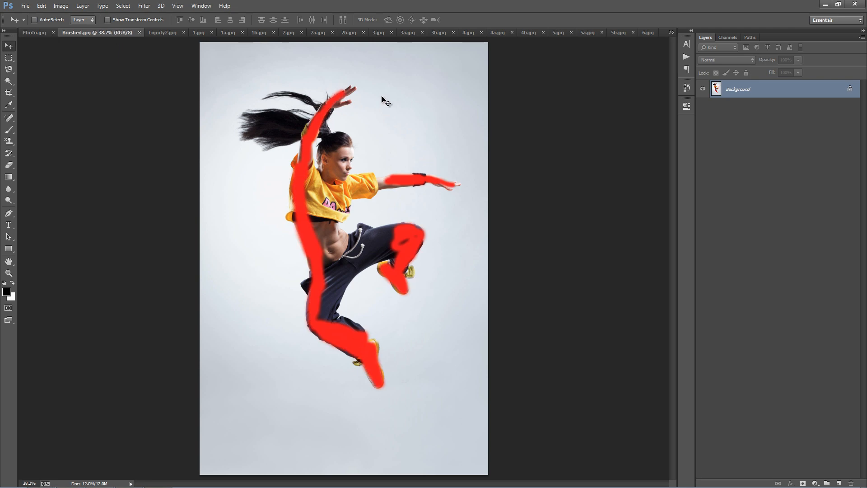
pyautogui.click(161, 32)
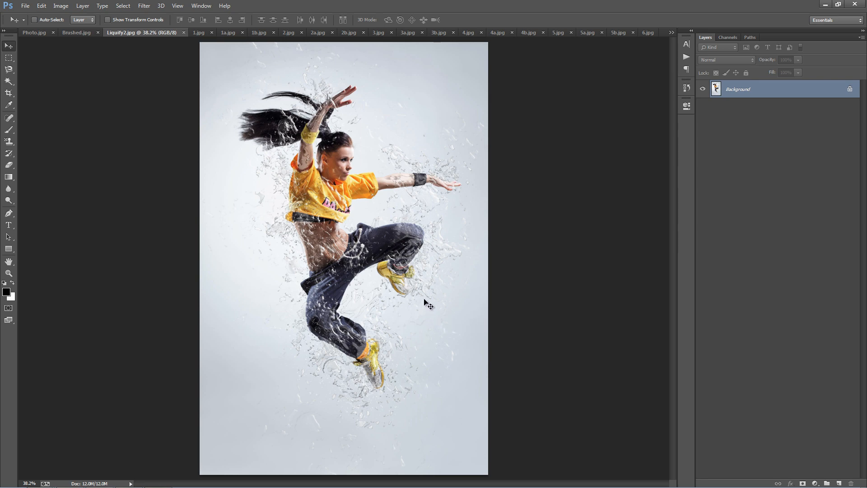
pyautogui.moveTo(238, 219)
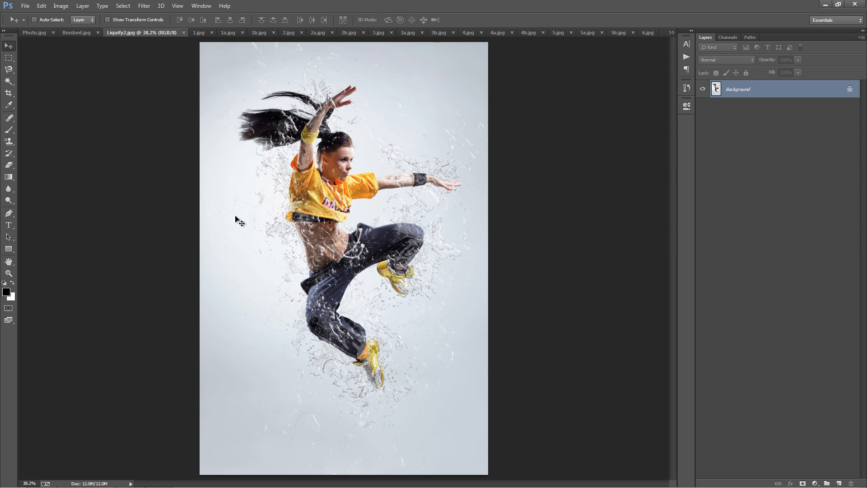
pyautogui.moveTo(293, 150)
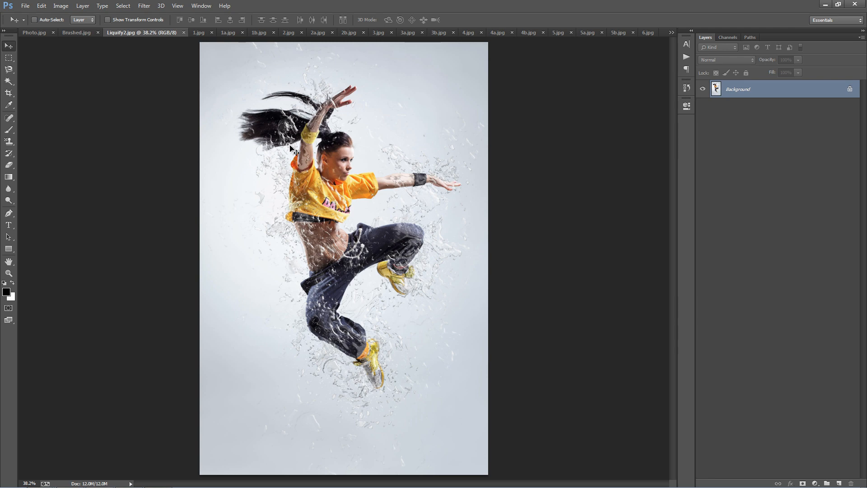
pyautogui.click(76, 32)
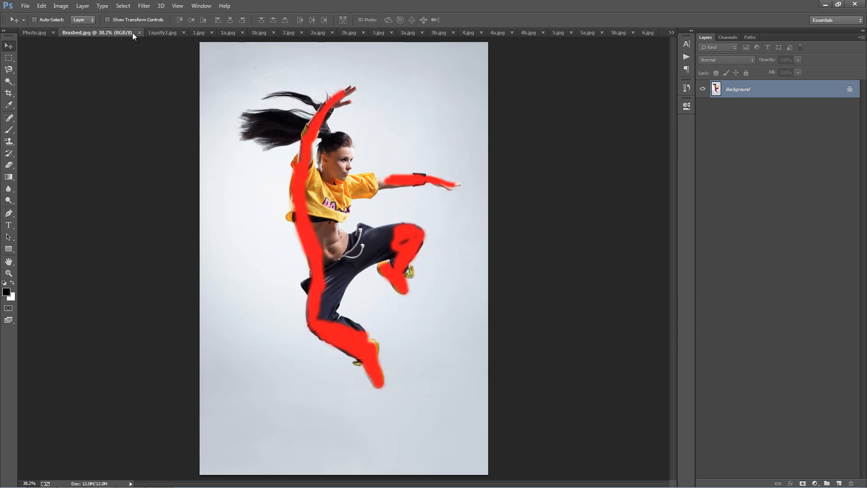
pyautogui.click(162, 32)
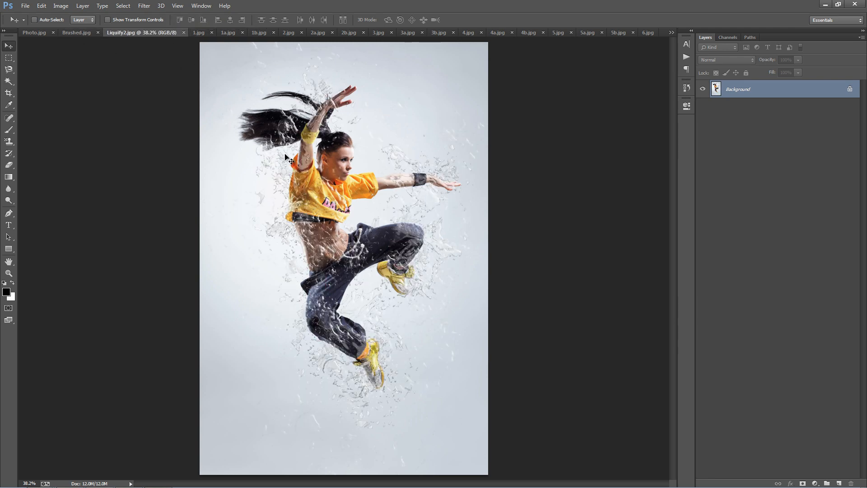
pyautogui.moveTo(295, 128)
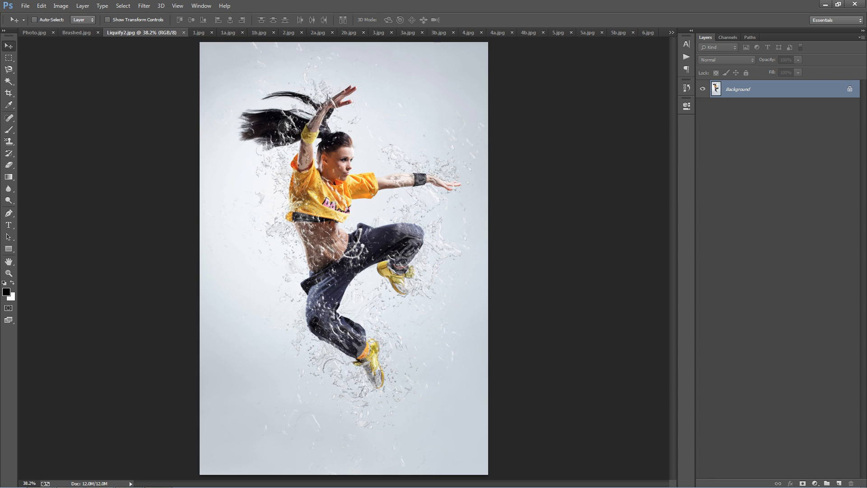
pyautogui.moveTo(421, 308)
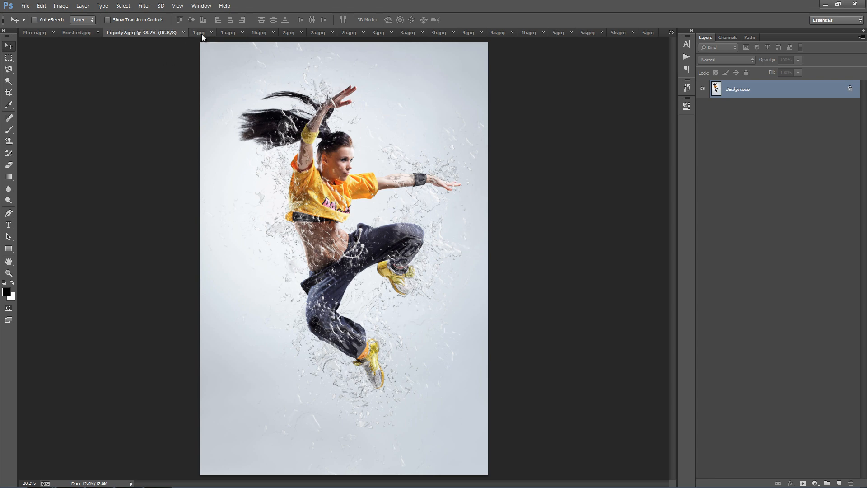
# Browse the example tabs through the jumping man and the guitarist's plain, brushed and splash versions.
pyautogui.click(198, 32)
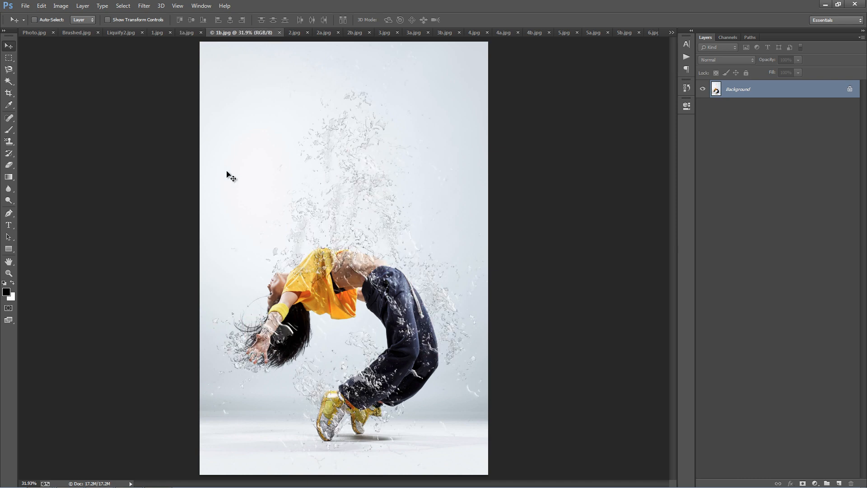
pyautogui.moveTo(313, 50)
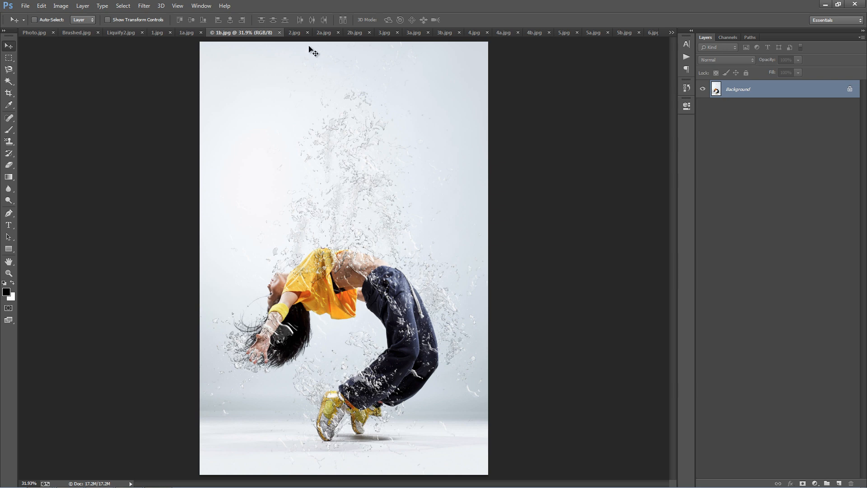
pyautogui.click(296, 32)
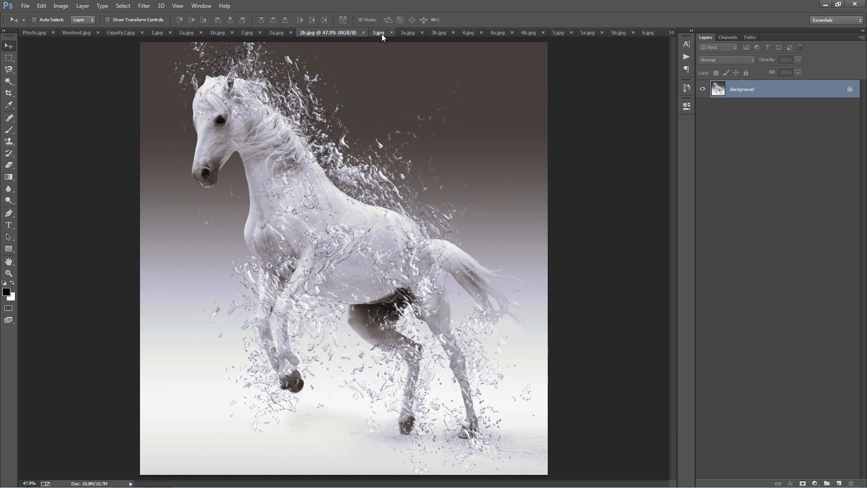
pyautogui.click(408, 32)
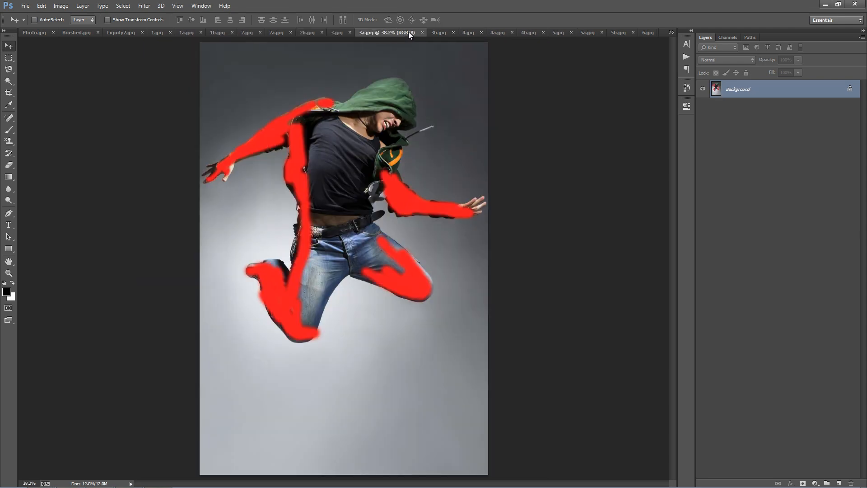
pyautogui.click(438, 32)
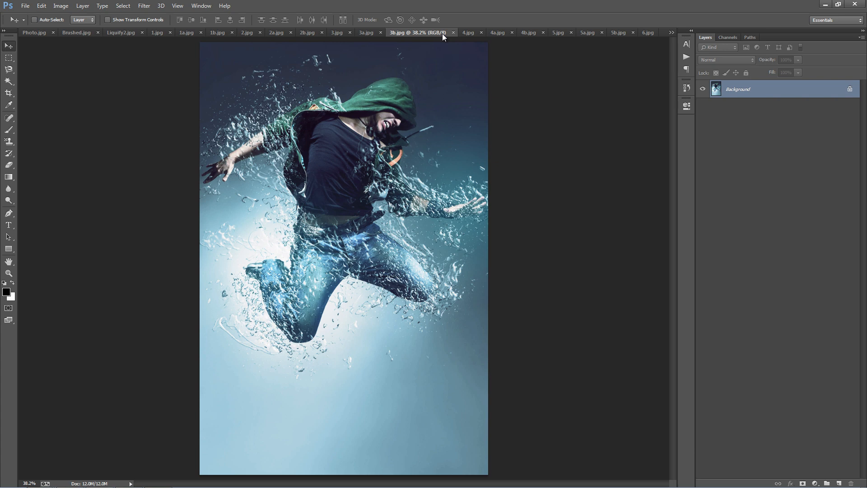
pyautogui.moveTo(396, 175)
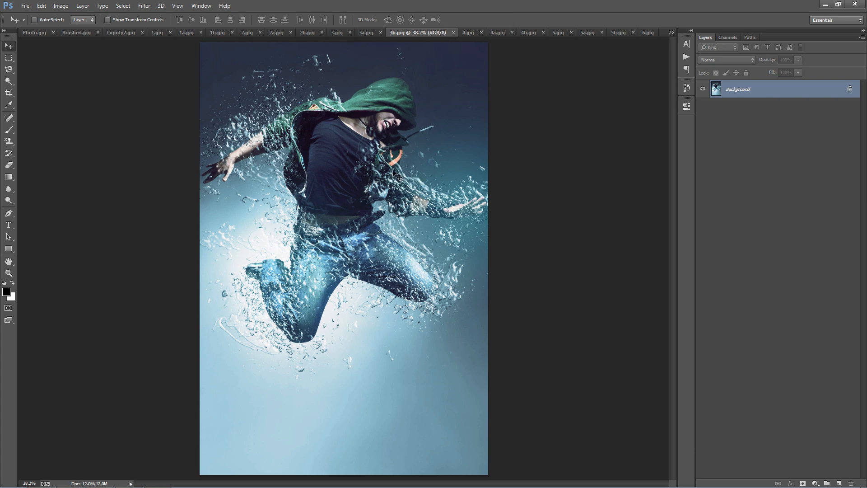
pyautogui.click(435, 32)
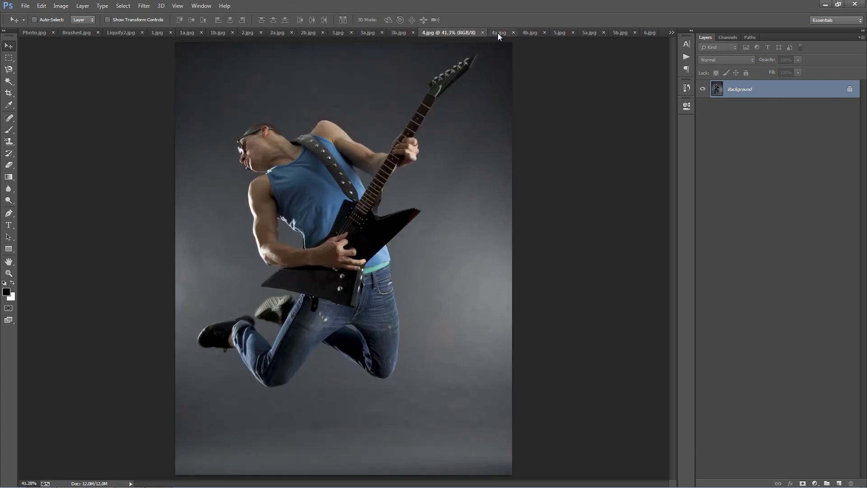
pyautogui.click(477, 32)
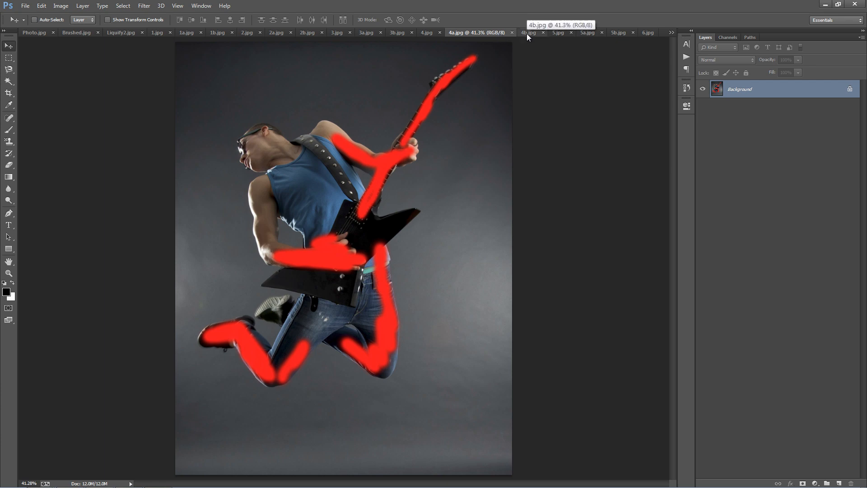
pyautogui.click(506, 32)
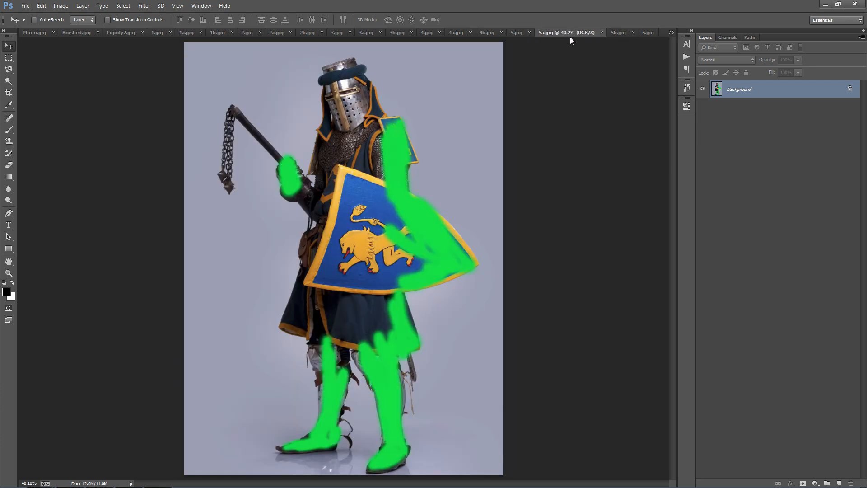
# View the knight's splash, then the hooded dancer's plain, green-brushed and splash versions via the overflow list.
pyautogui.click(618, 32)
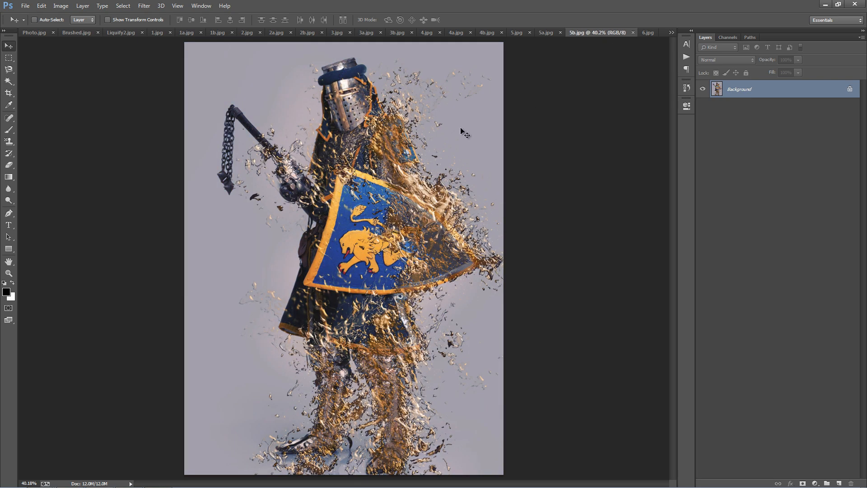
pyautogui.moveTo(408, 115)
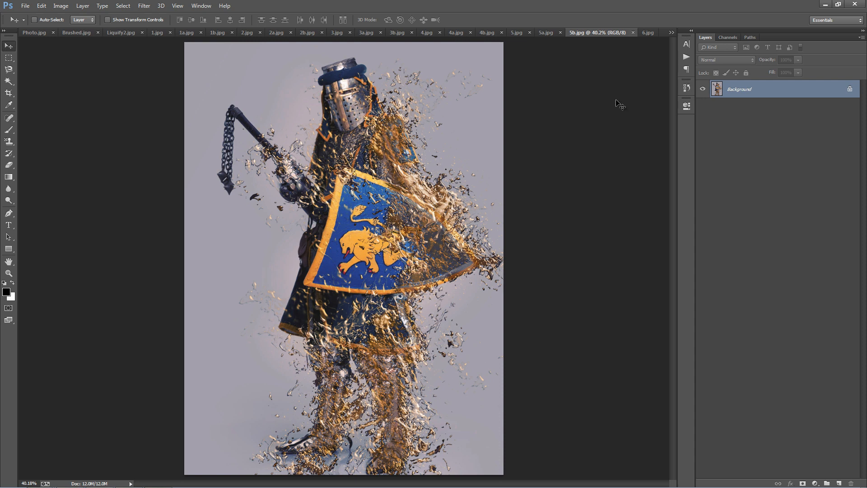
pyautogui.click(648, 32)
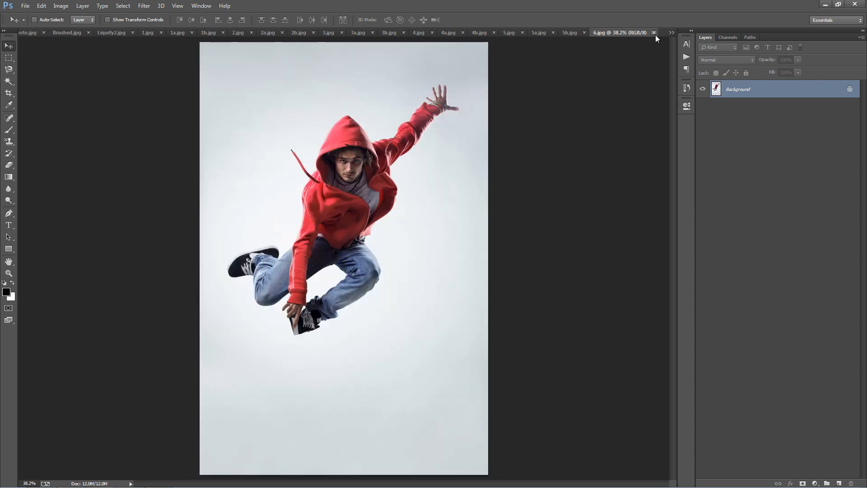
pyautogui.click(671, 33)
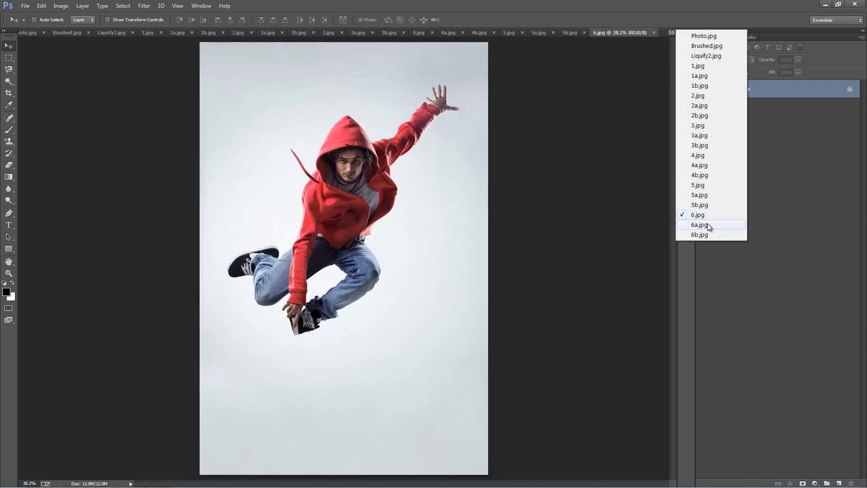
pyautogui.click(699, 225)
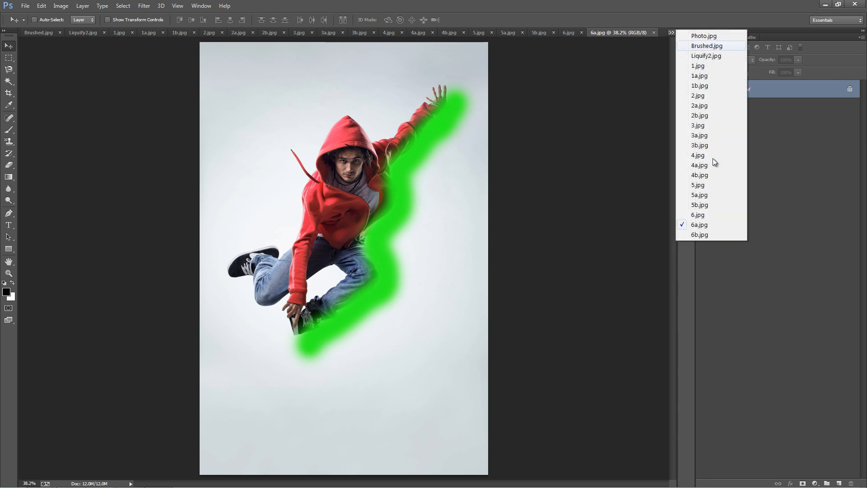
pyautogui.click(700, 234)
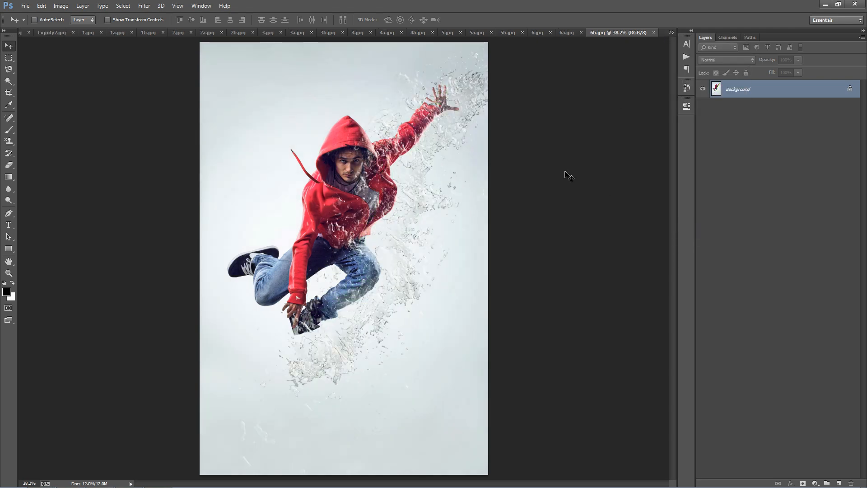
pyautogui.moveTo(586, 143)
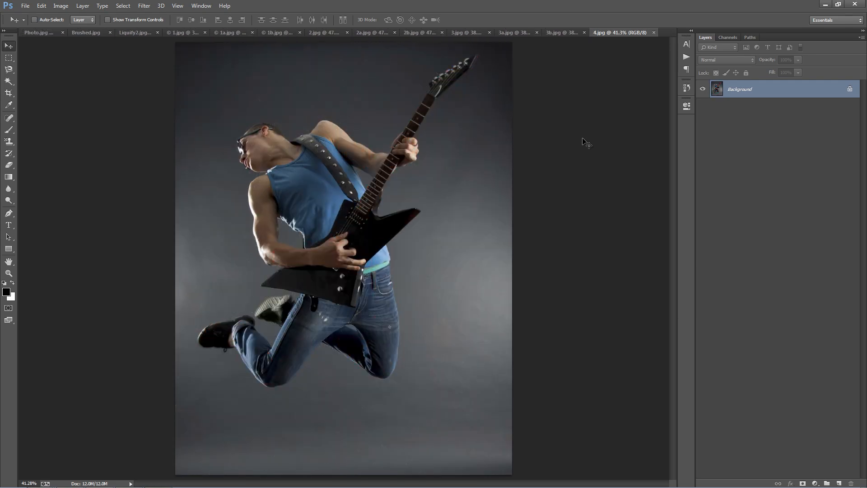
pyautogui.click(135, 32)
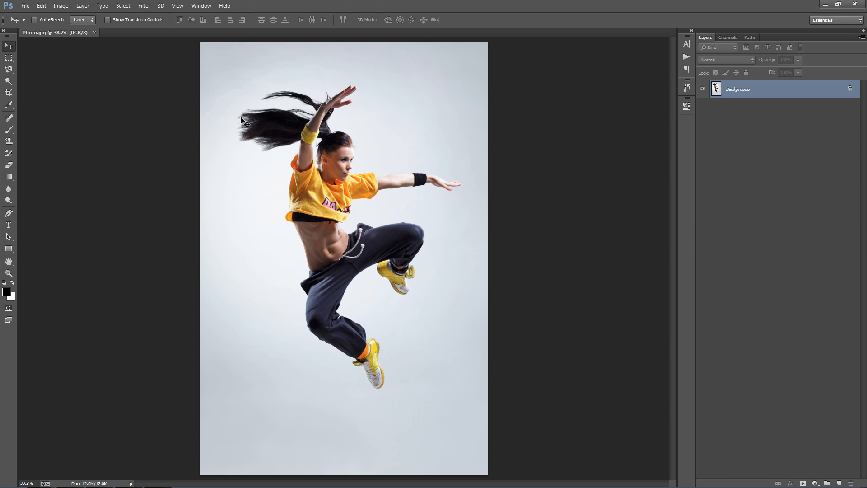
pyautogui.moveTo(247, 100)
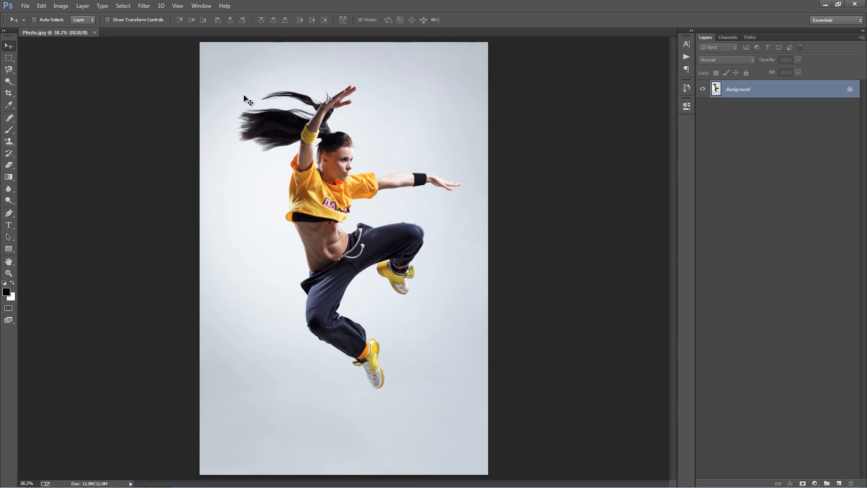
pyautogui.moveTo(247, 76)
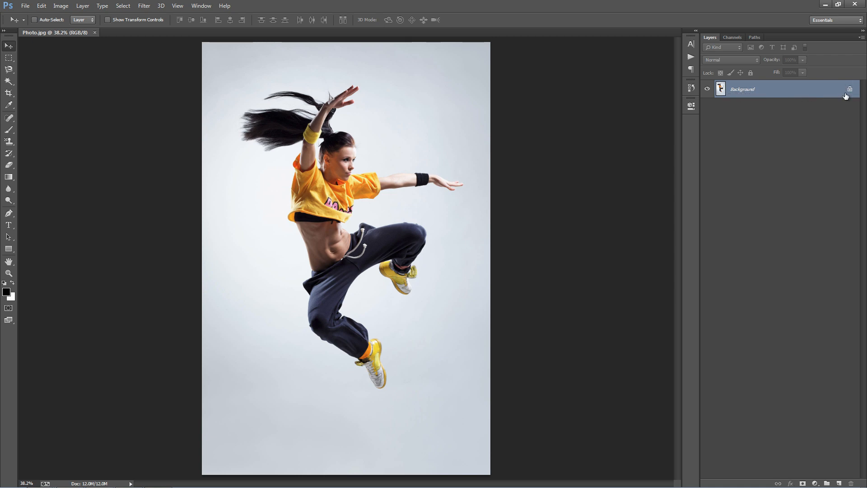
pyautogui.click(851, 89)
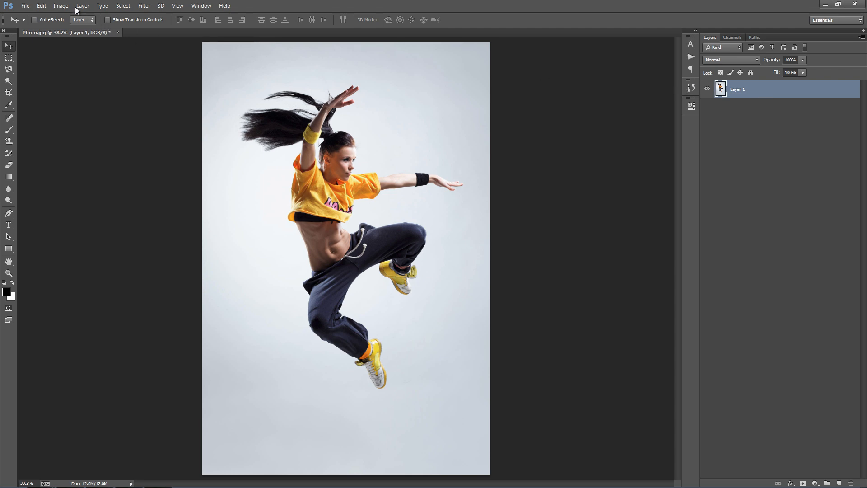
pyautogui.click(82, 6)
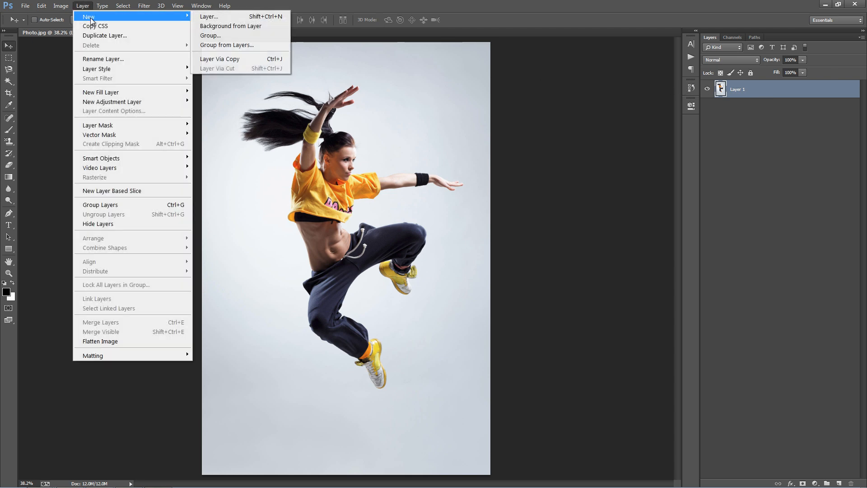
pyautogui.click(231, 26)
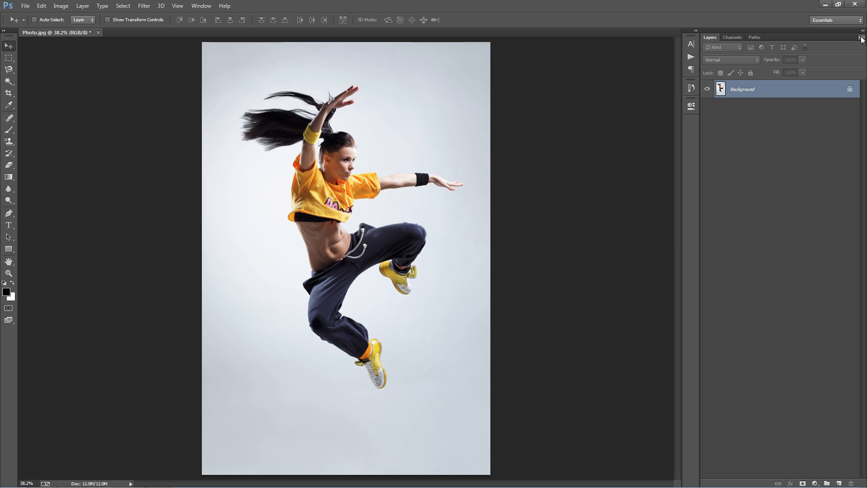
pyautogui.click(860, 37)
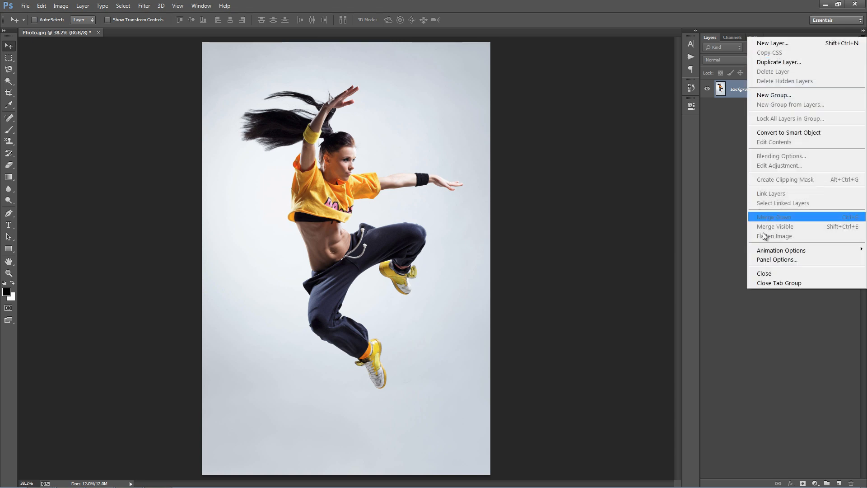
pyautogui.click(778, 260)
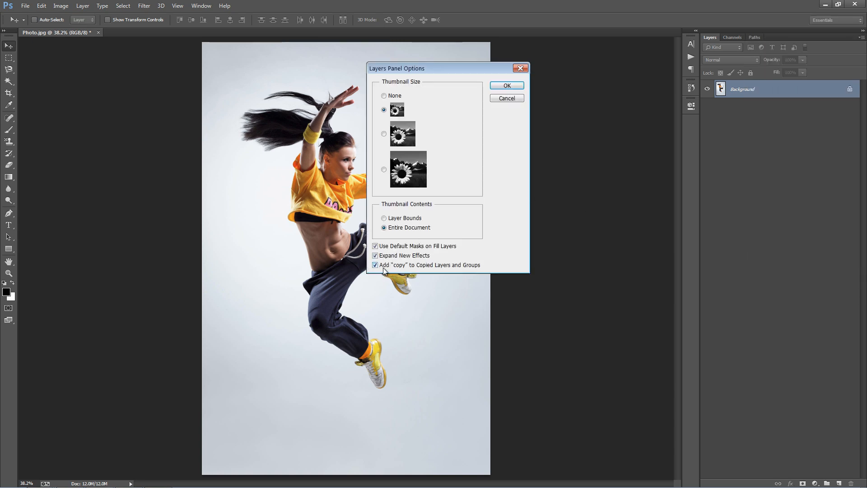
pyautogui.moveTo(449, 271)
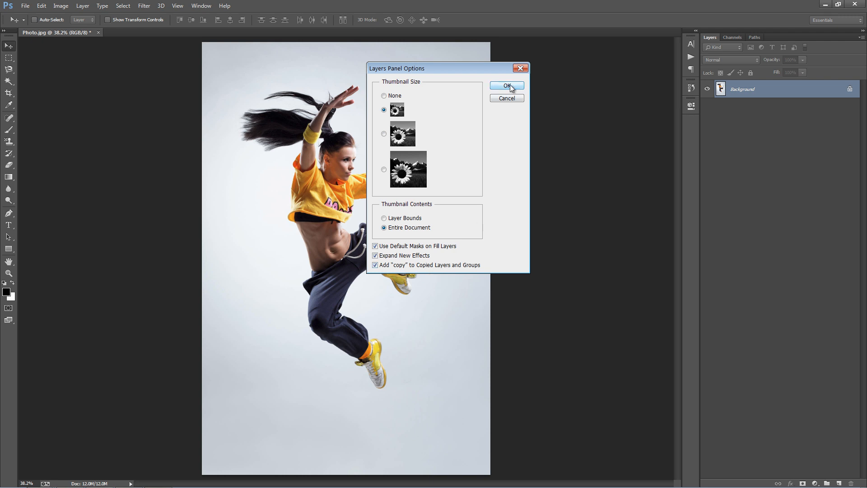
pyautogui.click(61, 5)
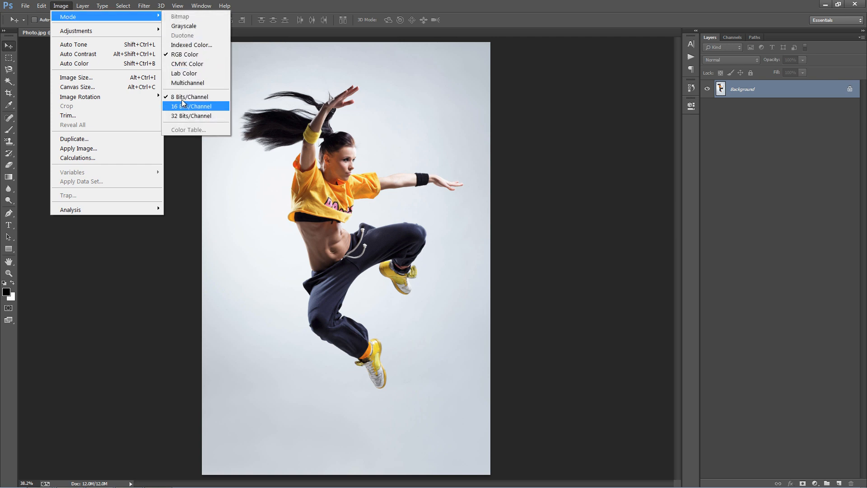
pyautogui.moveTo(191, 97)
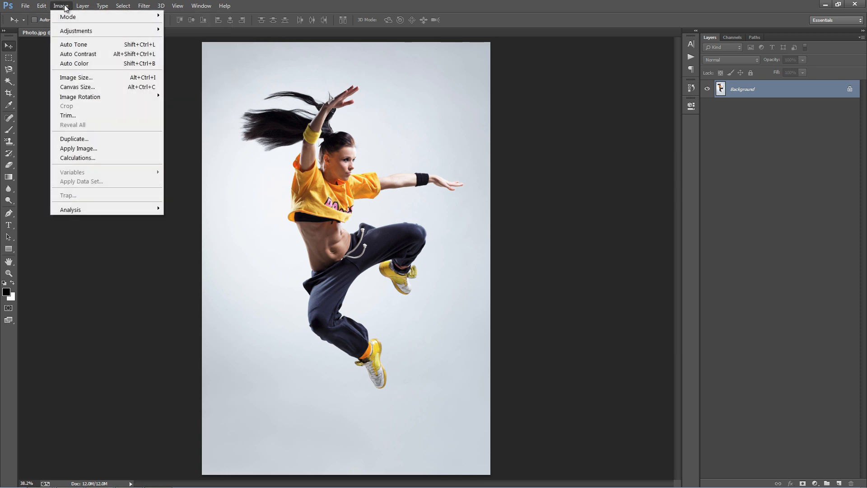
pyautogui.click(76, 78)
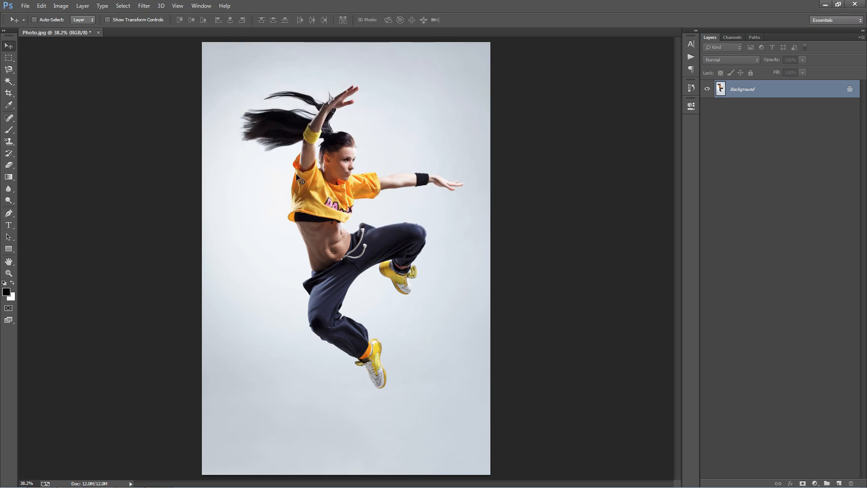
pyautogui.moveTo(698, 170)
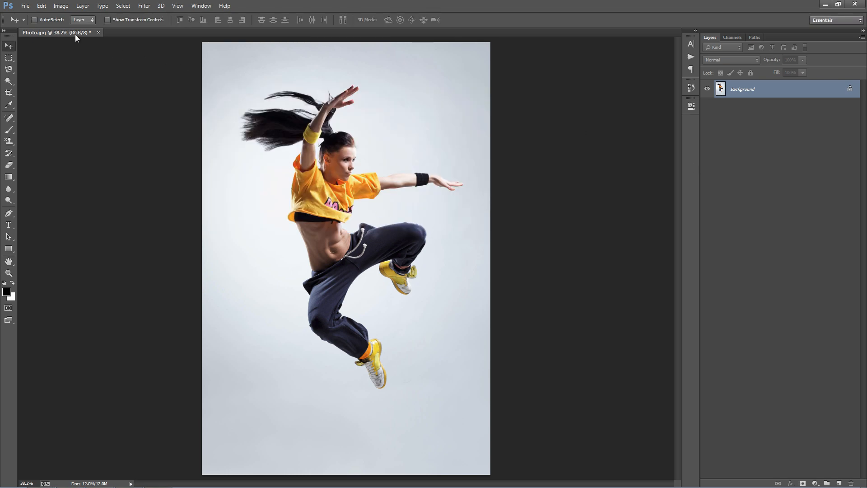
# Create a new layer named 'brush' through Layer > New > Layer and select it.
pyautogui.click(82, 5)
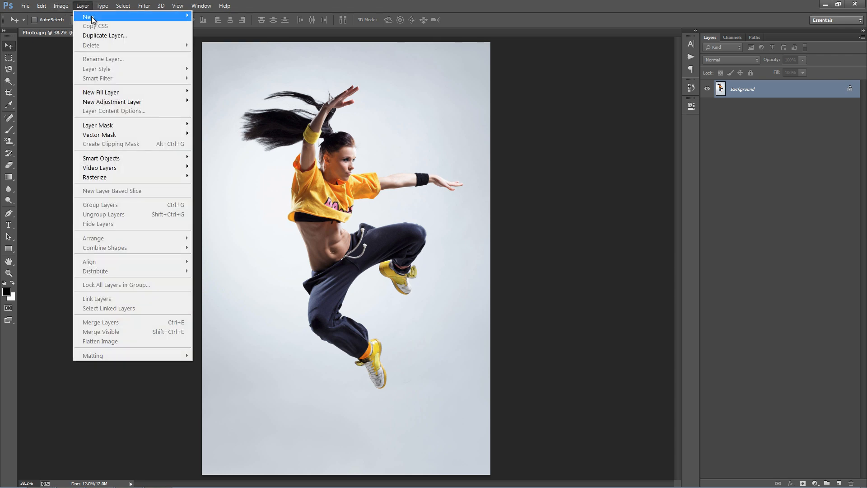
pyautogui.click(88, 17)
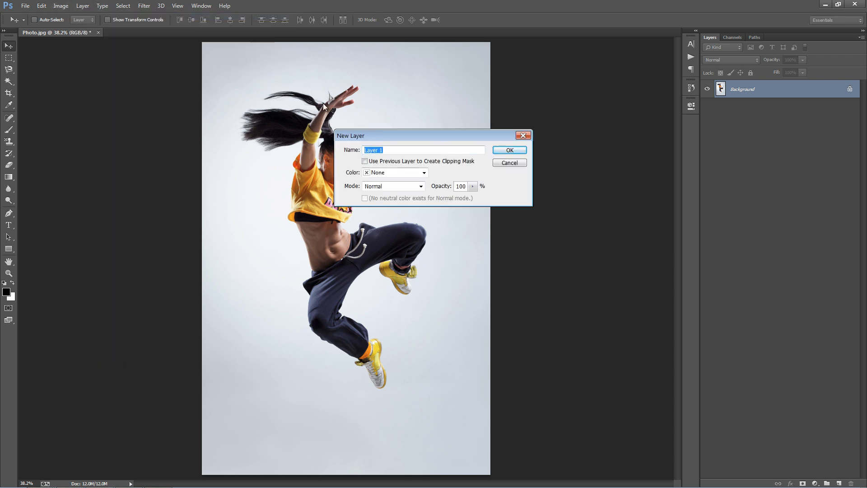
pyautogui.write('brush')
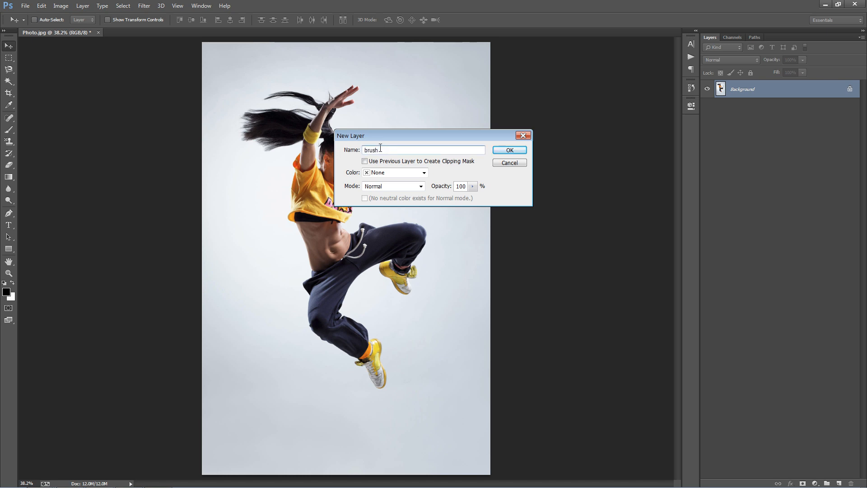
pyautogui.click(508, 150)
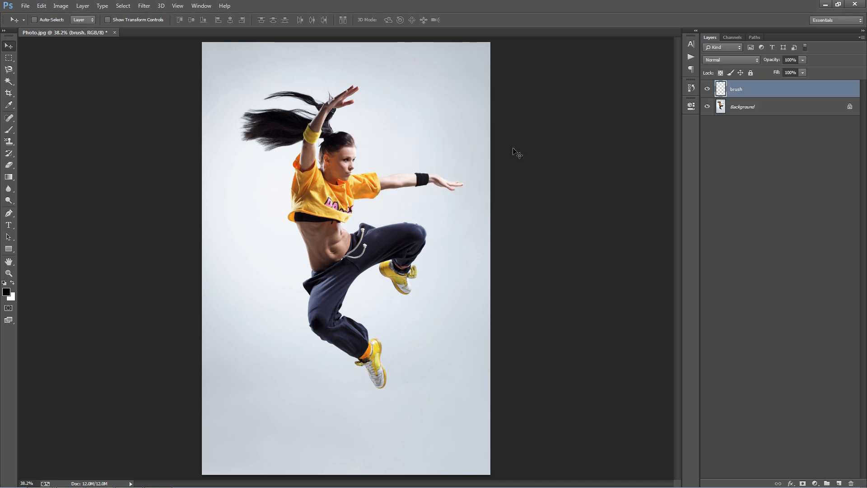
pyautogui.moveTo(779, 93)
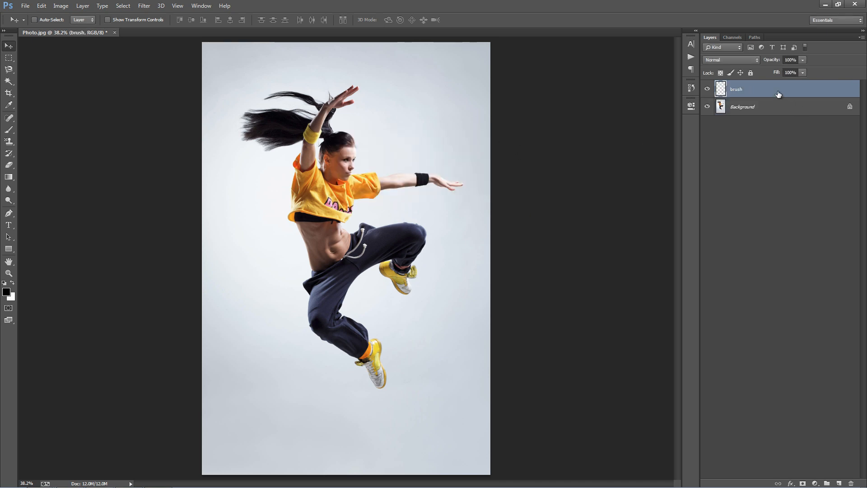
pyautogui.click(9, 118)
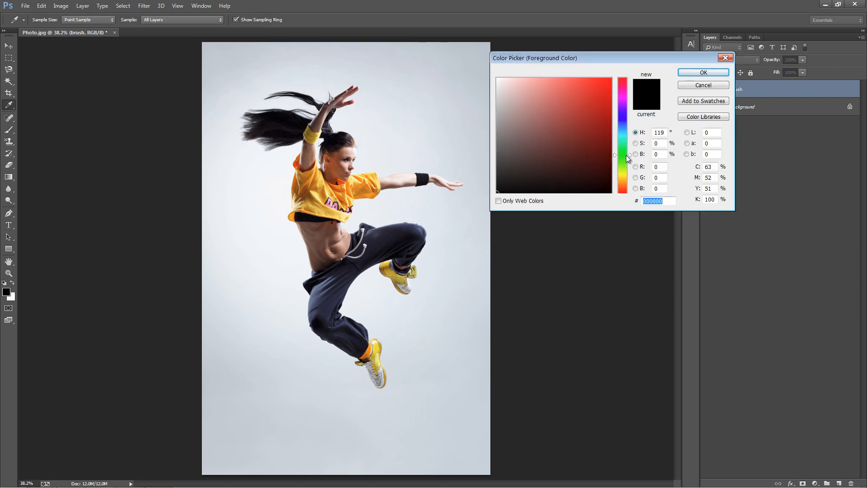
# Set the foreground to green and brush strokes over the dancer's limbs and the space left of her.
pyautogui.click(703, 72)
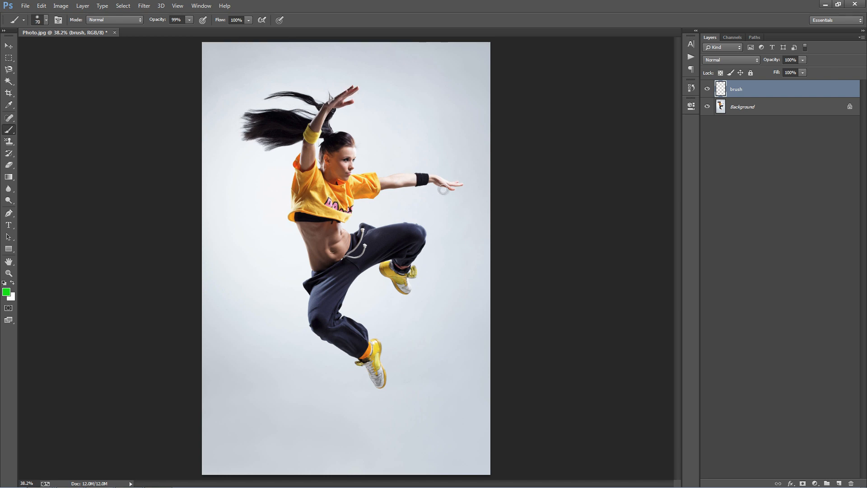
pyautogui.moveTo(389, 183); pyautogui.dragTo(446, 188)
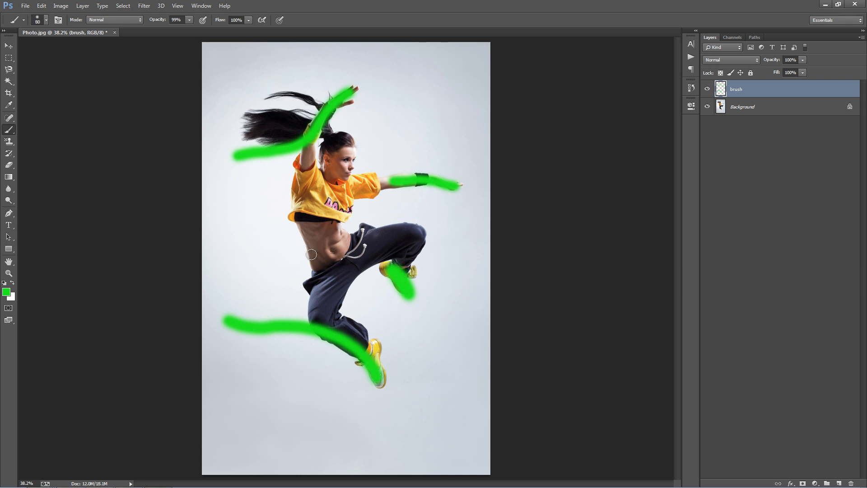
pyautogui.moveTo(310, 254); pyautogui.dragTo(237, 207)
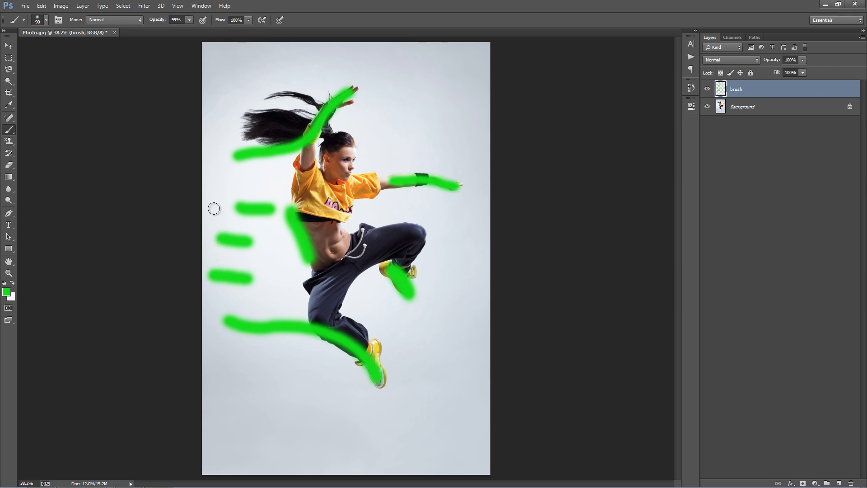
pyautogui.moveTo(315, 177)
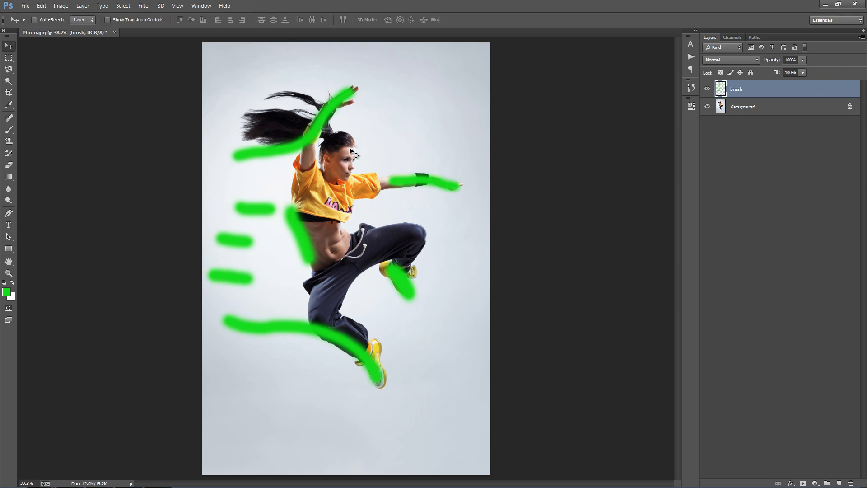
pyautogui.moveTo(336, 78)
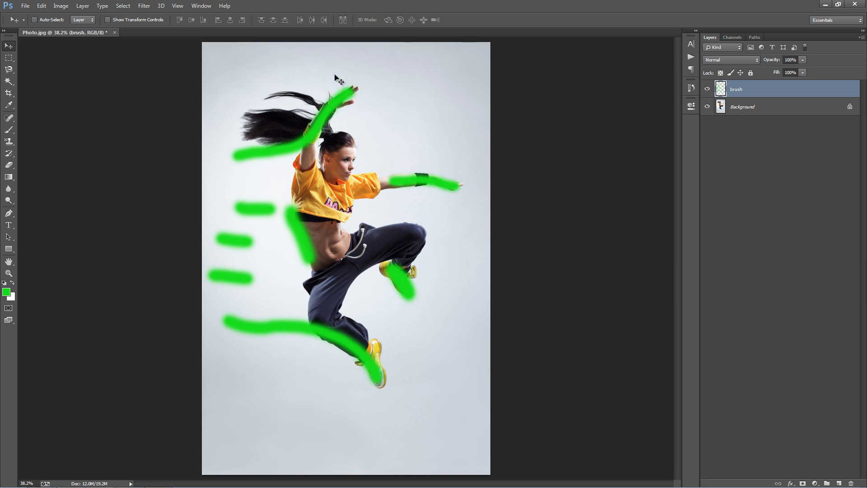
pyautogui.moveTo(271, 183)
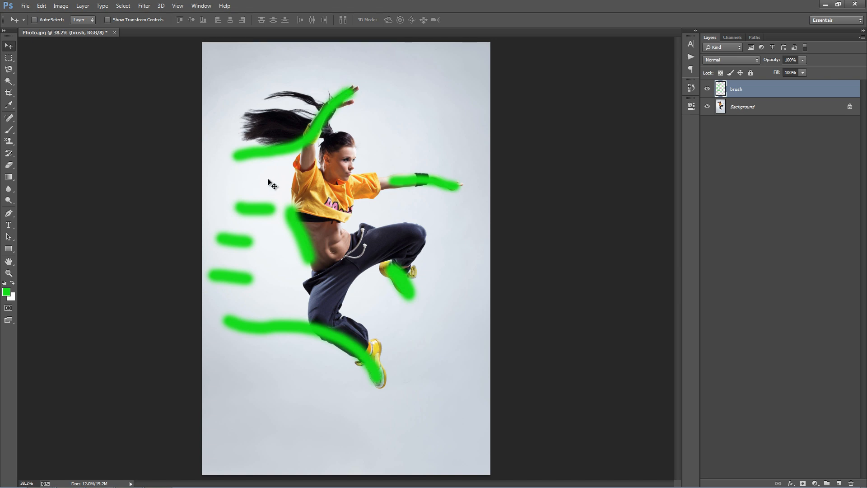
pyautogui.moveTo(461, 194)
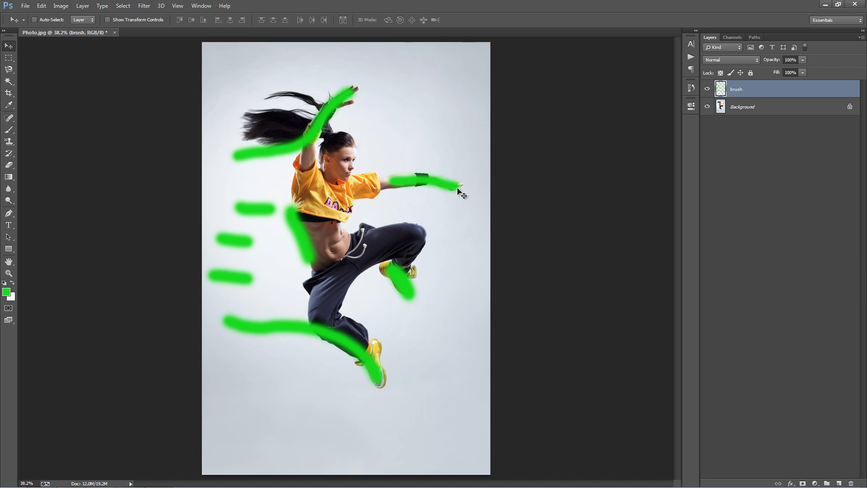
pyautogui.moveTo(469, 184)
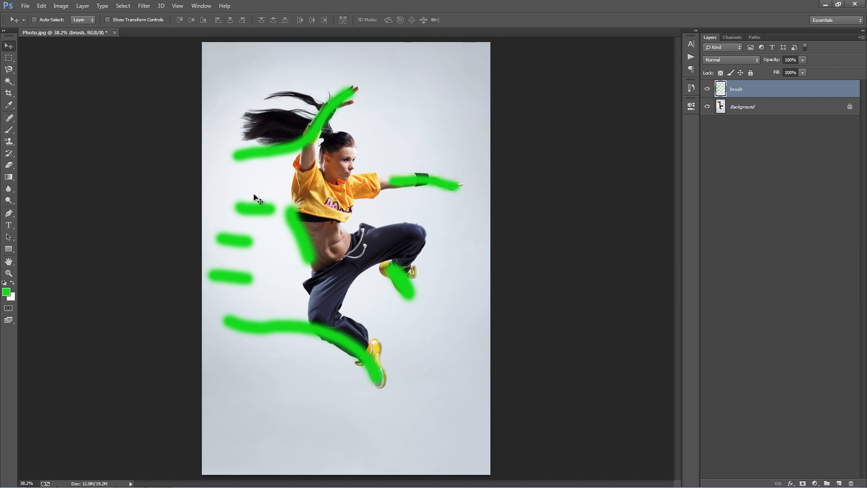
pyautogui.moveTo(260, 180)
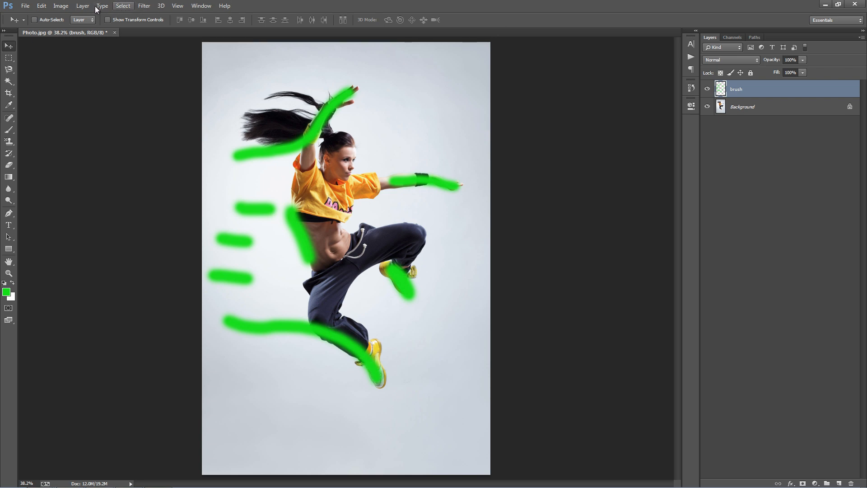
# Show the Actions panel and load the Liquify2.atn action file from its panel menu.
pyautogui.click(200, 5)
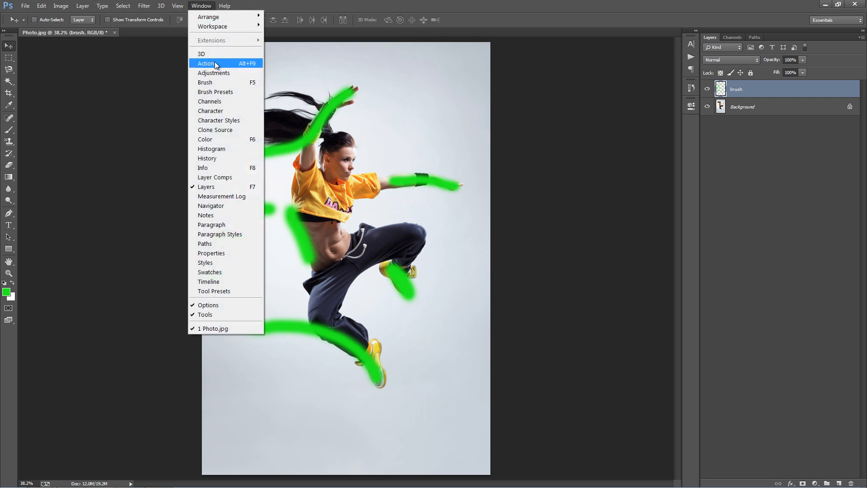
pyautogui.click(206, 64)
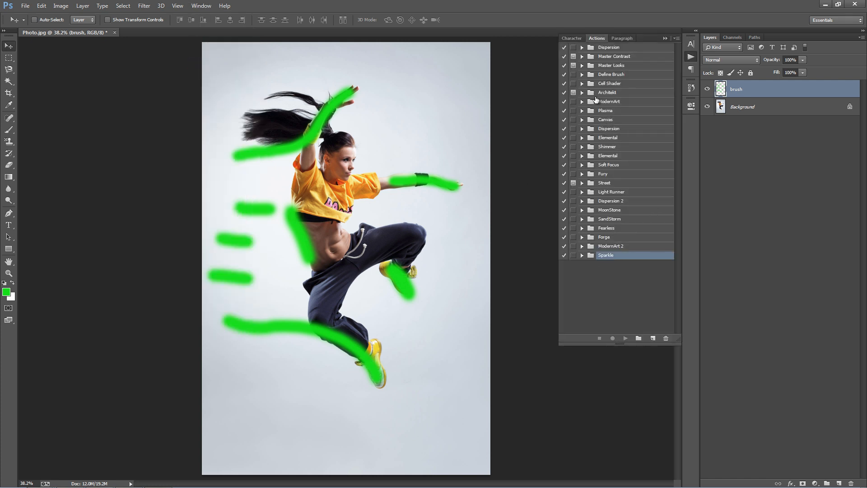
pyautogui.click(675, 38)
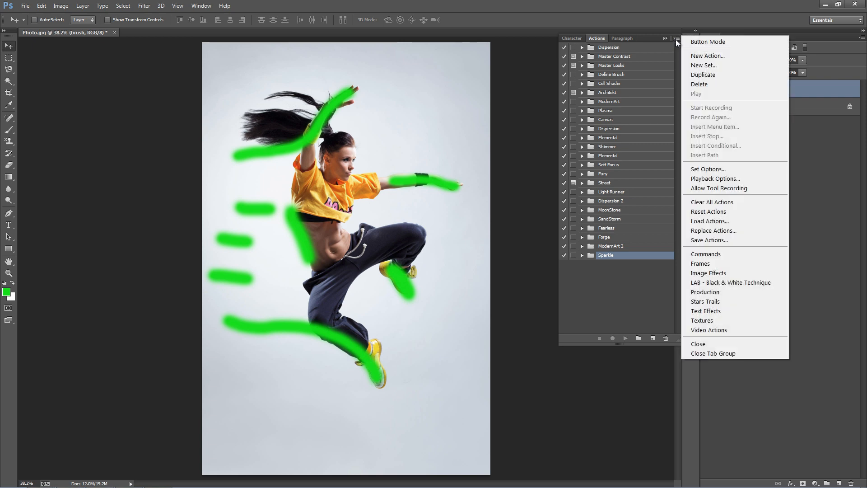
pyautogui.click(709, 221)
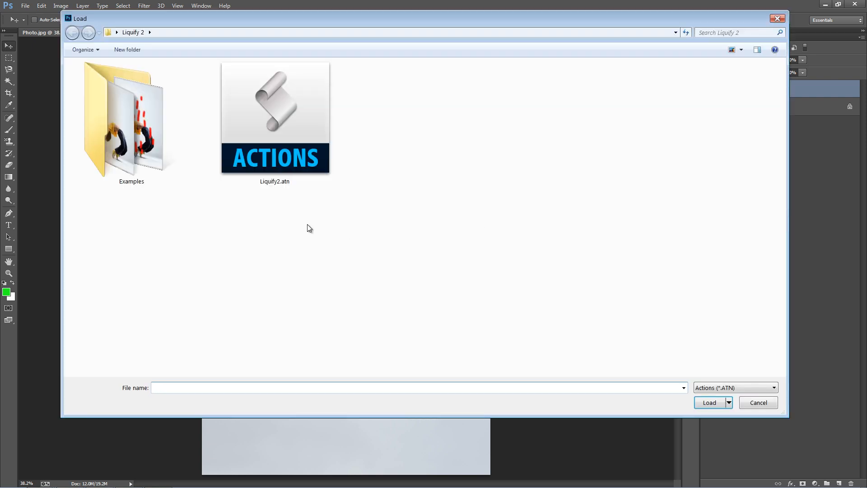
pyautogui.click(276, 117)
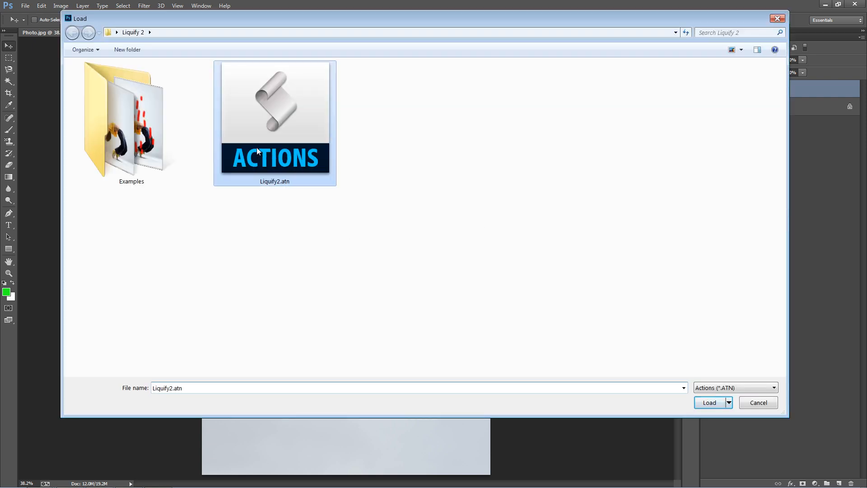
pyautogui.click(710, 402)
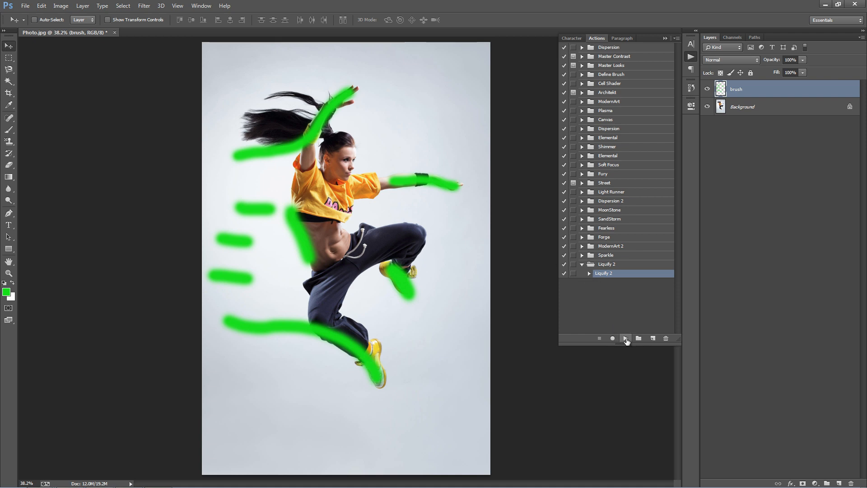
# Play the Liquify 2 action from the Actions panel.
pyautogui.click(626, 338)
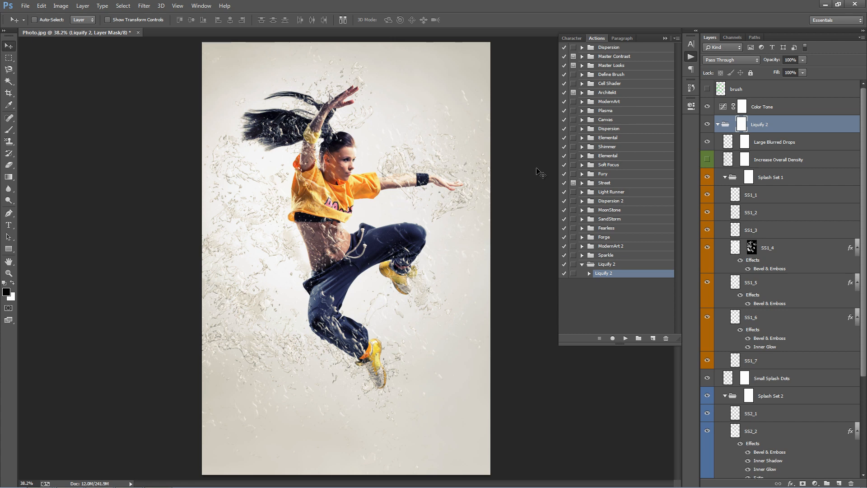
pyautogui.moveTo(282, 185)
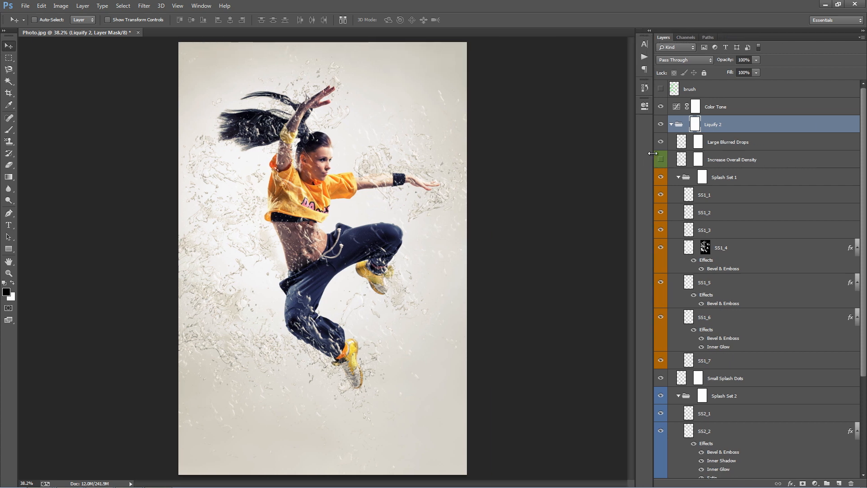
# Toggle the brush layer's eye icon in the Layers panel, leaving it hidden.
pyautogui.scroll(-3)
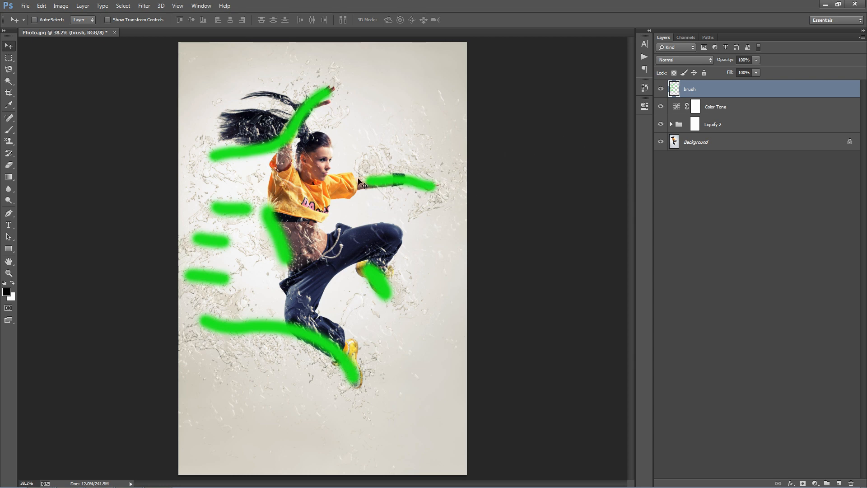
pyautogui.moveTo(426, 144)
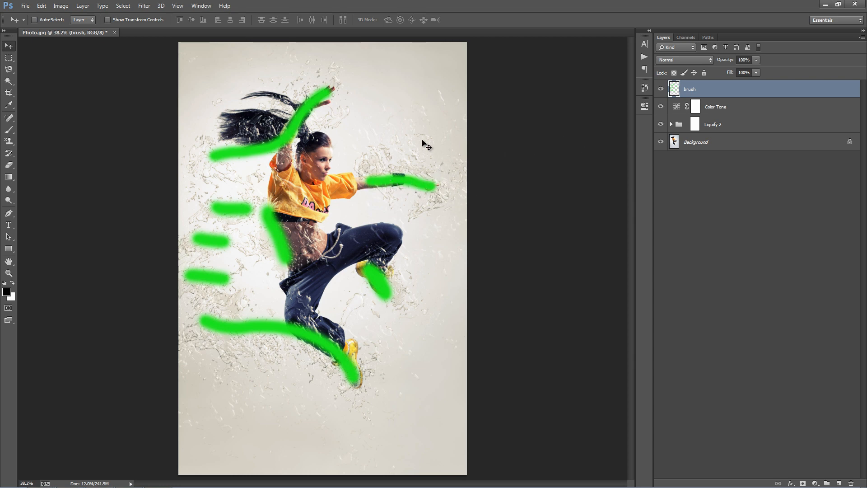
pyautogui.moveTo(348, 199)
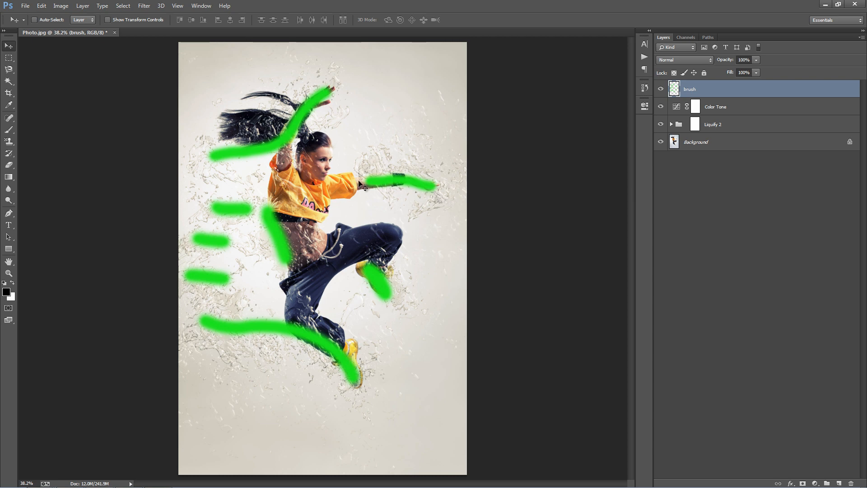
pyautogui.moveTo(187, 276)
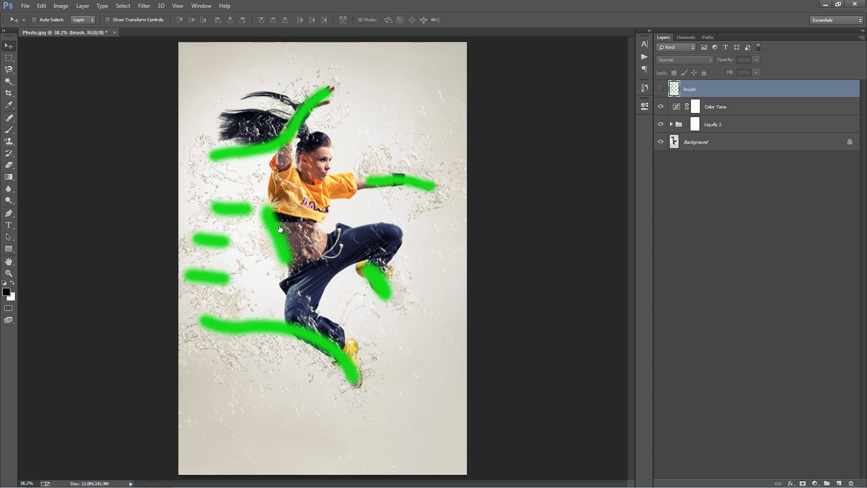
pyautogui.click(660, 89)
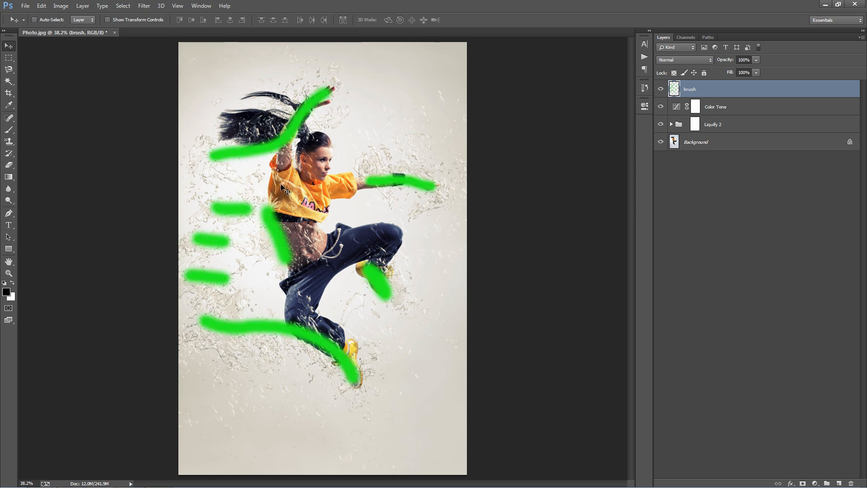
pyautogui.moveTo(269, 285)
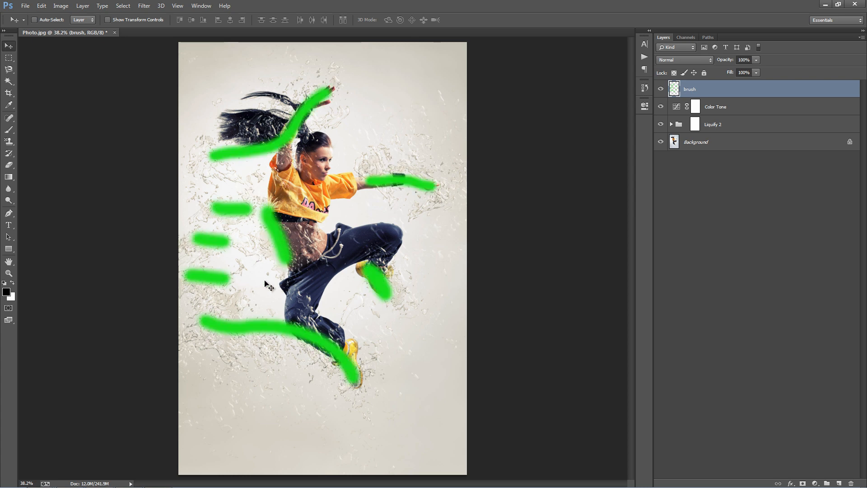
pyautogui.moveTo(244, 200)
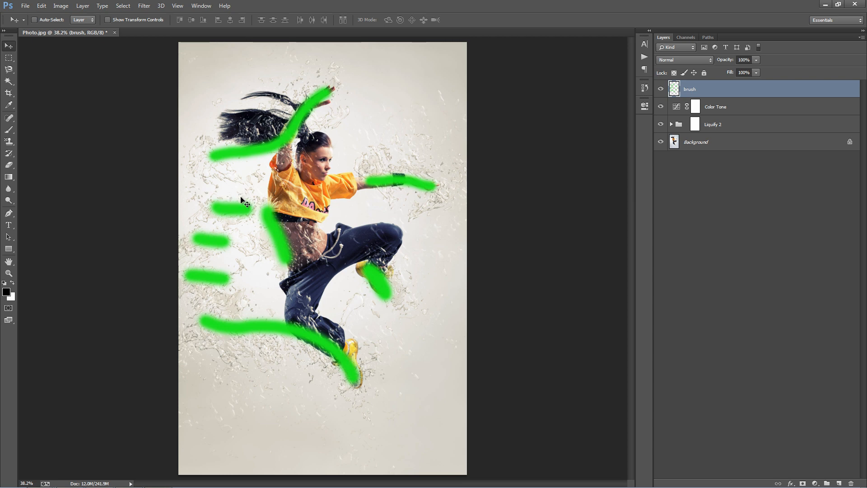
pyautogui.moveTo(409, 235)
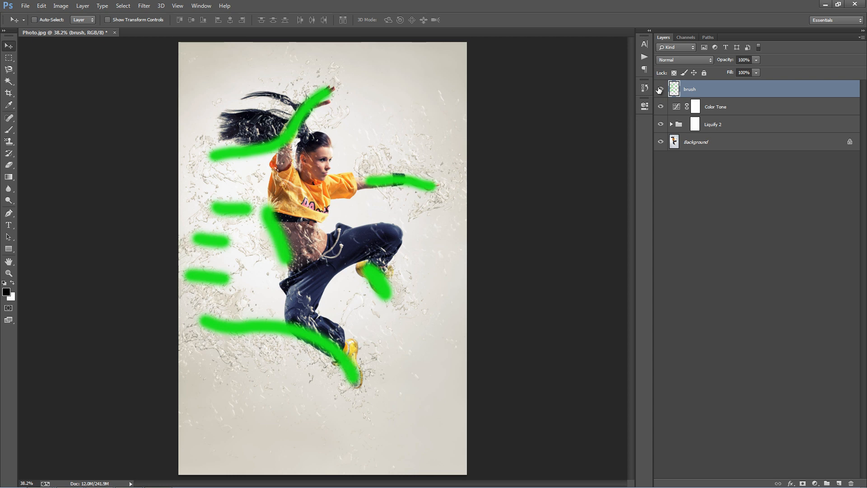
pyautogui.moveTo(661, 89)
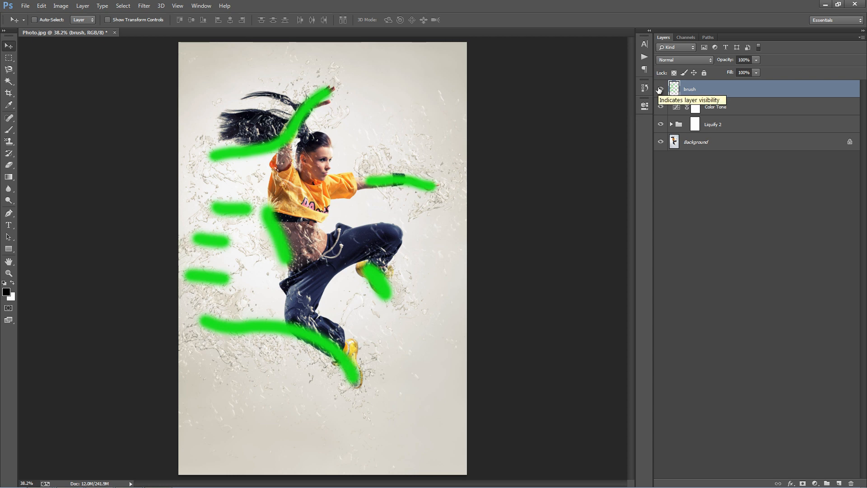
pyautogui.click(661, 89)
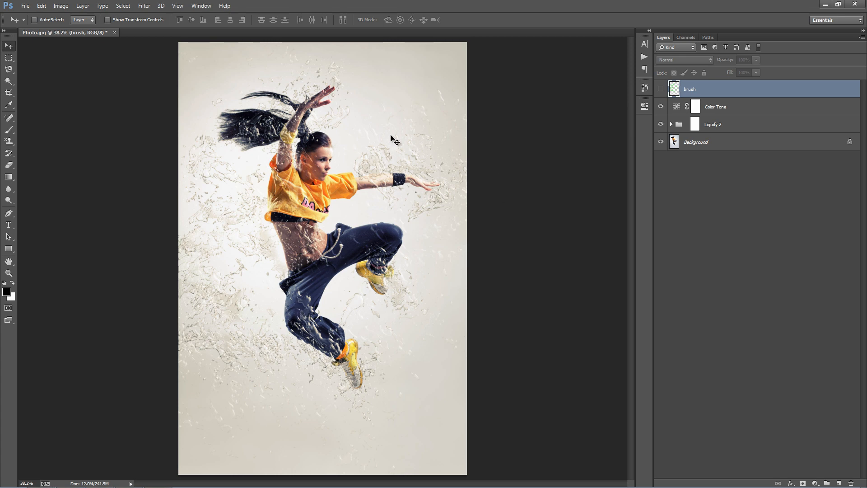
pyautogui.moveTo(721, 106)
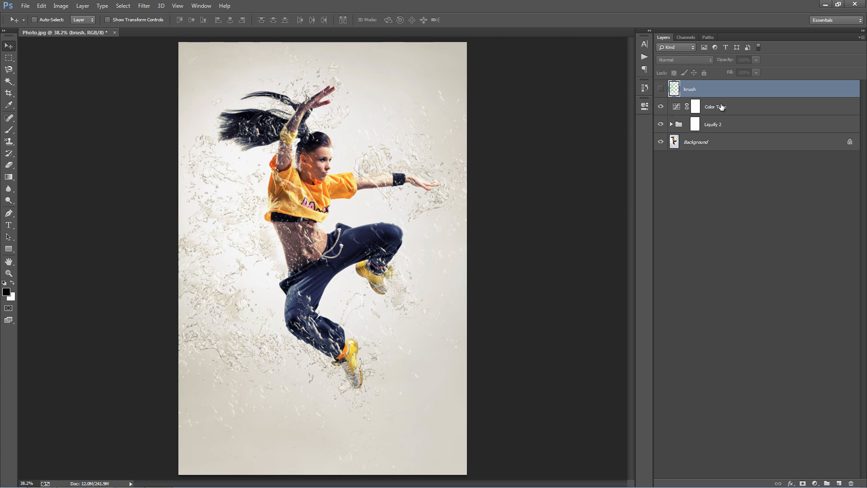
pyautogui.click(715, 106)
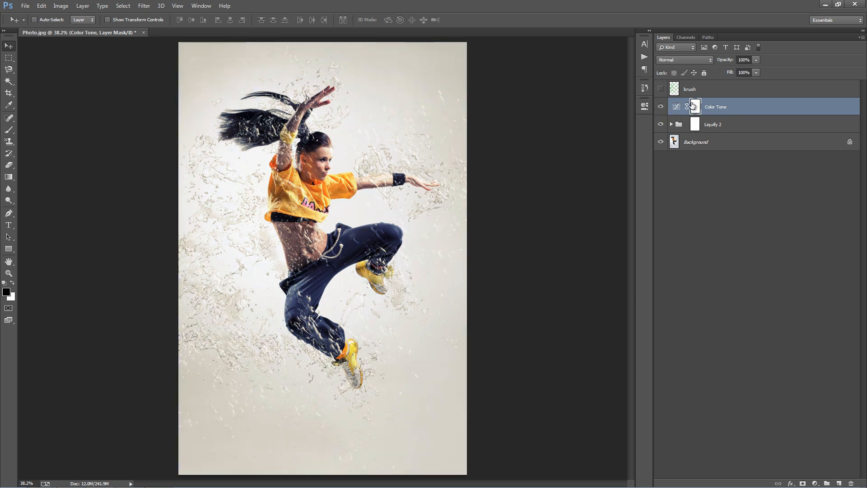
pyautogui.moveTo(695, 106)
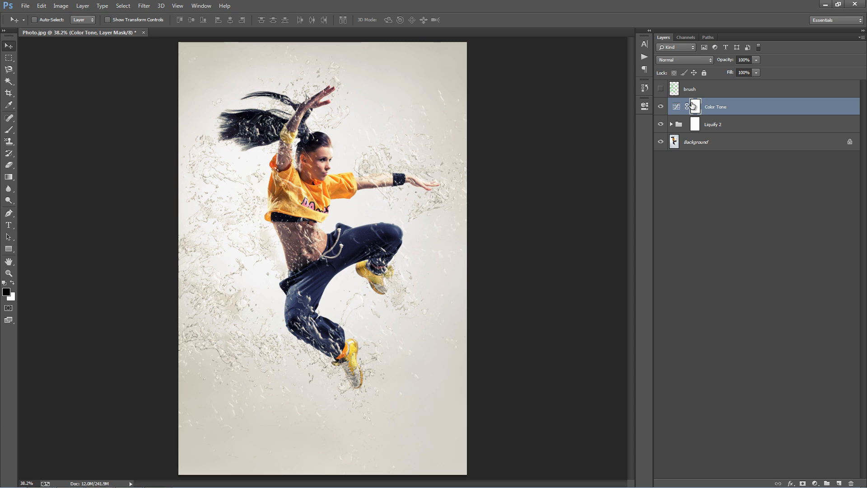
pyautogui.click(714, 124)
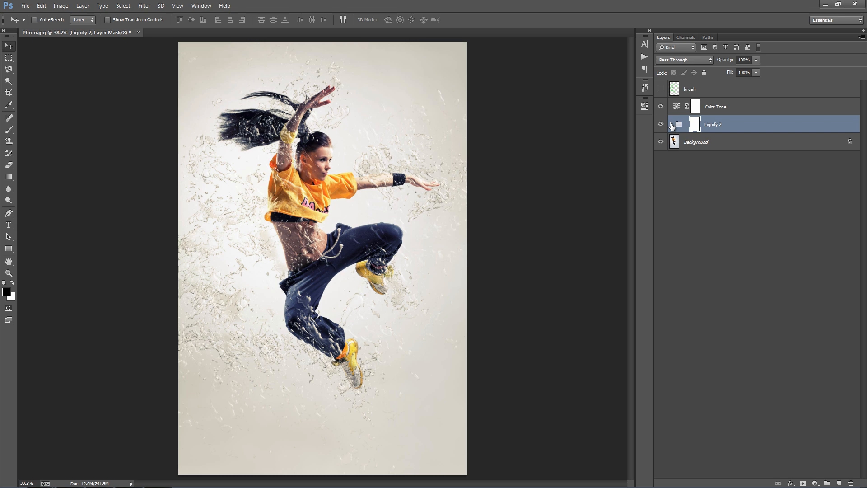
# Expand the Liquify 2 group, switch between Large Blurred Drops and Background, ending on Increase Overall Density.
pyautogui.click(679, 124)
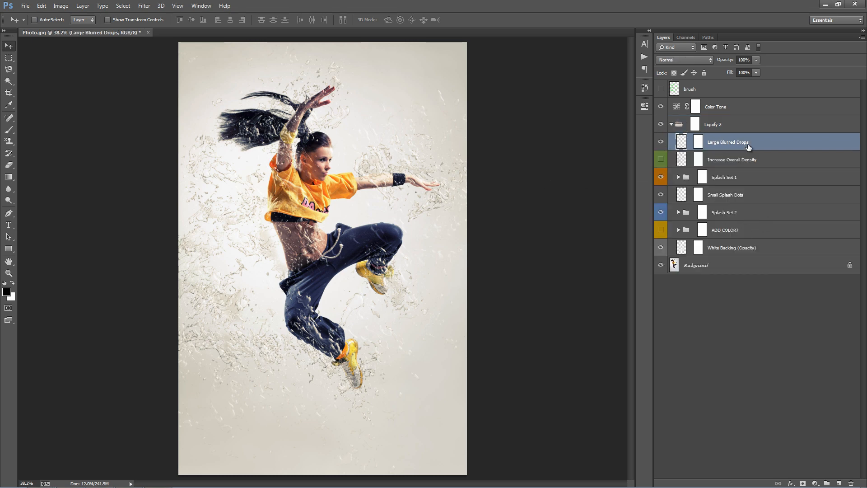
pyautogui.click(660, 142)
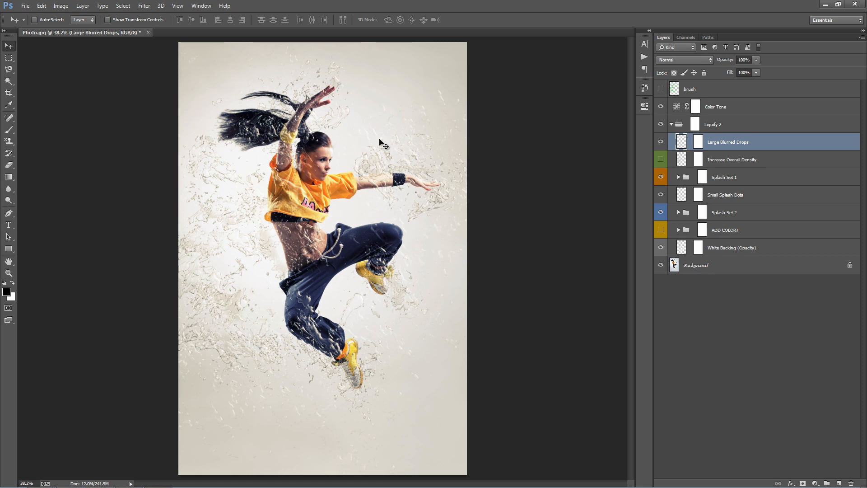
pyautogui.moveTo(236, 116)
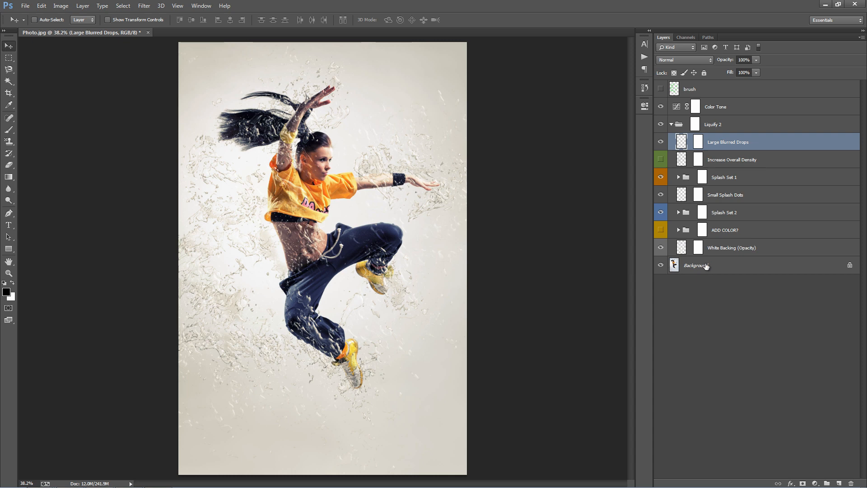
pyautogui.click(720, 265)
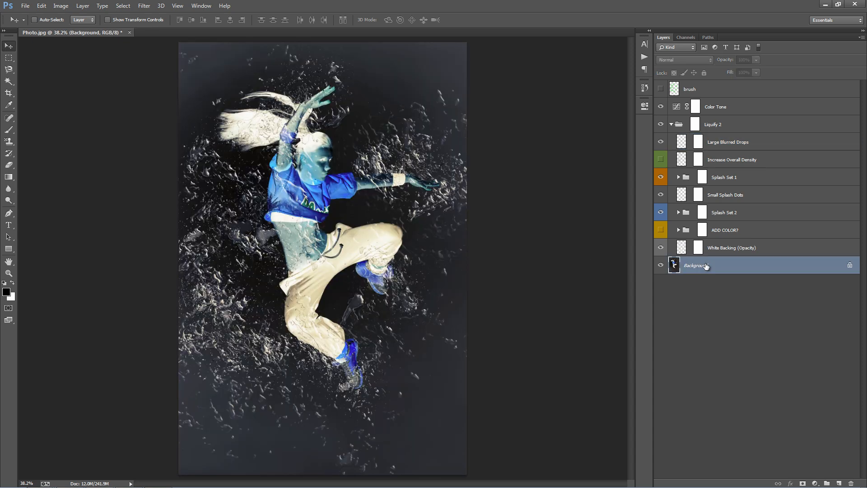
pyautogui.click(728, 141)
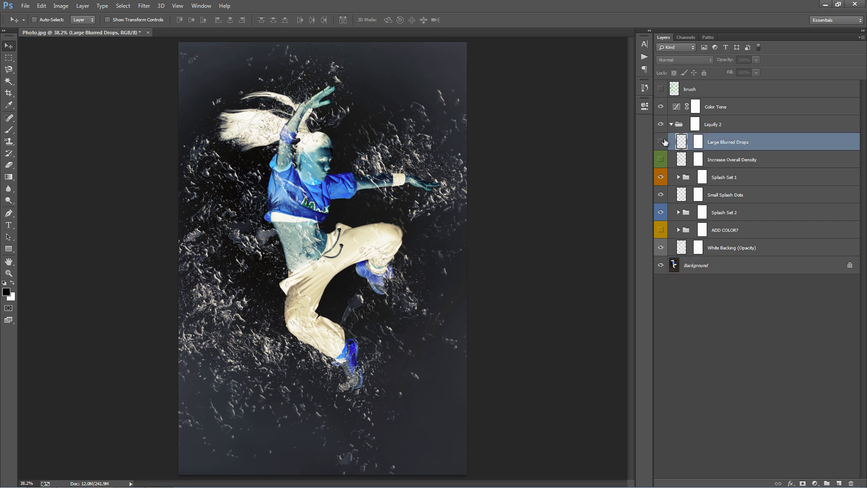
pyautogui.click(661, 142)
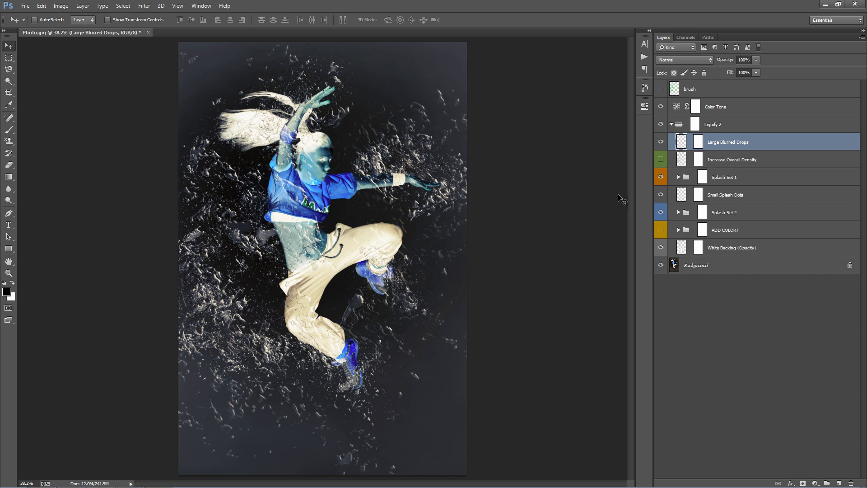
pyautogui.moveTo(718, 264)
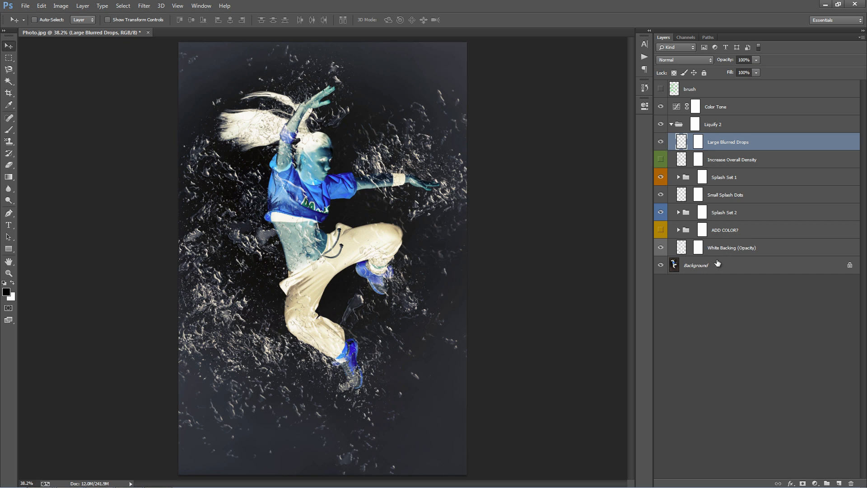
pyautogui.click(719, 265)
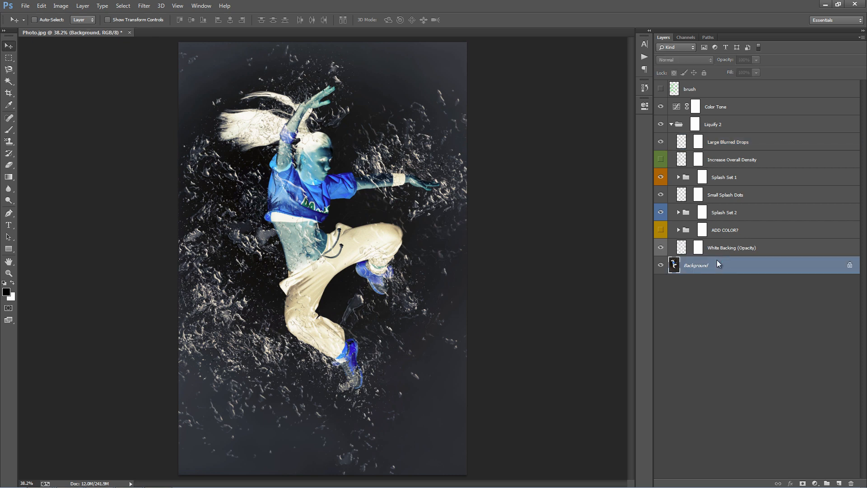
pyautogui.click(731, 159)
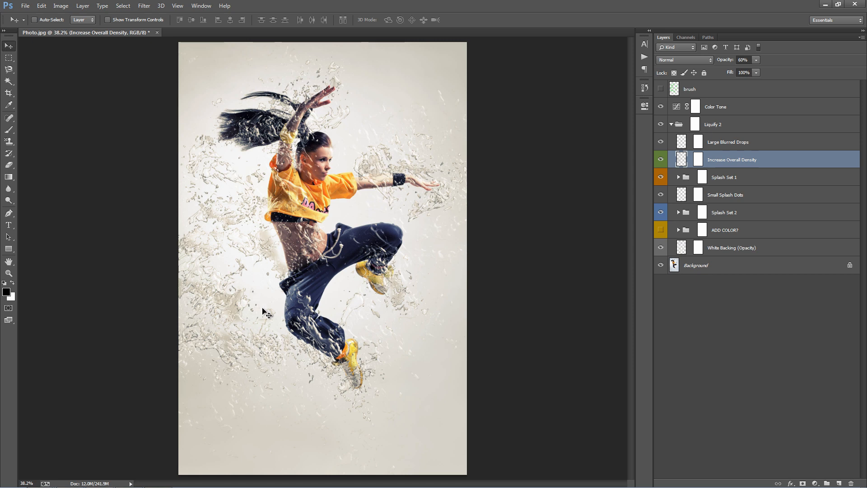
pyautogui.moveTo(345, 91)
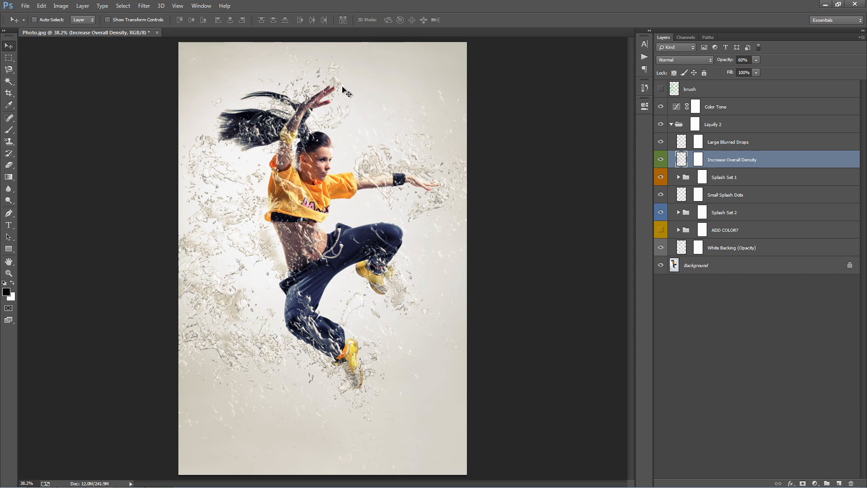
pyautogui.moveTo(286, 288)
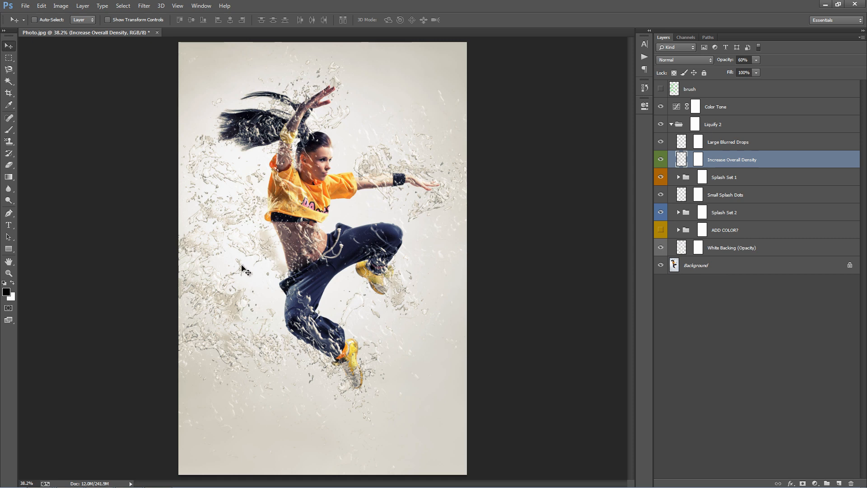
pyautogui.moveTo(736, 165)
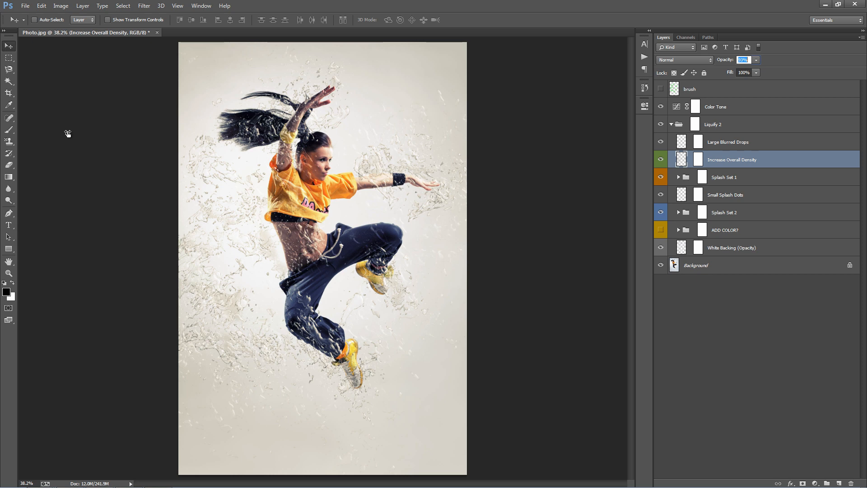
# Enter 100 as the Increase Overall Density layer's opacity.
pyautogui.write('100%')
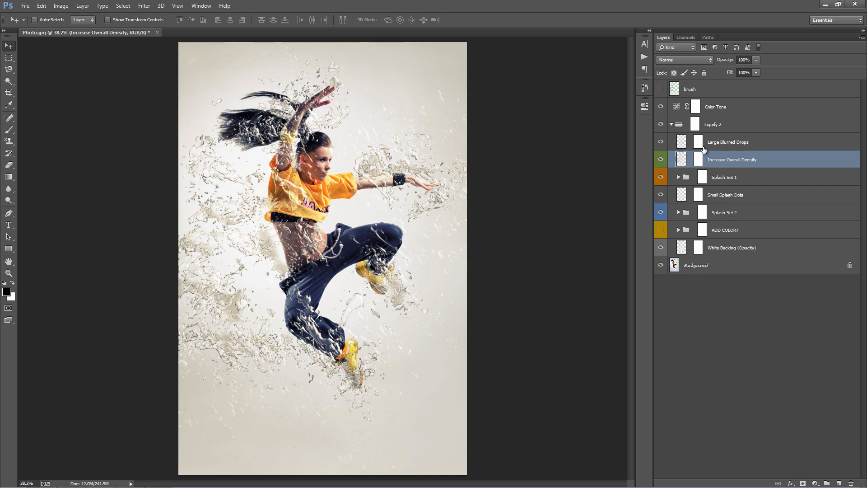
# Select the Liquify 2 folder mask and preview the image with and without Splash Set 1.
pyautogui.click(714, 124)
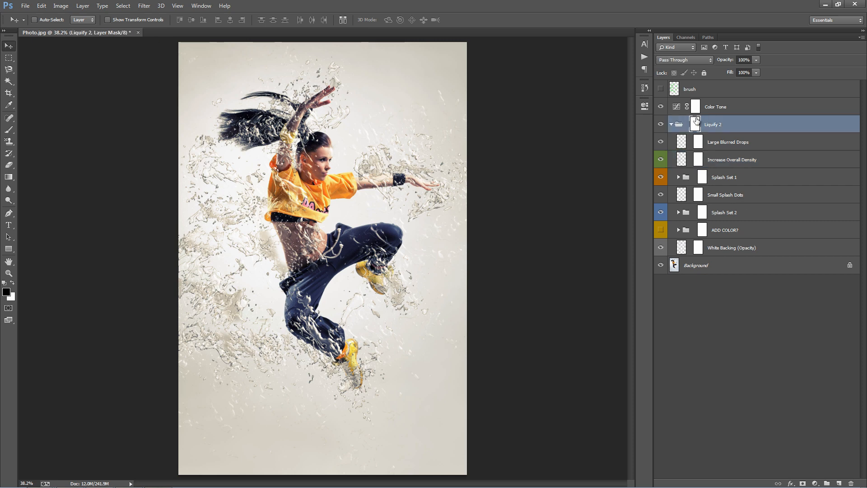
pyautogui.click(747, 177)
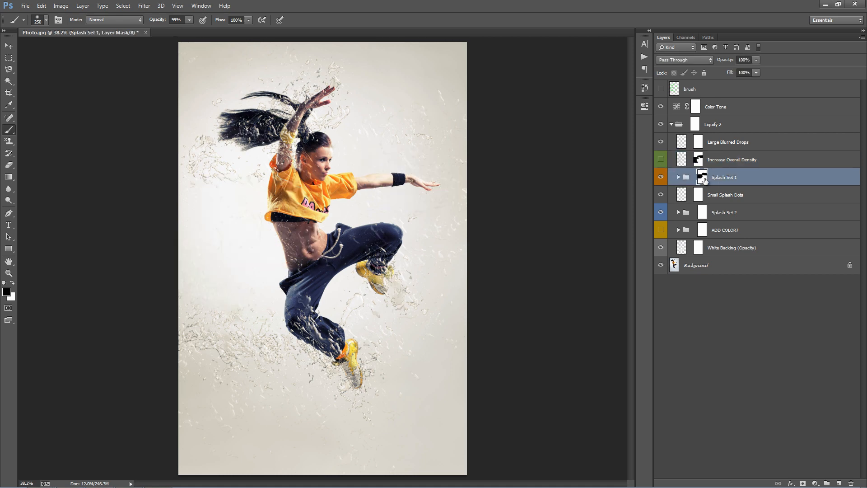
pyautogui.click(703, 177)
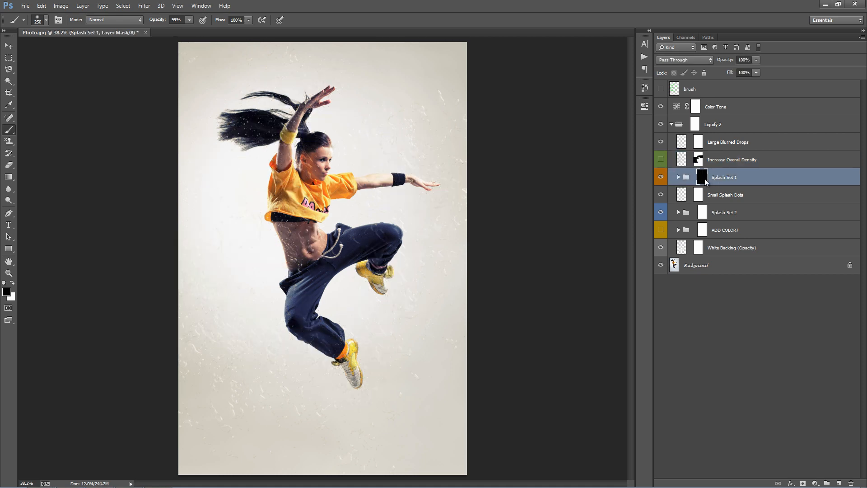
pyautogui.click(732, 159)
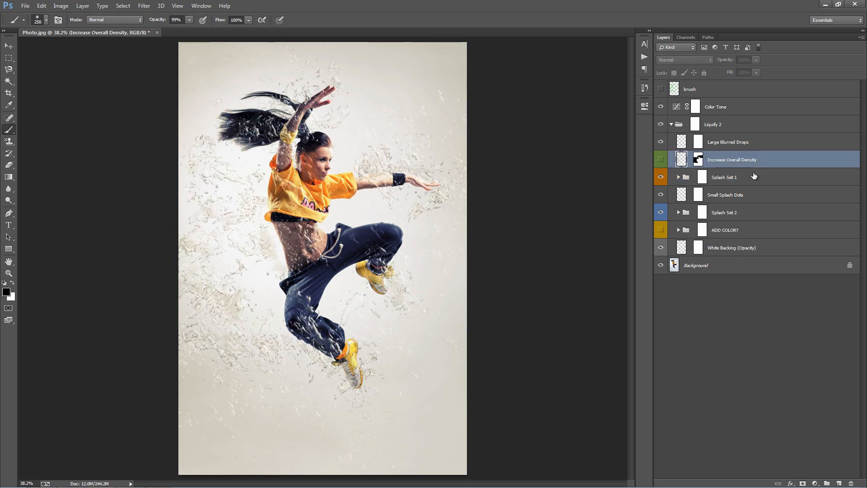
pyautogui.click(725, 177)
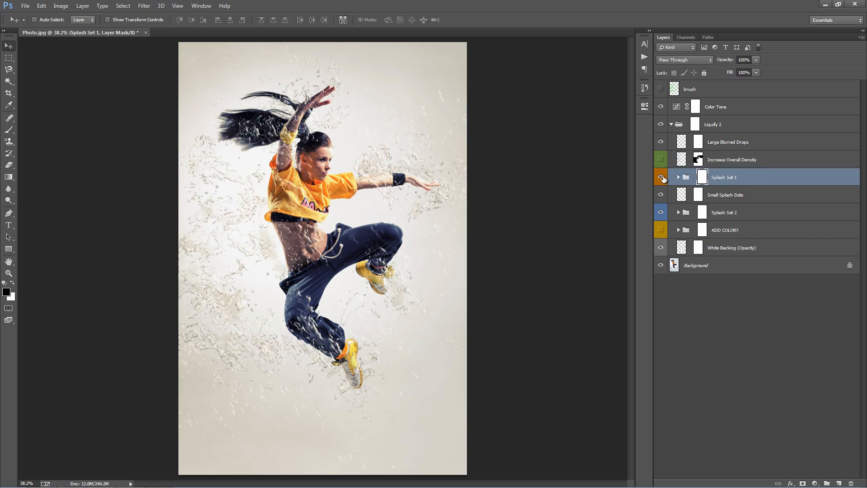
pyautogui.click(661, 178)
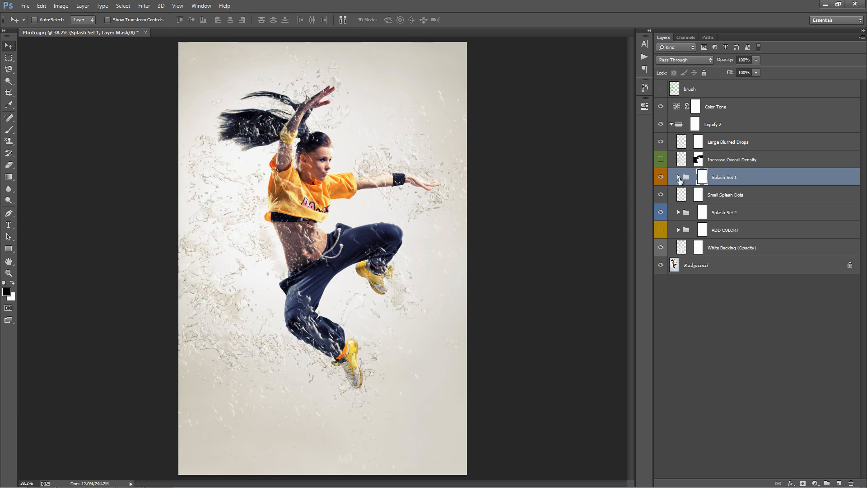
pyautogui.click(679, 177)
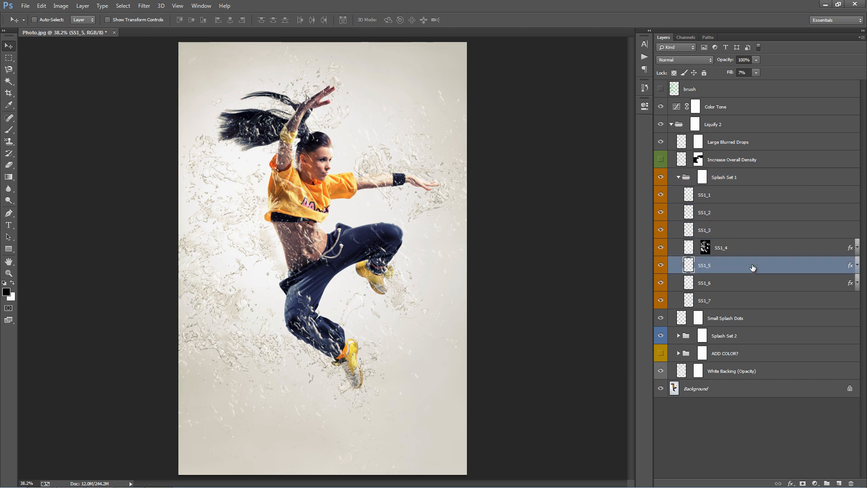
pyautogui.click(720, 283)
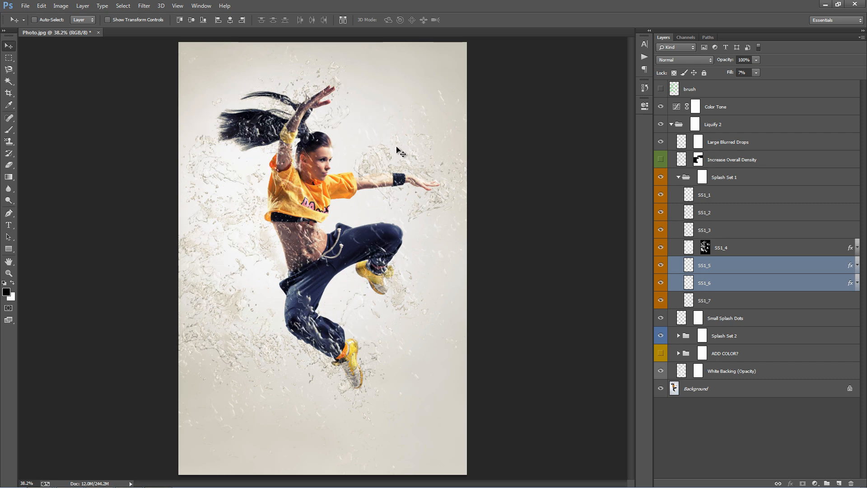
pyautogui.moveTo(723, 264)
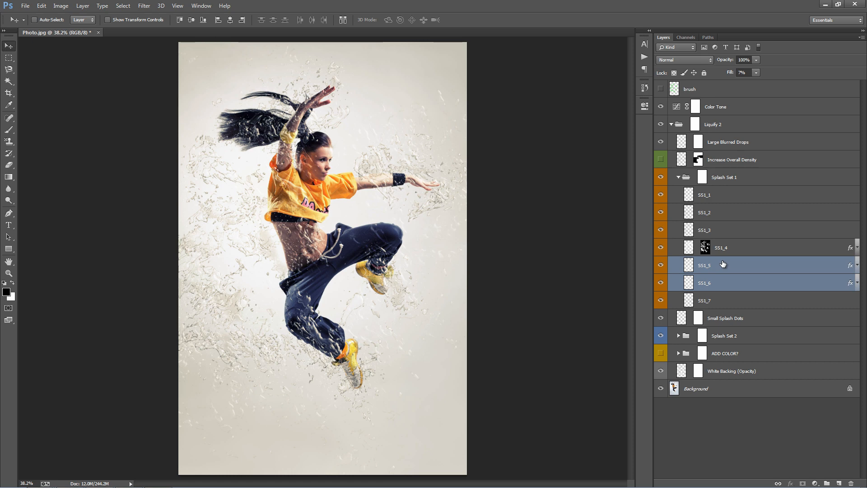
pyautogui.moveTo(293, 198)
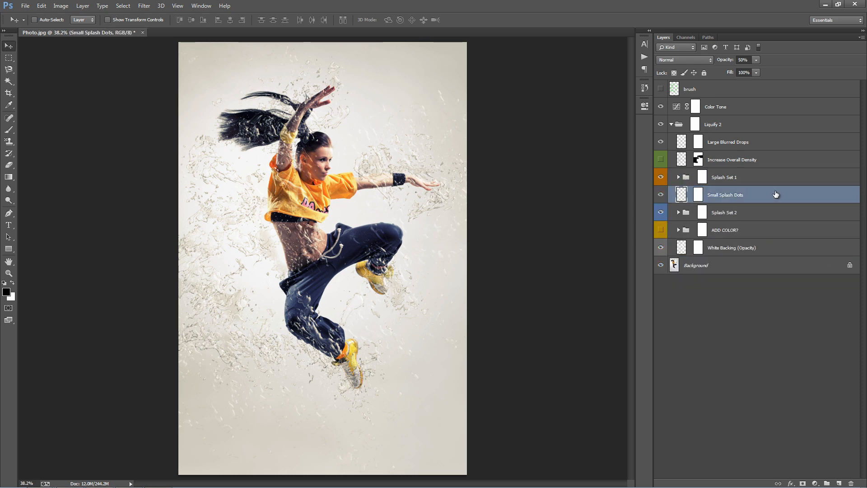
pyautogui.moveTo(664, 204)
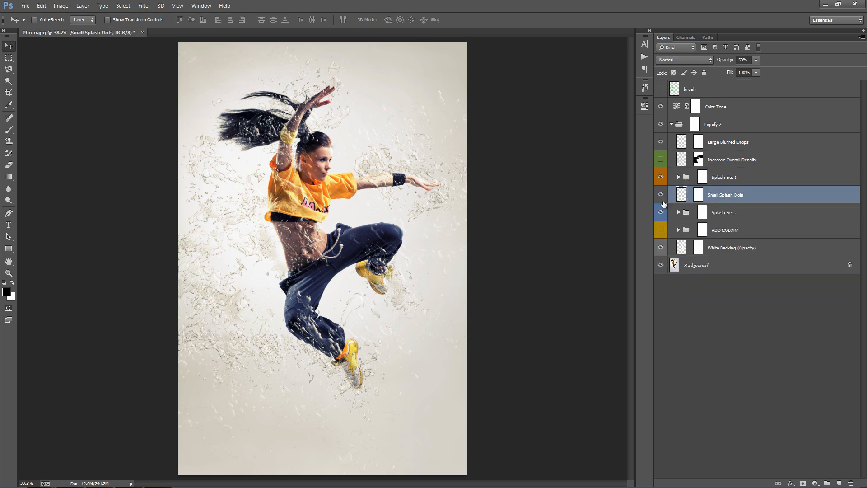
# Invert the Background layer's colours, turning the dancer photo into a negative.
pyautogui.click(719, 265)
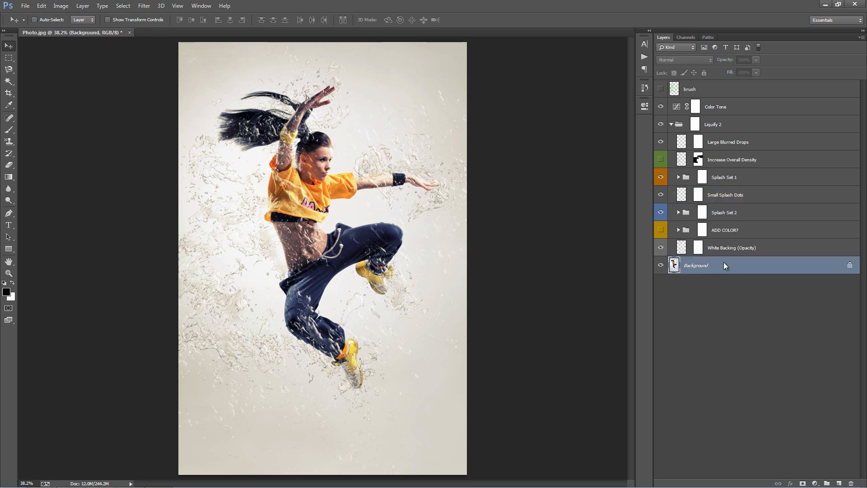
pyautogui.click(725, 195)
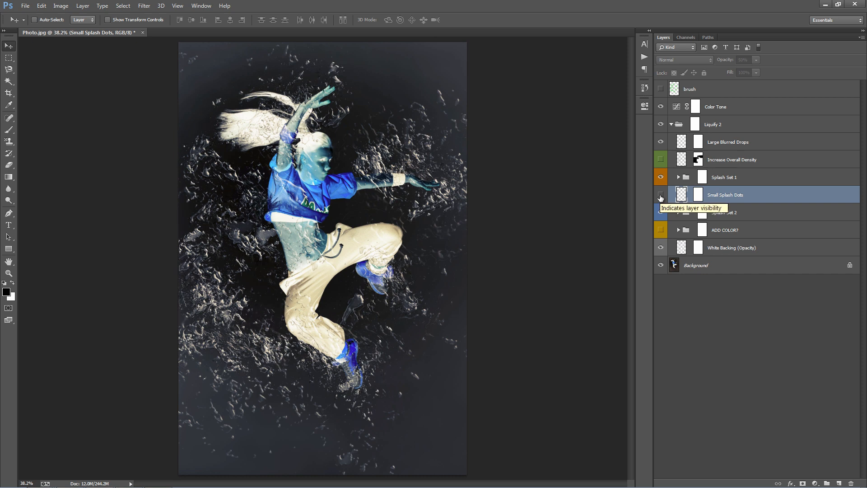
pyautogui.click(661, 195)
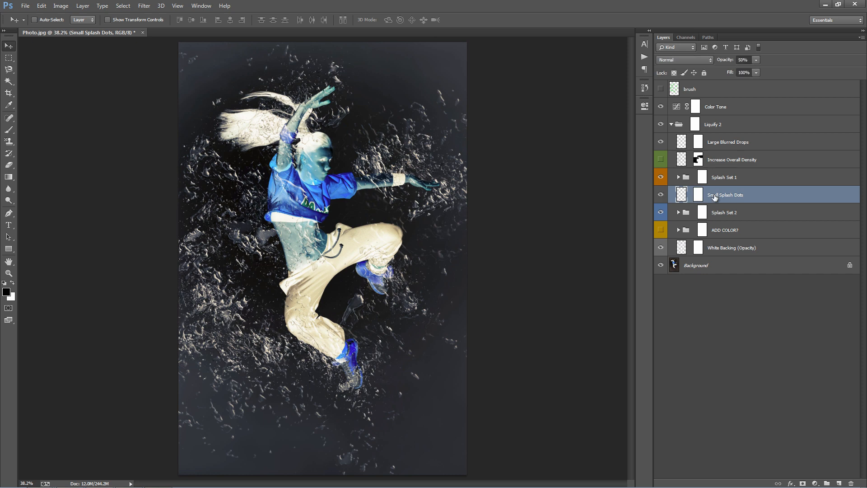
pyautogui.click(696, 265)
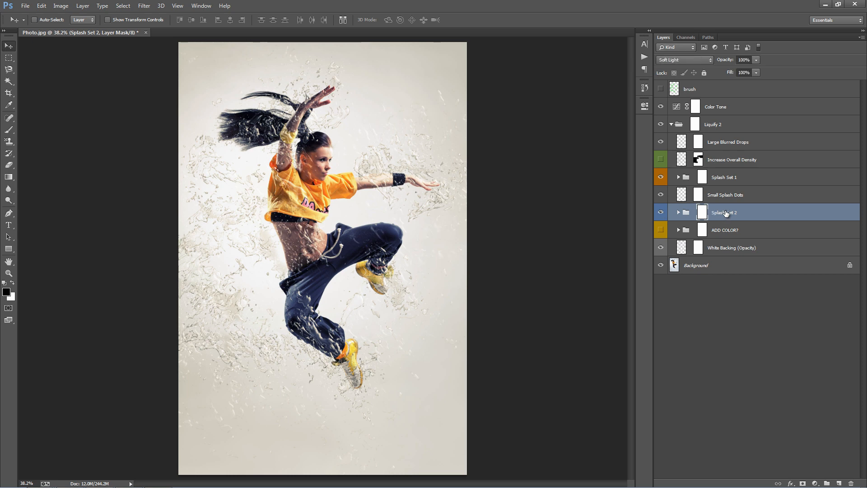
# Try Linear Dodge (Add) and Multiply on Splash Set 2, then settle on Soft Light.
pyautogui.click(703, 212)
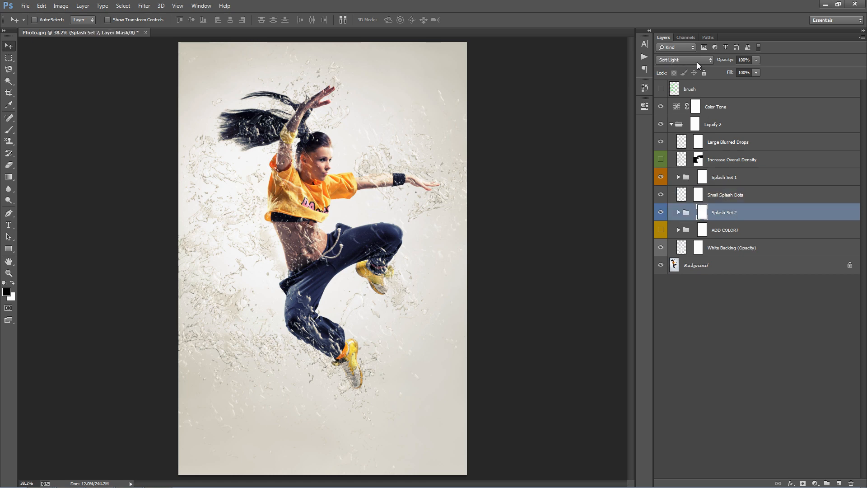
pyautogui.click(684, 59)
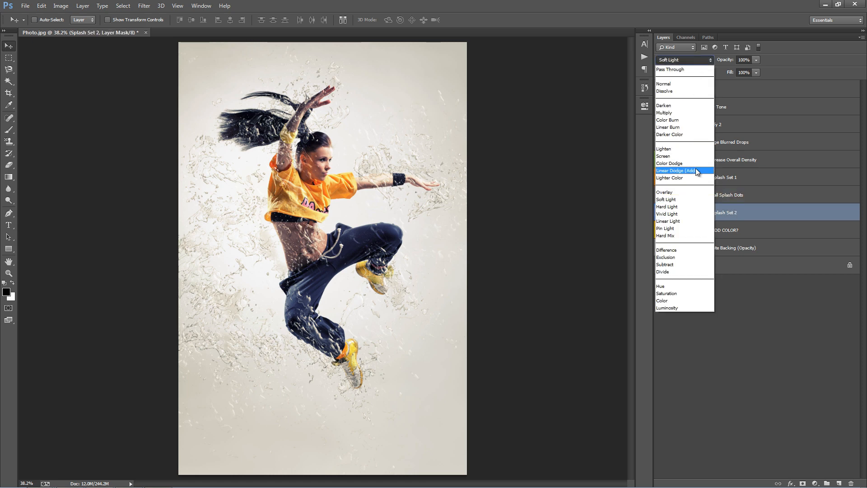
pyautogui.click(674, 171)
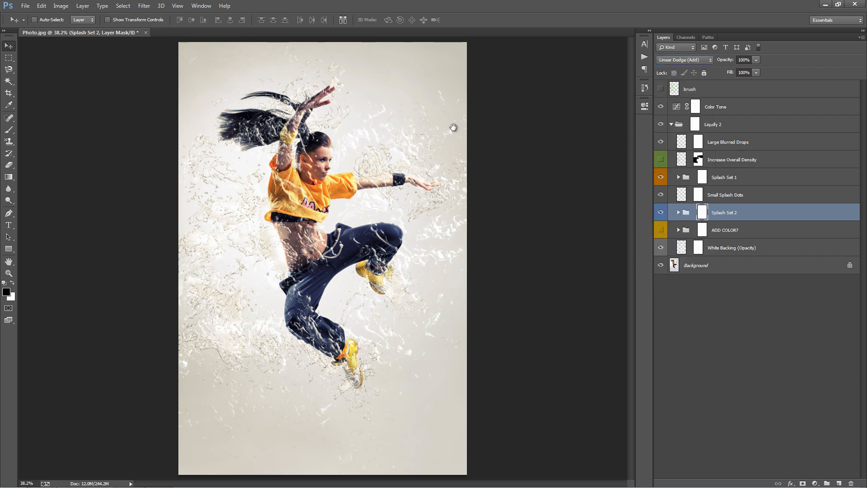
pyautogui.moveTo(360, 296)
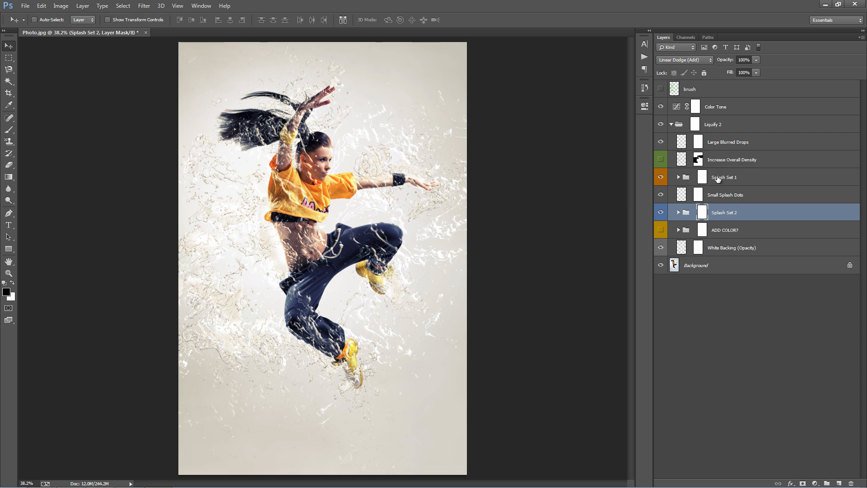
pyautogui.click(683, 59)
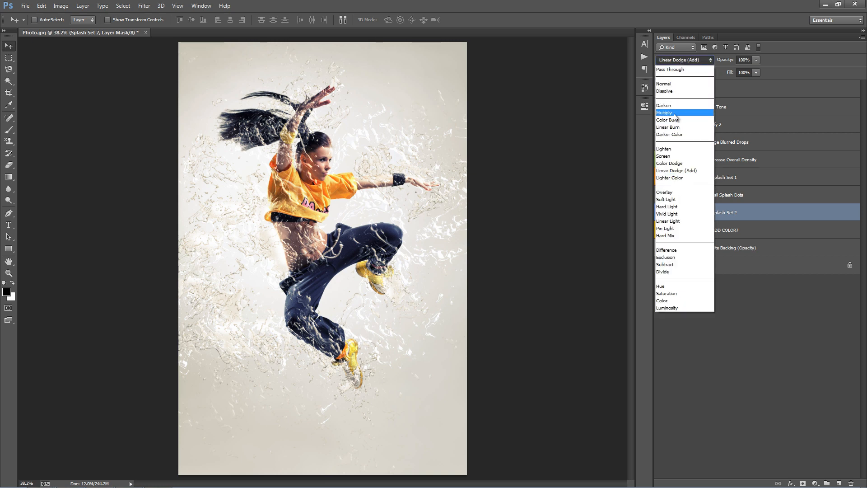
pyautogui.click(665, 113)
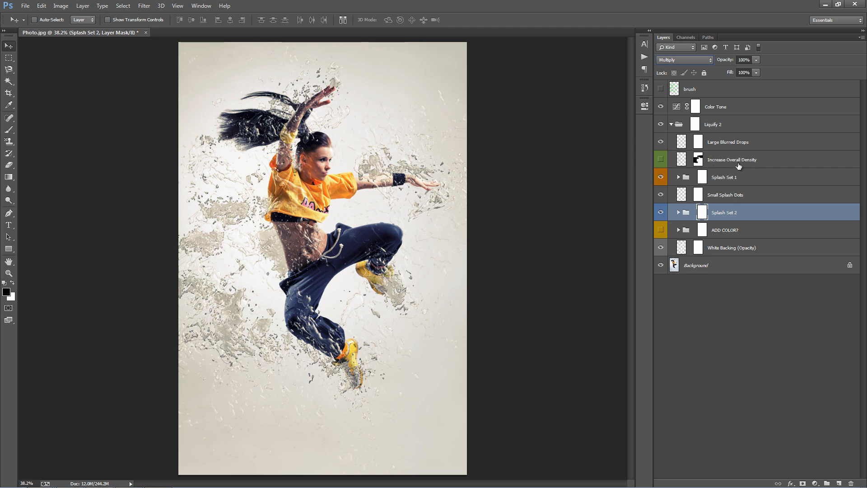
pyautogui.moveTo(696, 106)
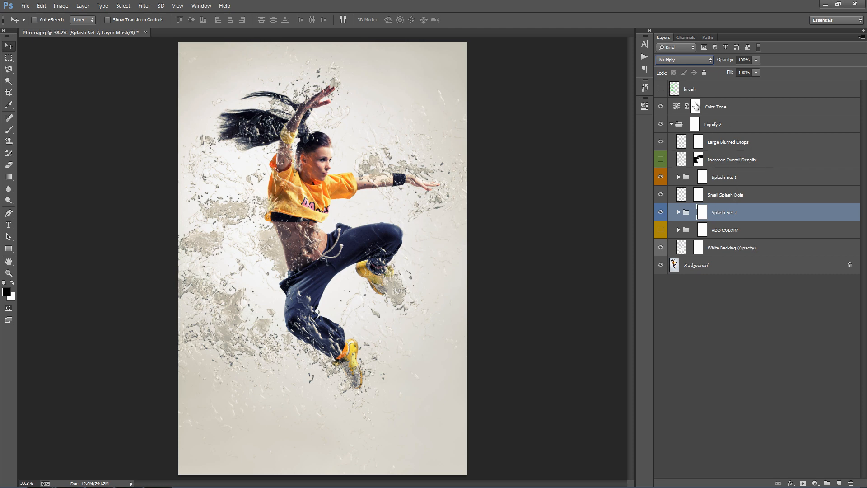
pyautogui.click(684, 60)
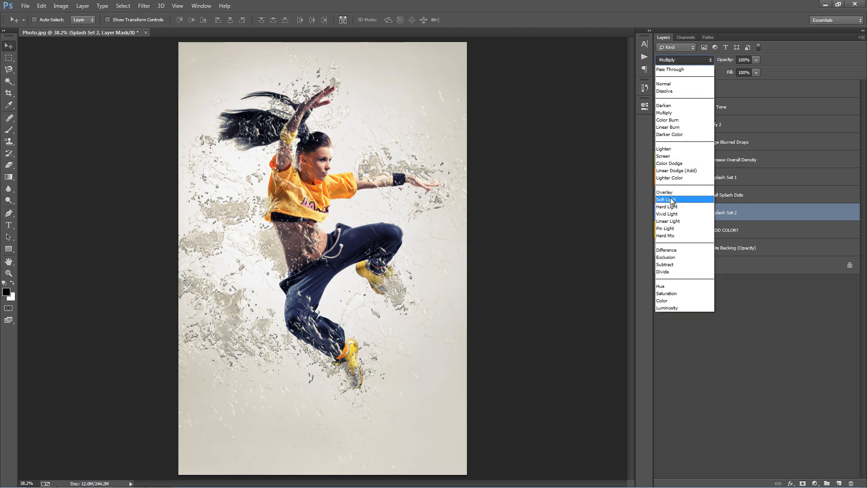
pyautogui.click(666, 199)
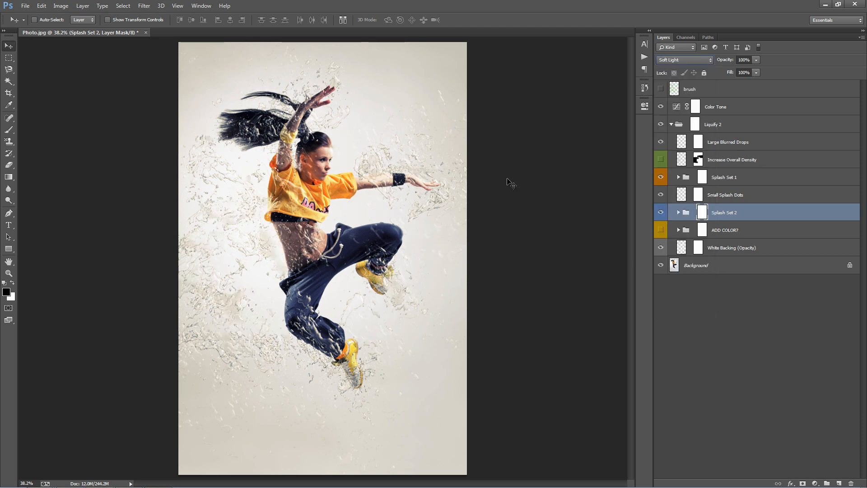
pyautogui.click(678, 212)
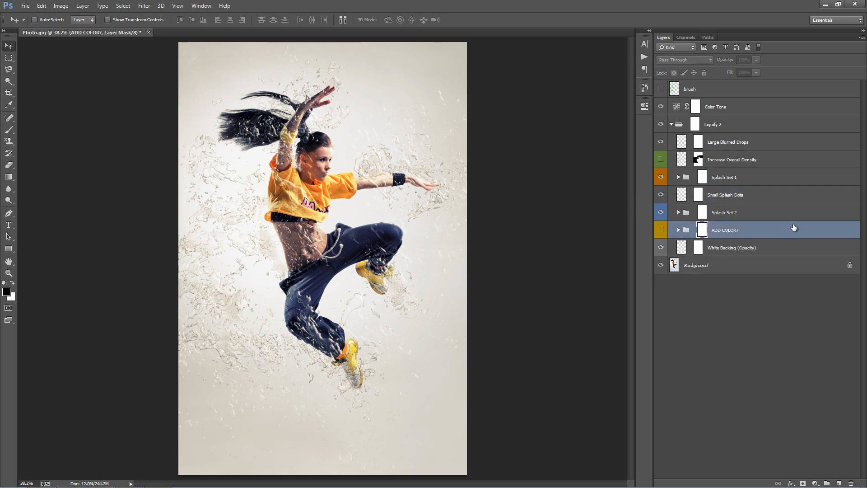
pyautogui.moveTo(719, 234)
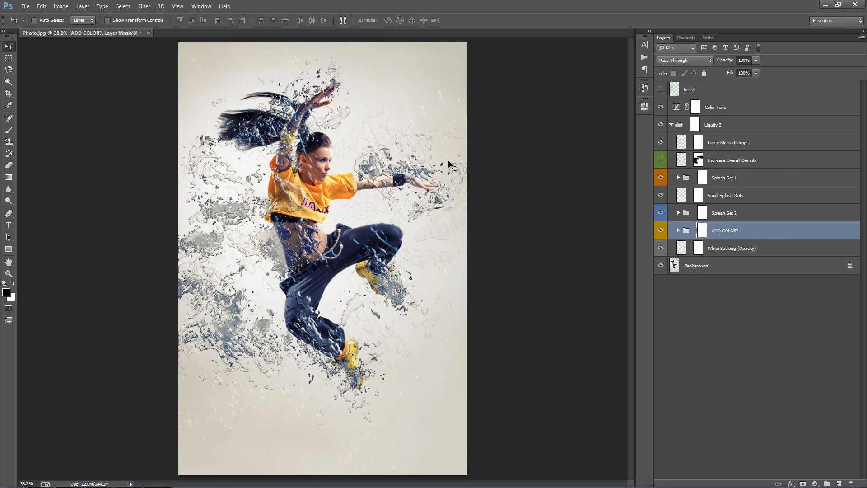
pyautogui.moveTo(297, 254)
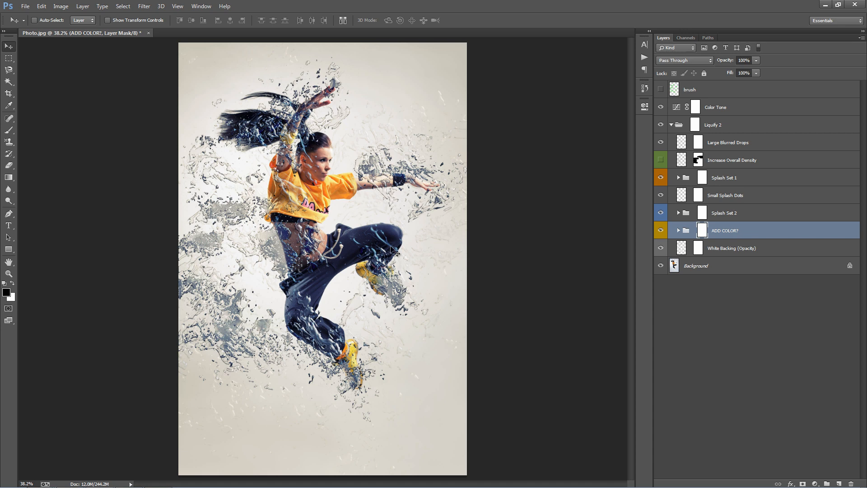
# Expand the ADD COLOR? group to reveal its WATER COLOR and INTENSIFY layers.
pyautogui.click(679, 230)
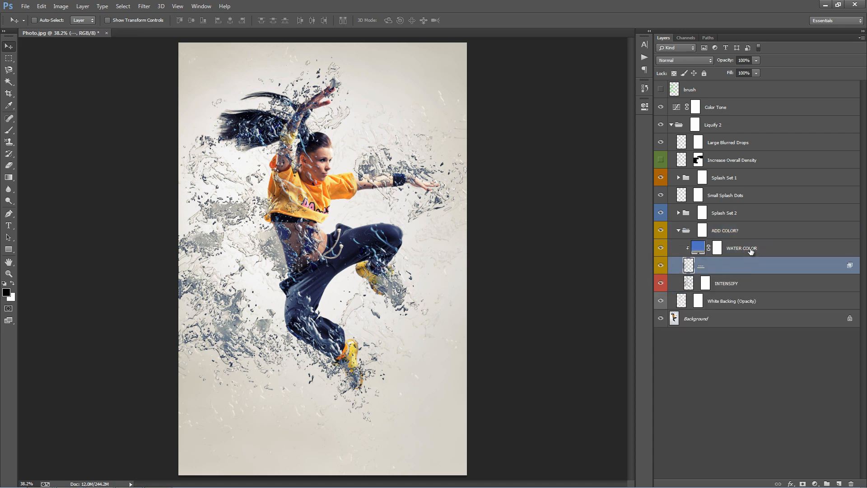
# Change the WATER COLOR fill colour from blue to orange (f59e3a).
pyautogui.doubleClick(698, 248)
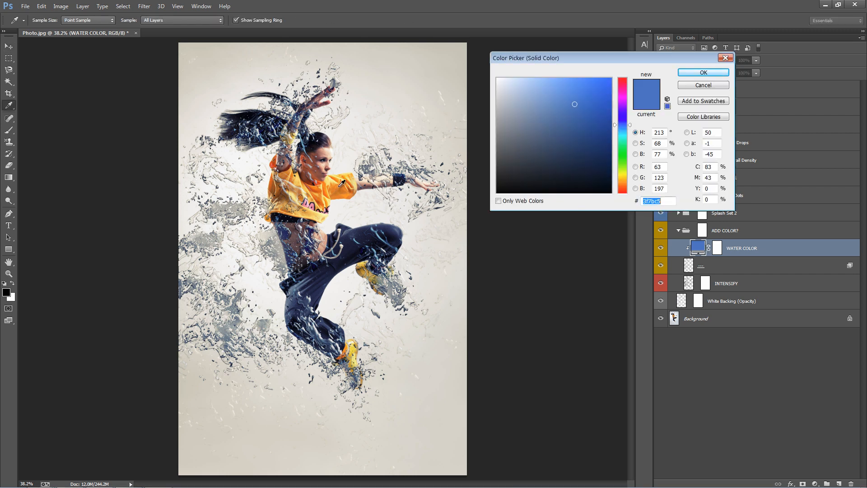
pyautogui.click(572, 90)
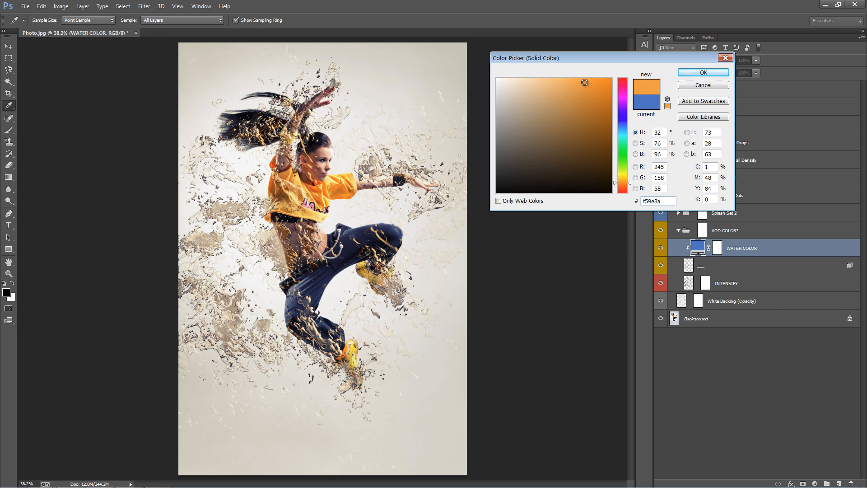
pyautogui.click(702, 73)
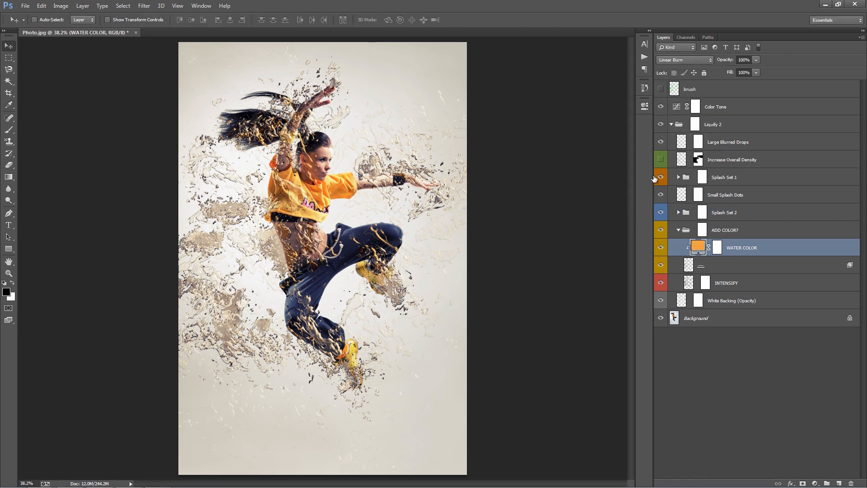
pyautogui.click(719, 264)
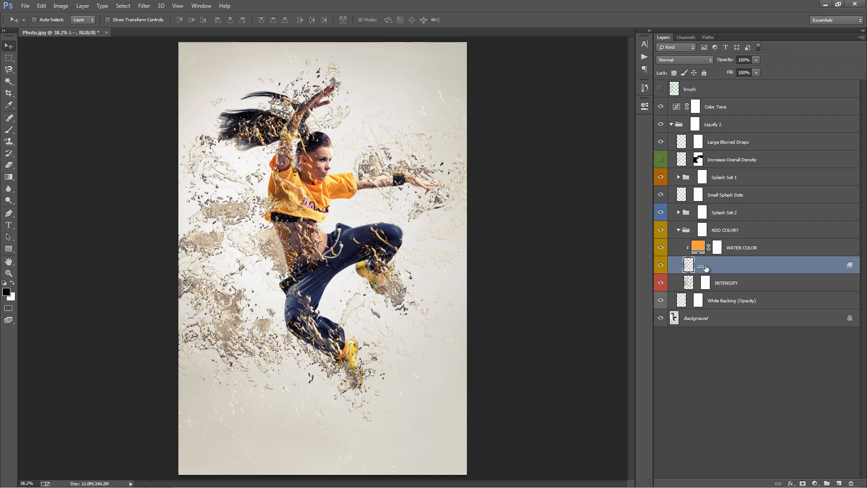
# Set INTENSIFY to 83% opacity and mask its darkening off the left-side splashes.
pyautogui.click(727, 282)
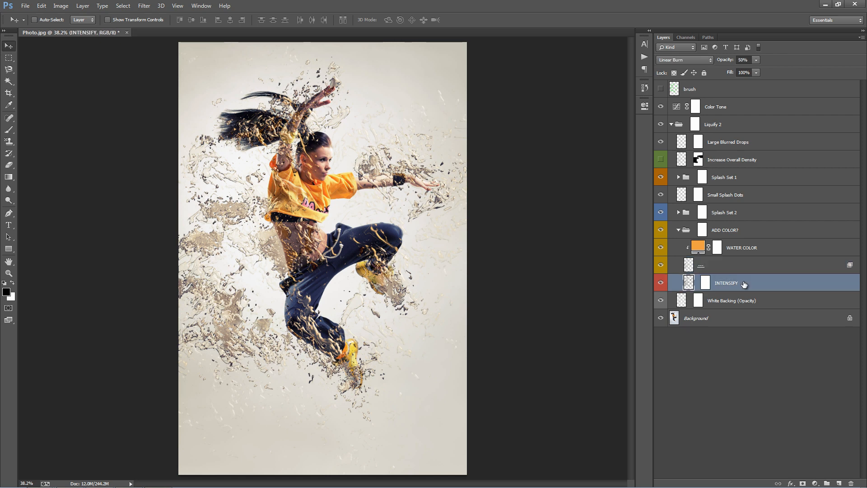
pyautogui.moveTo(744, 283)
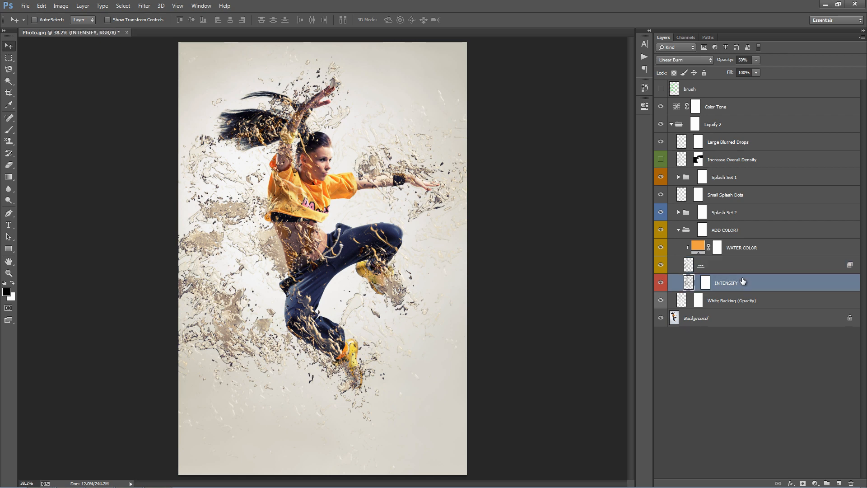
pyautogui.moveTo(719, 61)
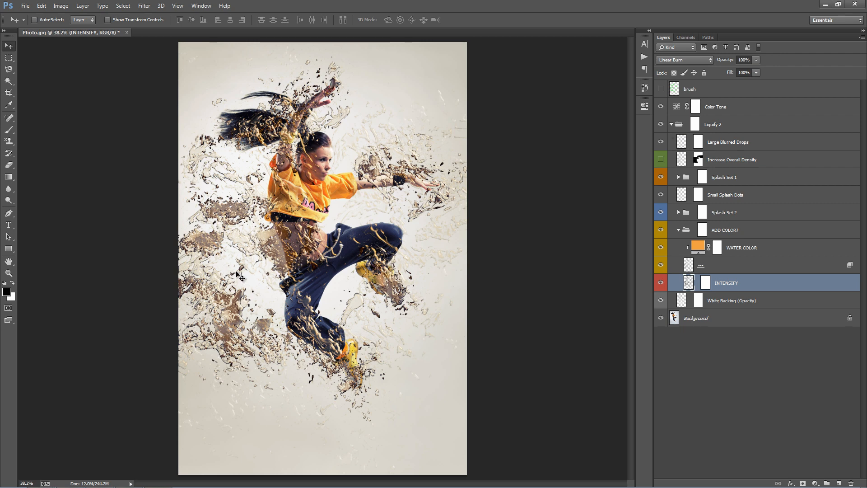
pyautogui.moveTo(249, 197)
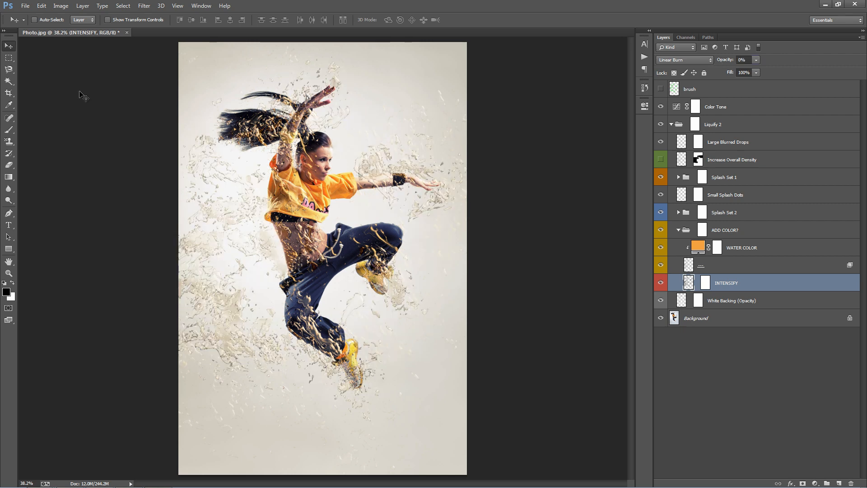
pyautogui.moveTo(223, 303)
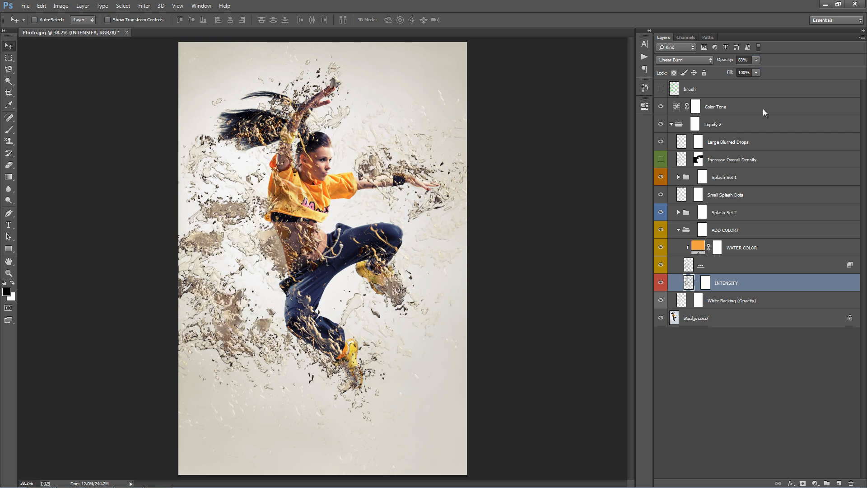
pyautogui.click(706, 282)
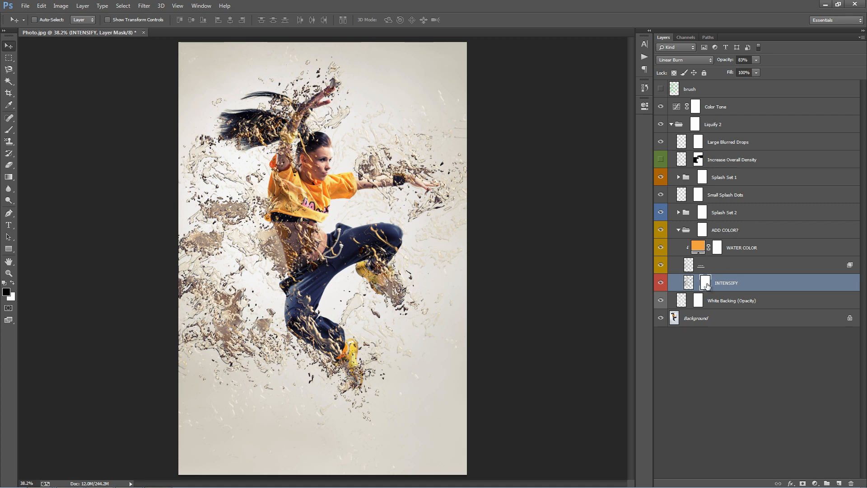
pyautogui.moveTo(232, 216); pyautogui.dragTo(320, 229)
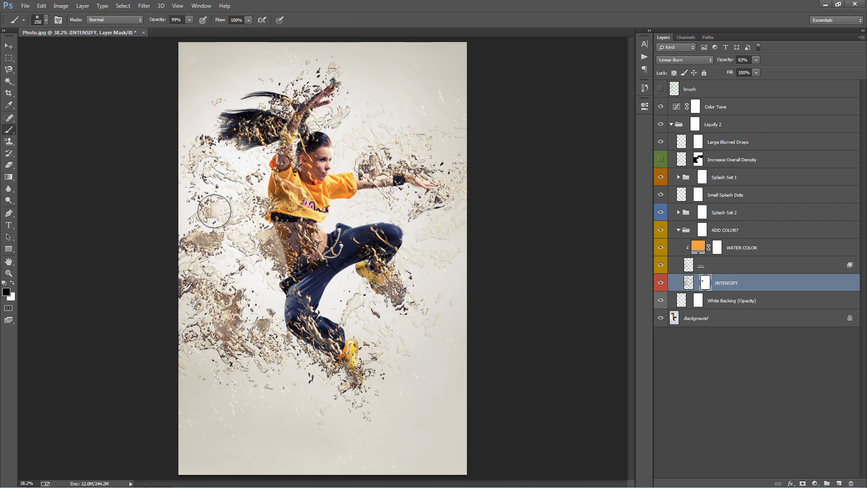
pyautogui.moveTo(215, 212); pyautogui.dragTo(211, 293)
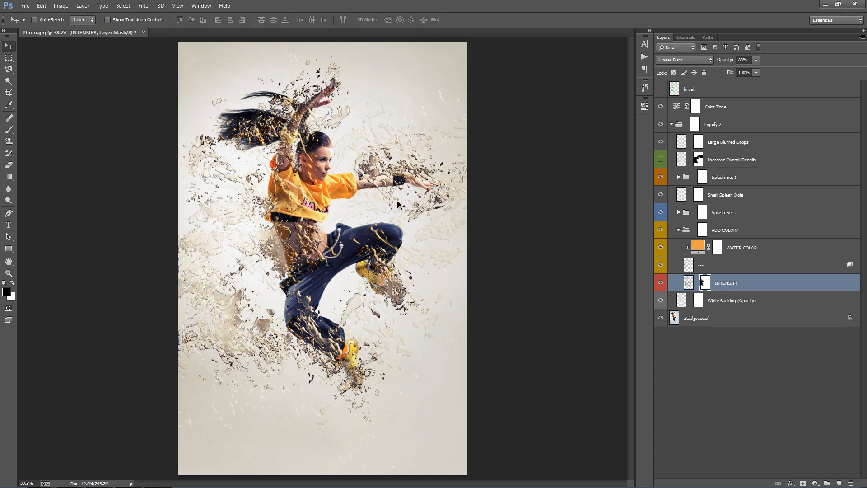
pyautogui.moveTo(216, 155)
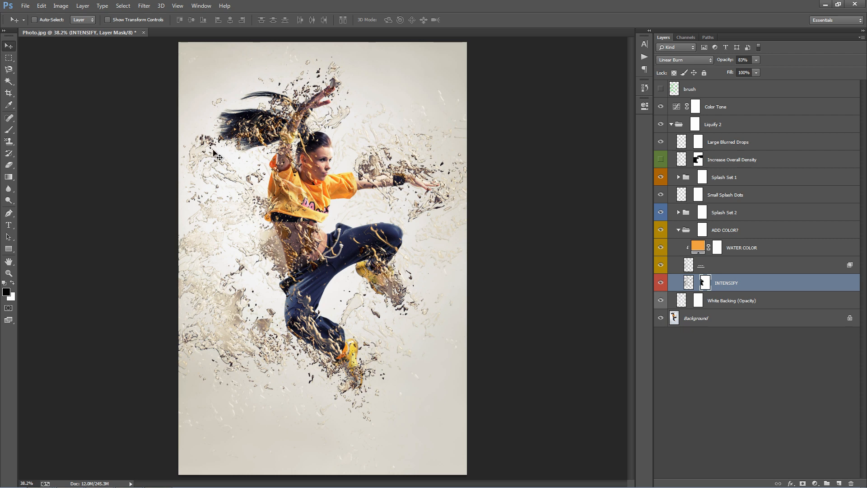
pyautogui.moveTo(292, 130)
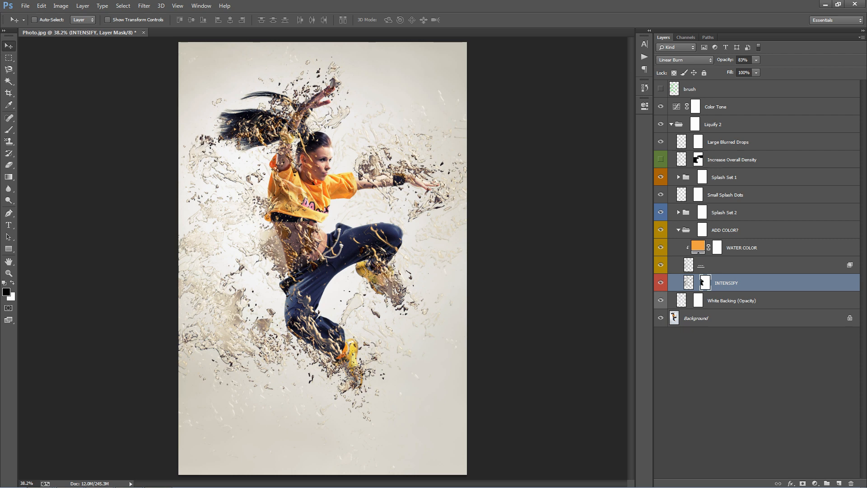
pyautogui.click(747, 265)
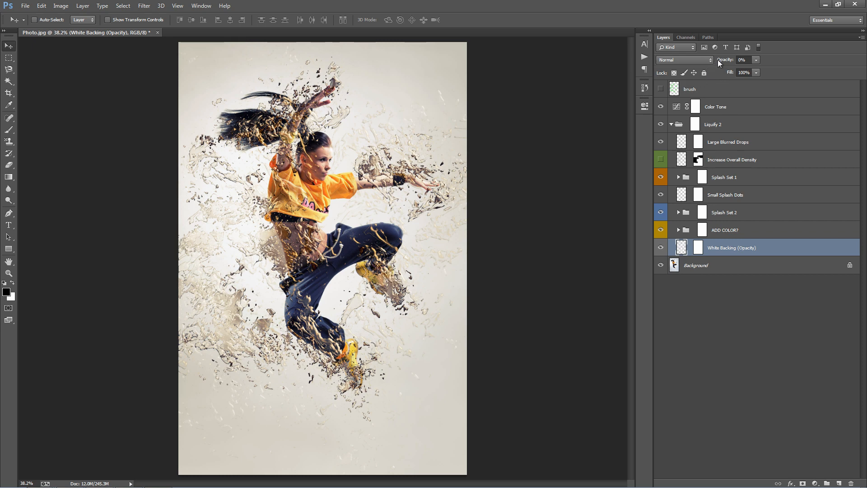
# Temporarily raise White Backing to 100% opacity and paint its mask away over the dancer.
pyautogui.write('100')
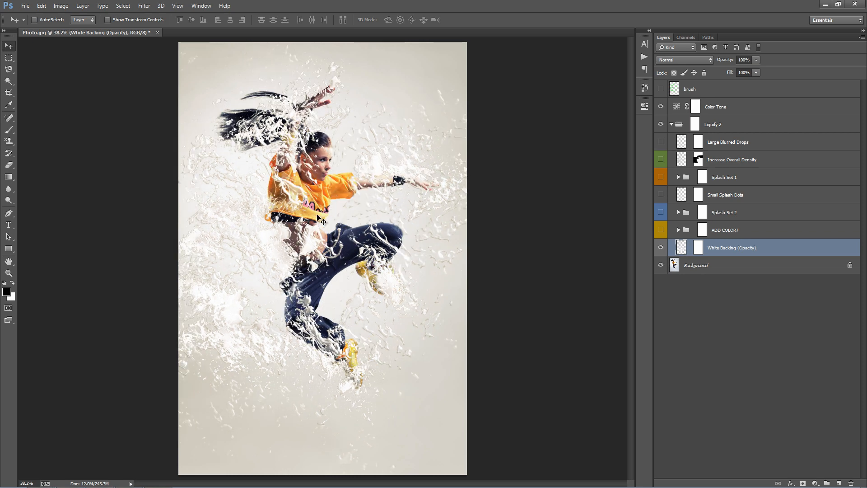
pyautogui.moveTo(356, 194)
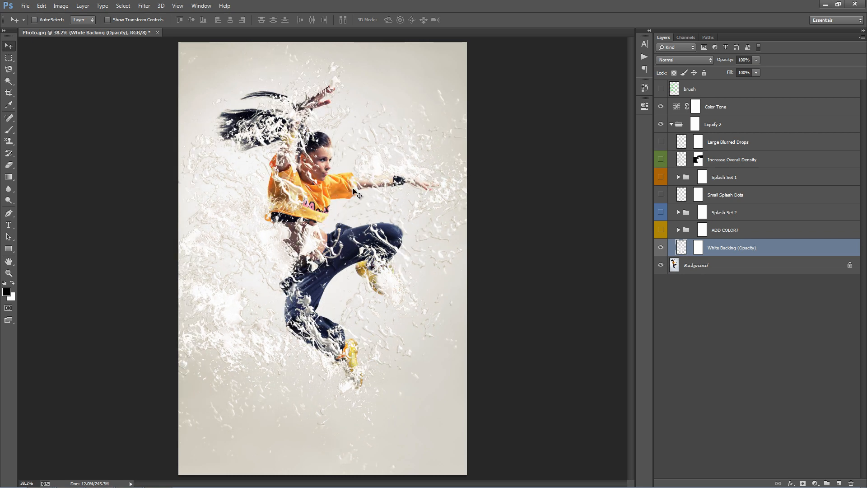
pyautogui.moveTo(358, 194); pyautogui.dragTo(355, 204)
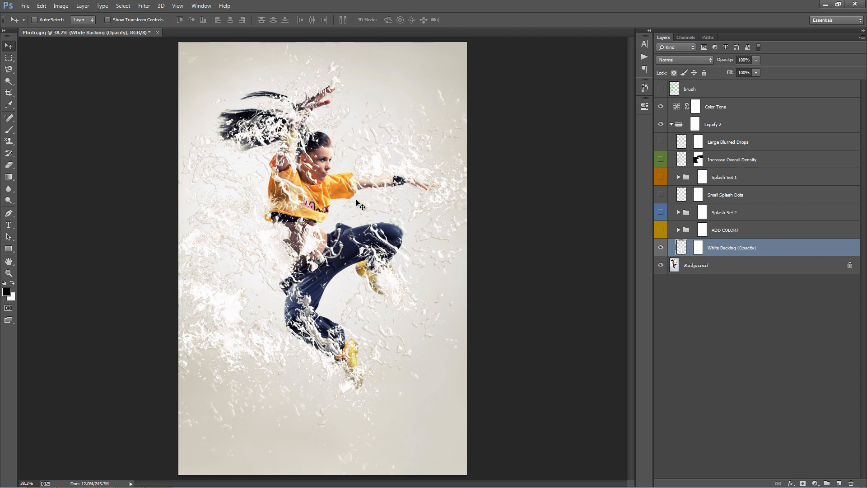
pyautogui.moveTo(699, 251)
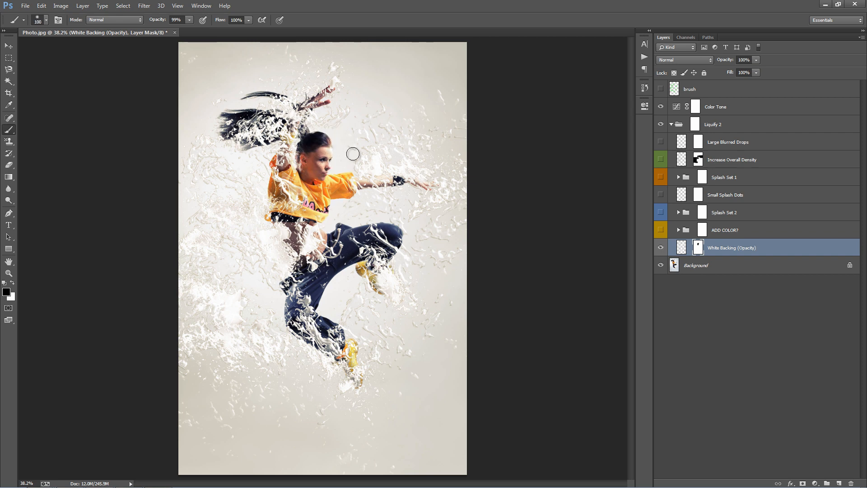
pyautogui.click(8, 45)
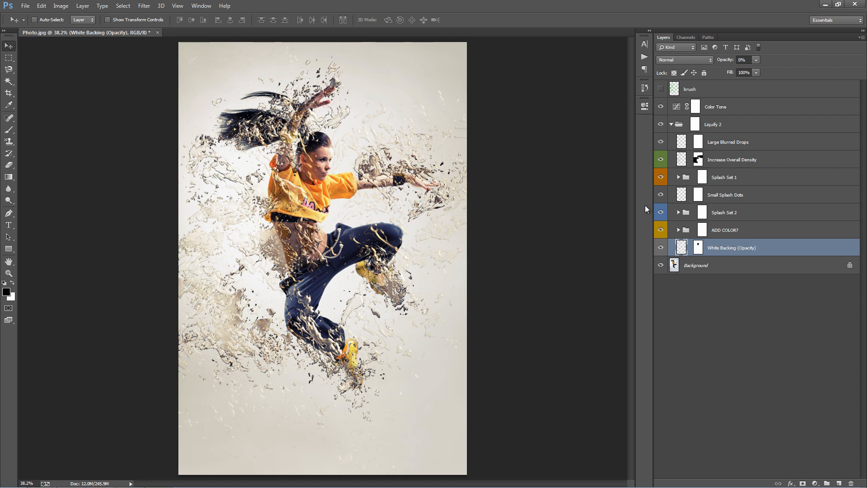
pyautogui.click(724, 230)
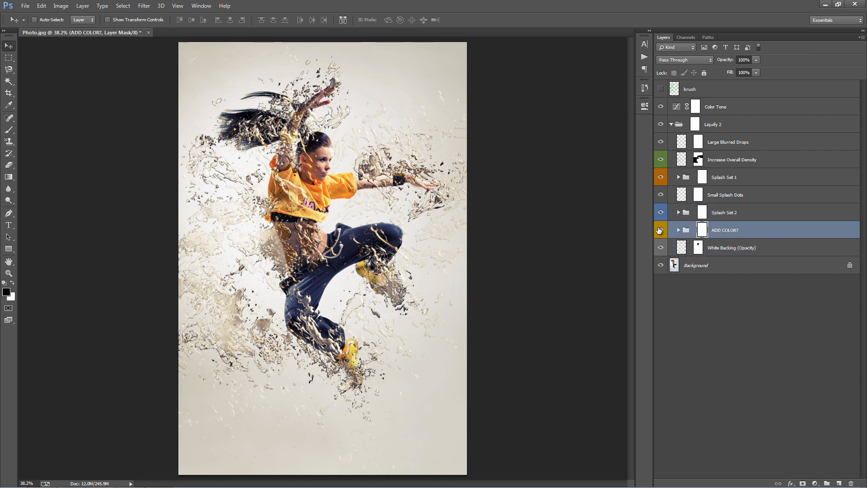
pyautogui.moveTo(660, 229)
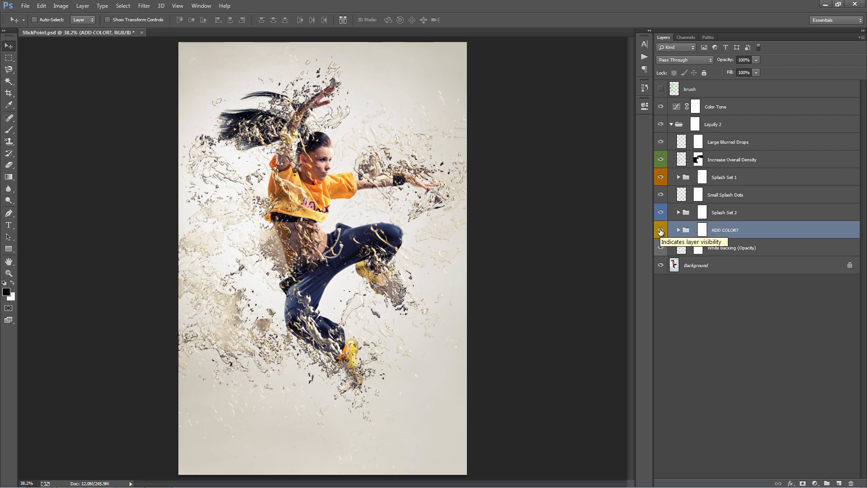
pyautogui.click(679, 230)
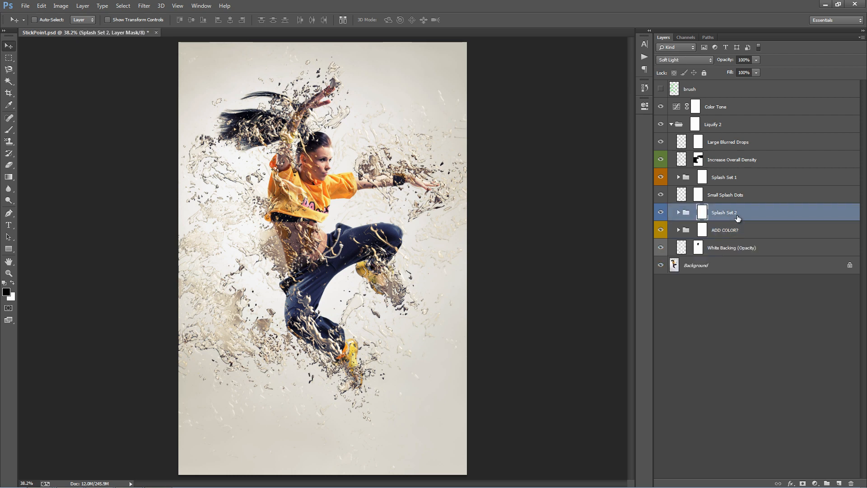
pyautogui.click(678, 230)
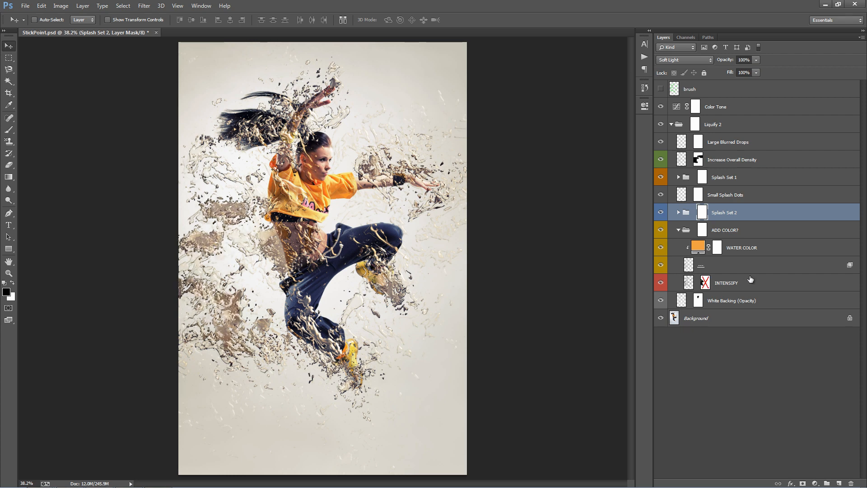
pyautogui.click(724, 177)
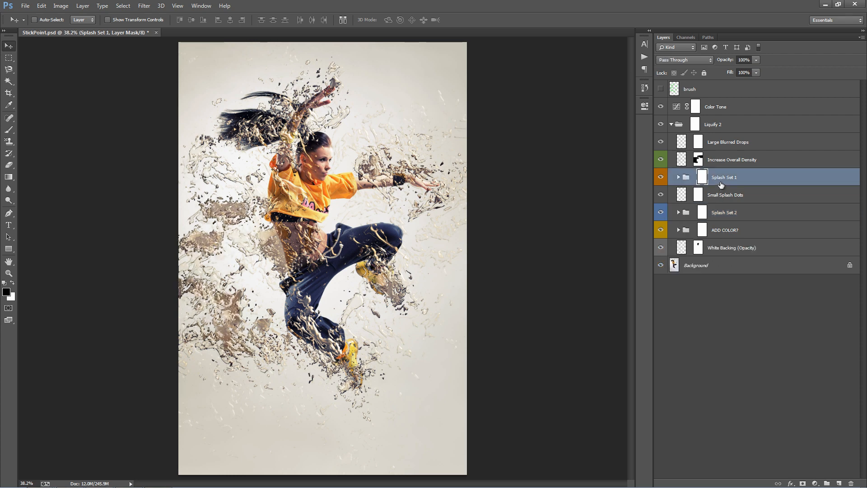
pyautogui.moveTo(674, 62)
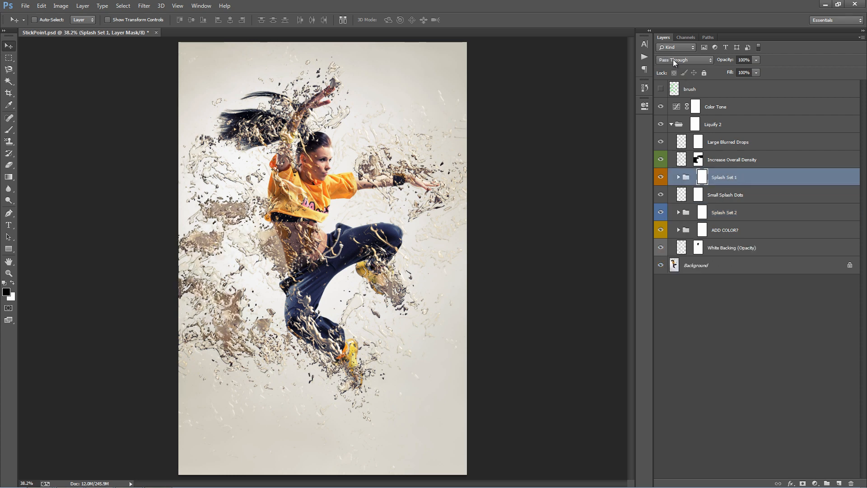
pyautogui.click(684, 59)
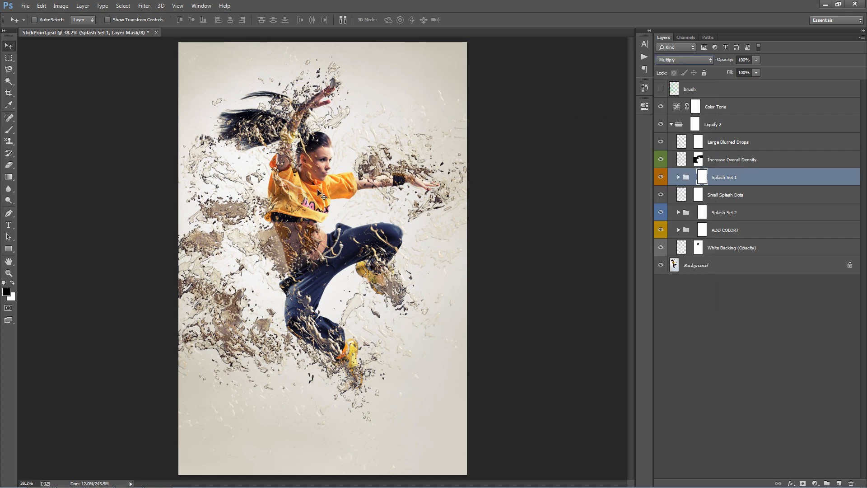
pyautogui.click(683, 59)
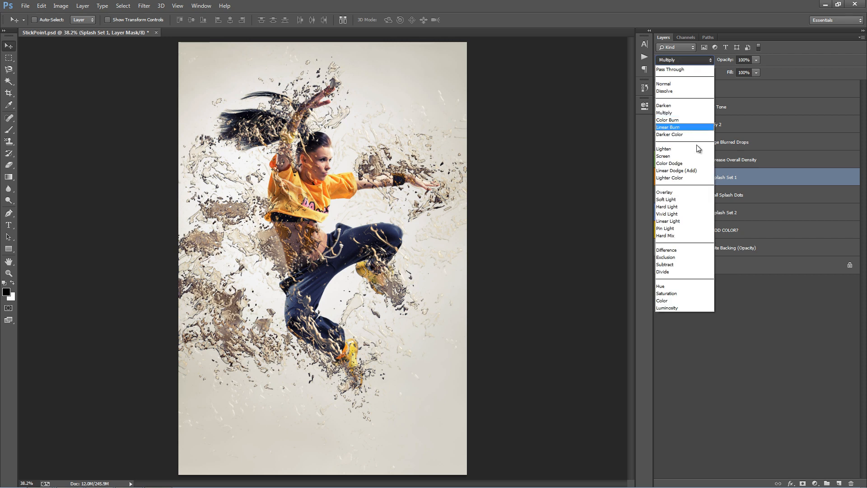
pyautogui.moveTo(680, 170)
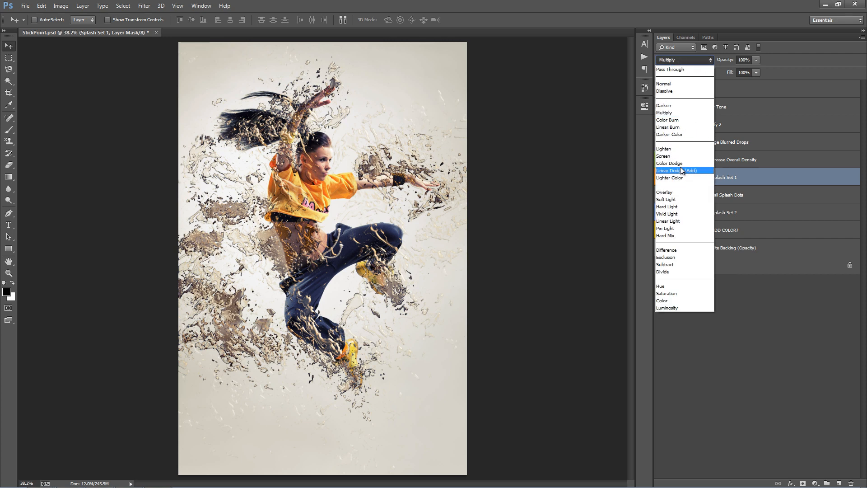
pyautogui.click(674, 171)
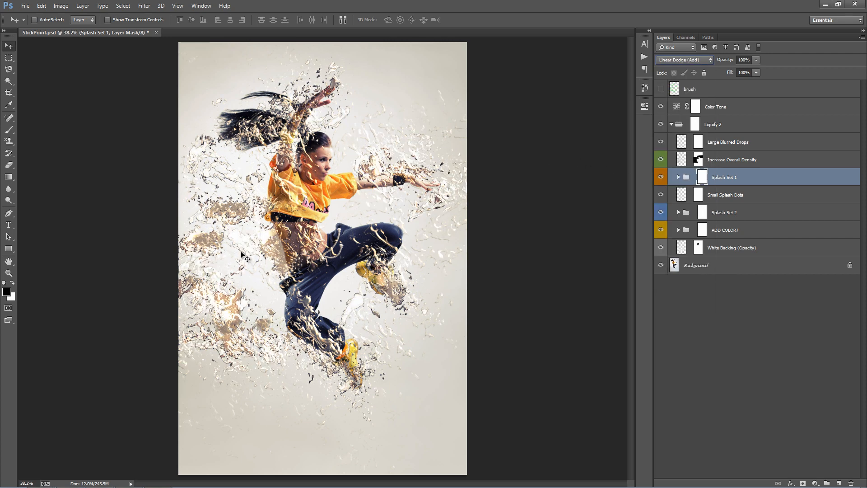
pyautogui.click(684, 60)
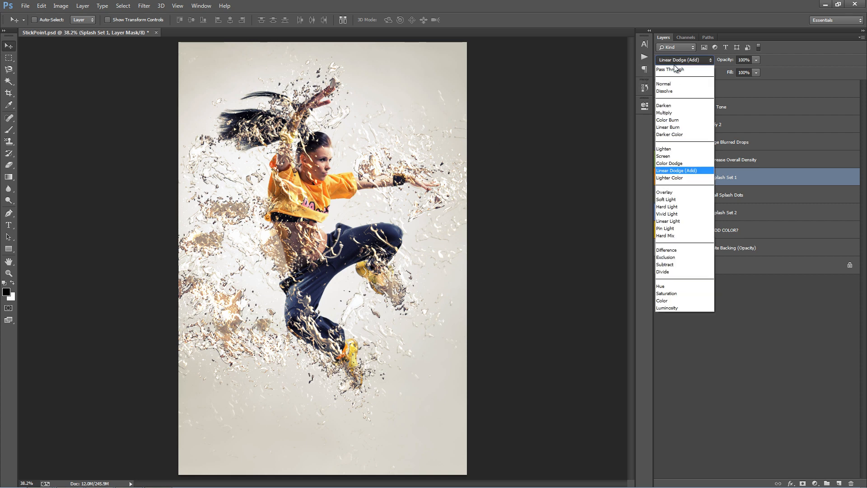
pyautogui.click(666, 192)
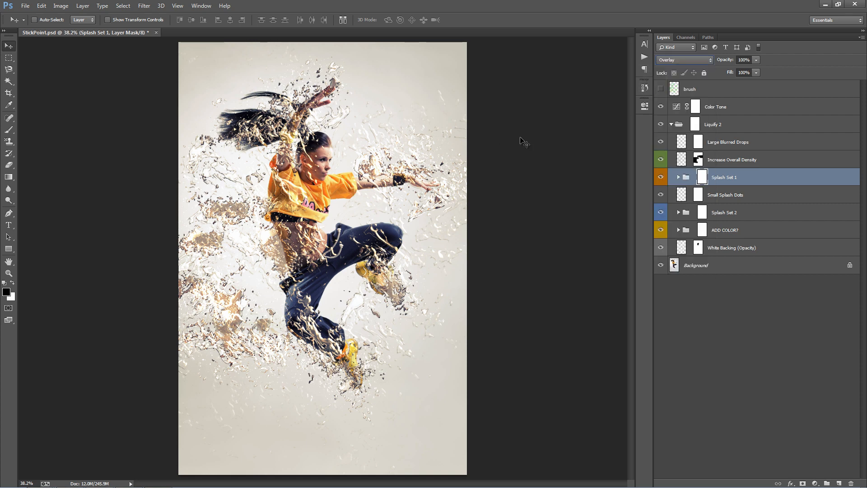
pyautogui.click(724, 212)
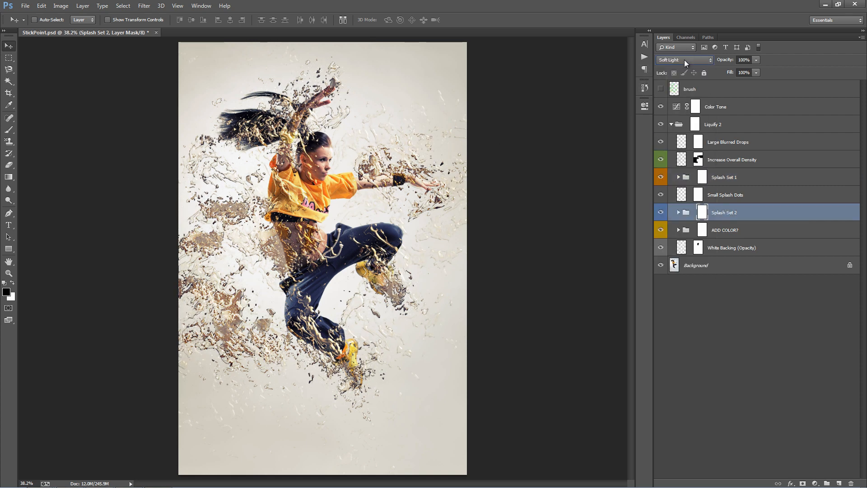
pyautogui.click(684, 59)
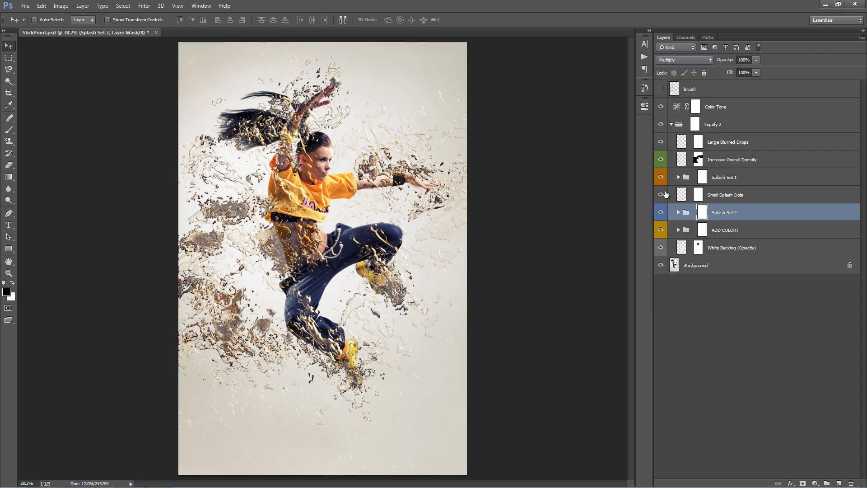
pyautogui.click(685, 60)
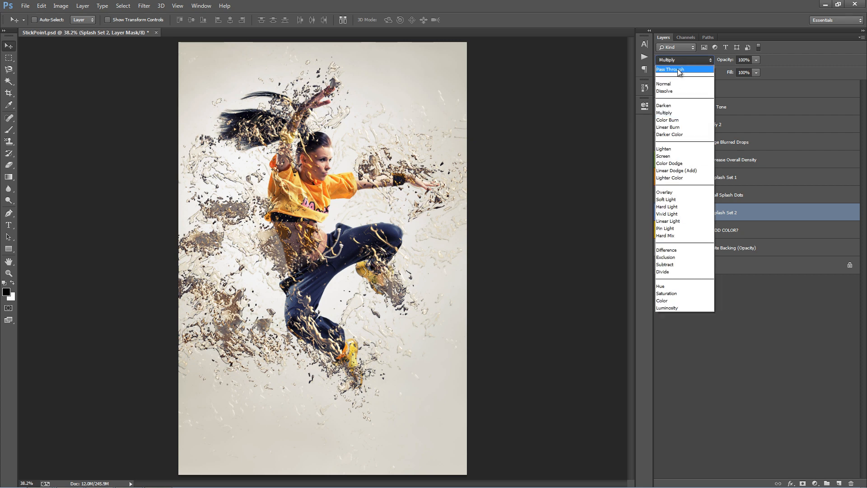
pyautogui.click(666, 200)
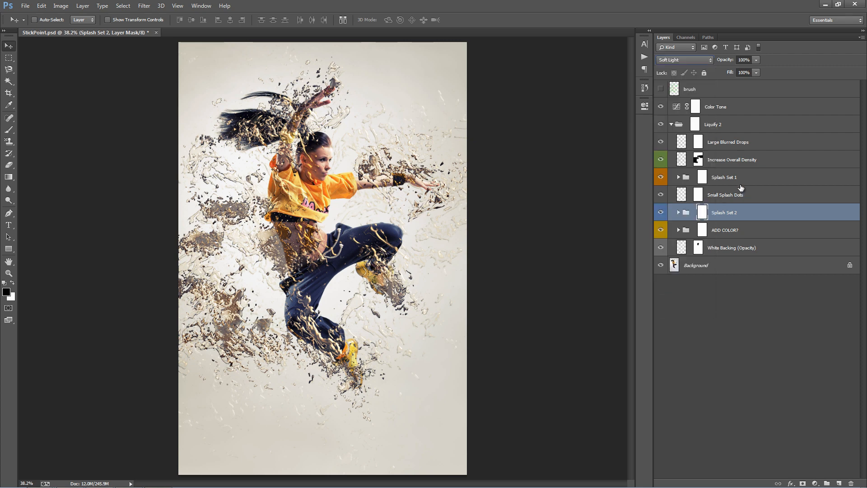
pyautogui.click(683, 60)
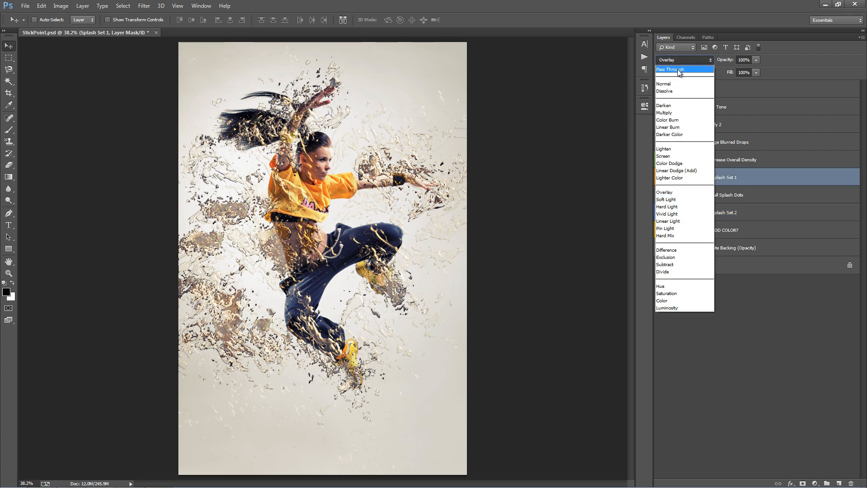
pyautogui.click(670, 69)
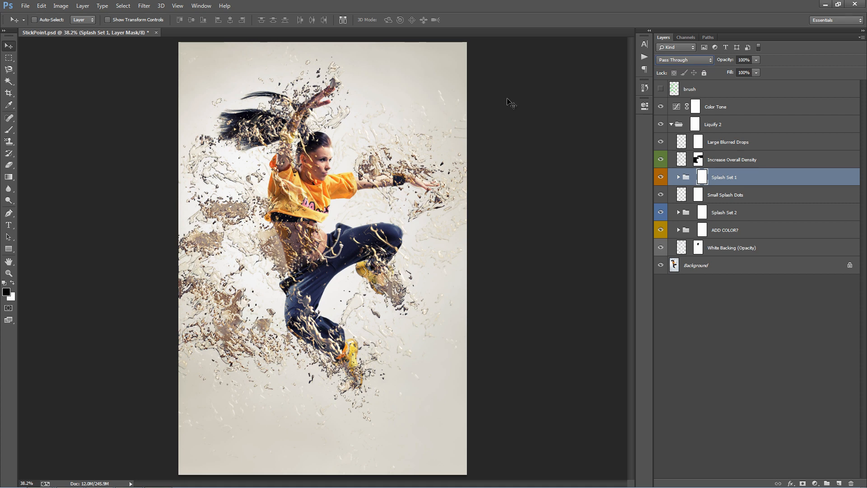
pyautogui.moveTo(757, 176)
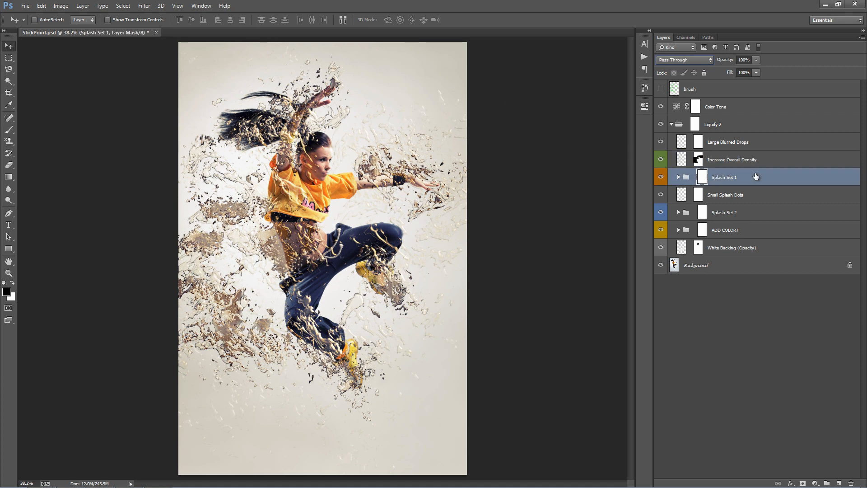
pyautogui.moveTo(569, 146)
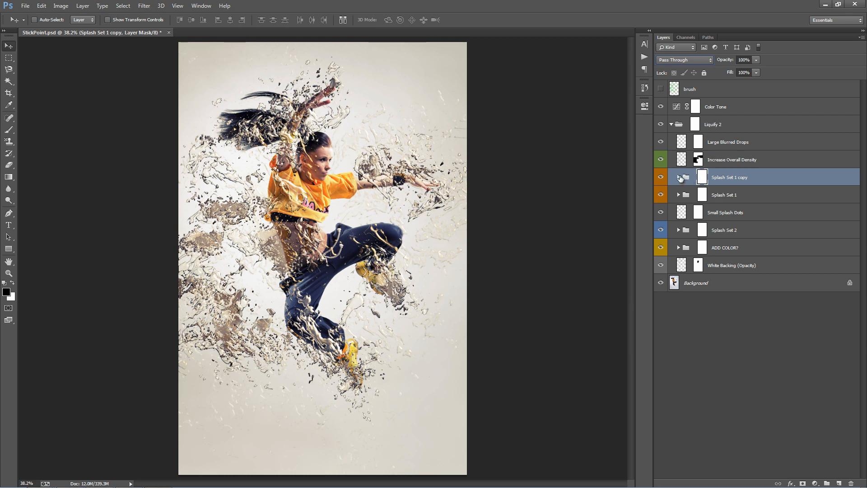
# Expand and collapse the Splash Set 1 copy, then hide the Background and ADD COLOR? group.
pyautogui.click(679, 177)
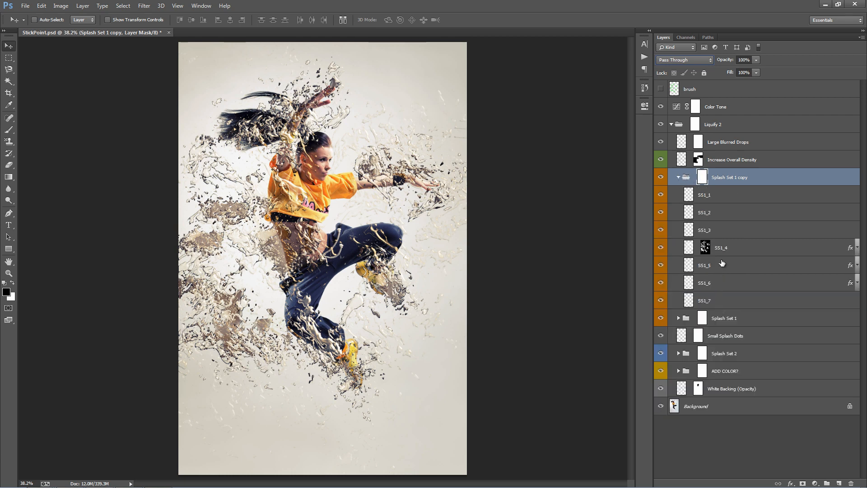
pyautogui.click(705, 212)
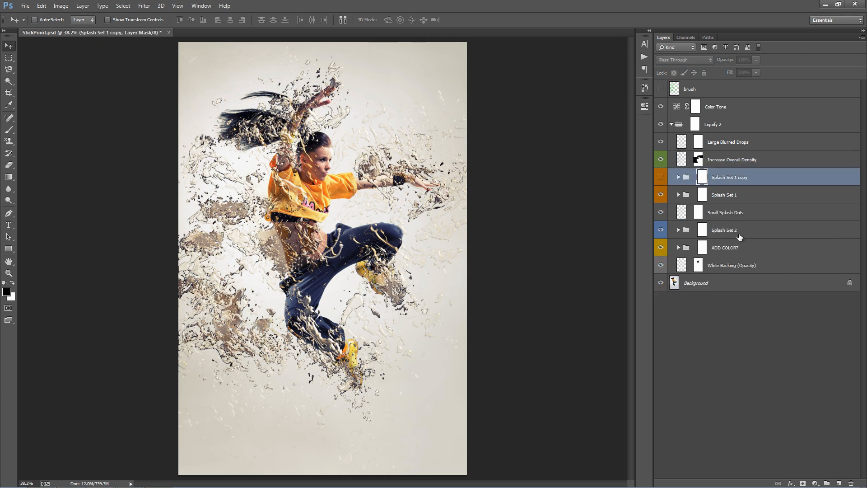
pyautogui.moveTo(661, 286)
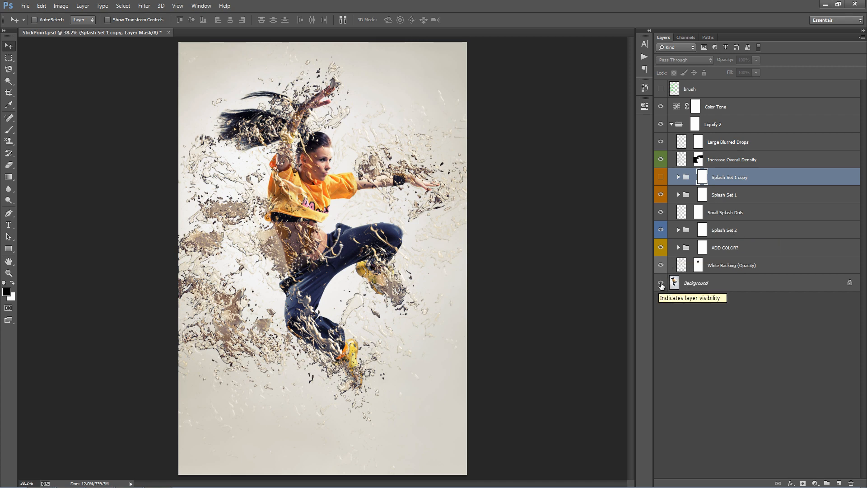
pyautogui.click(661, 286)
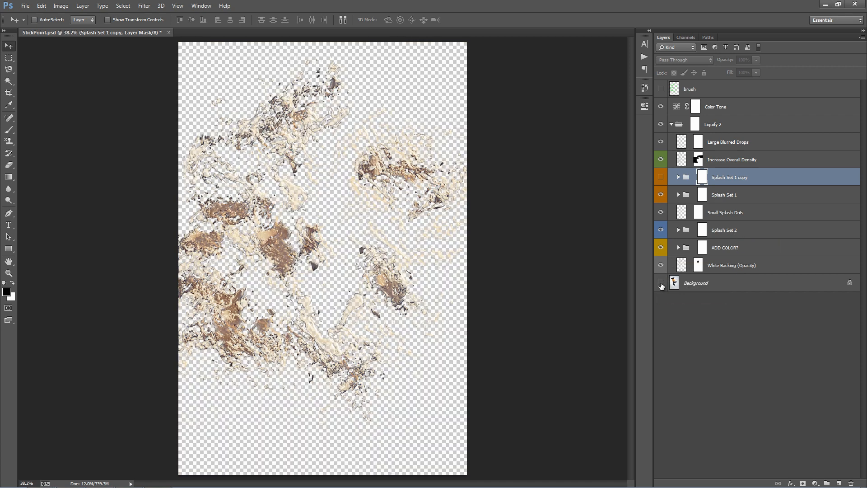
pyautogui.click(661, 286)
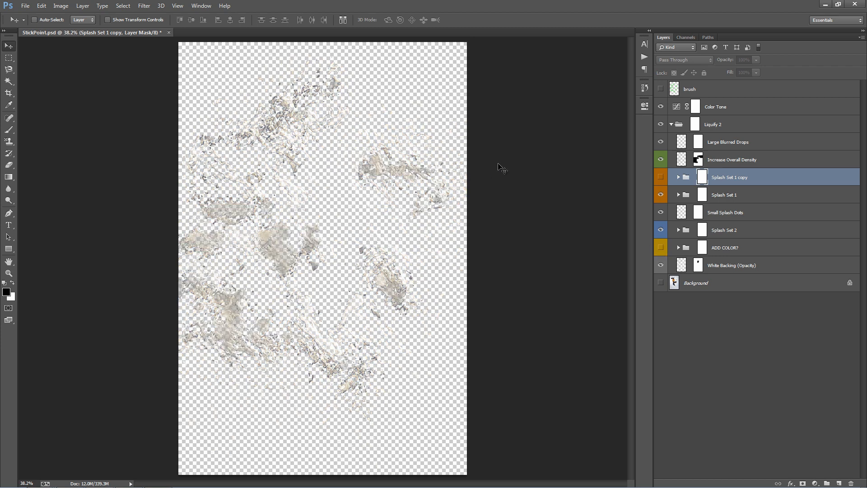
pyautogui.moveTo(520, 207)
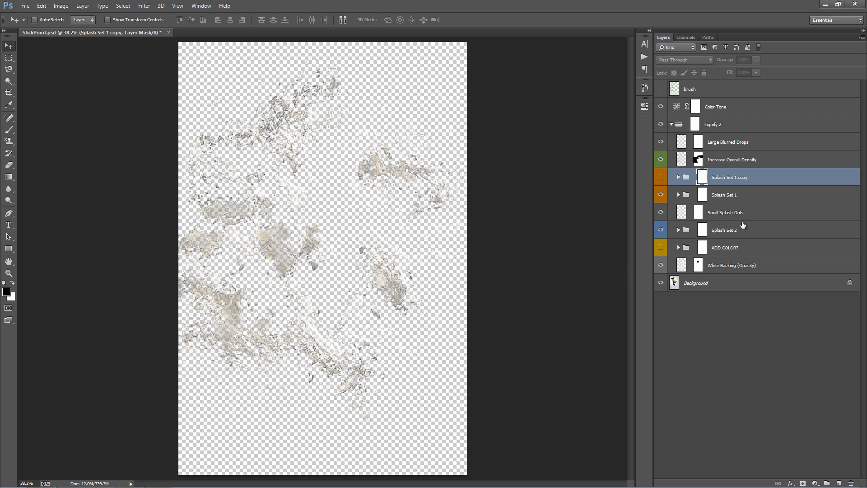
pyautogui.click(714, 124)
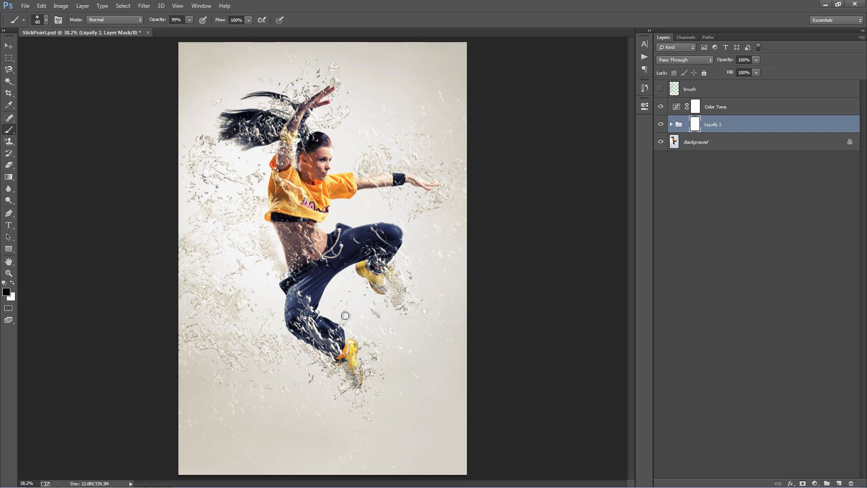
pyautogui.moveTo(372, 312)
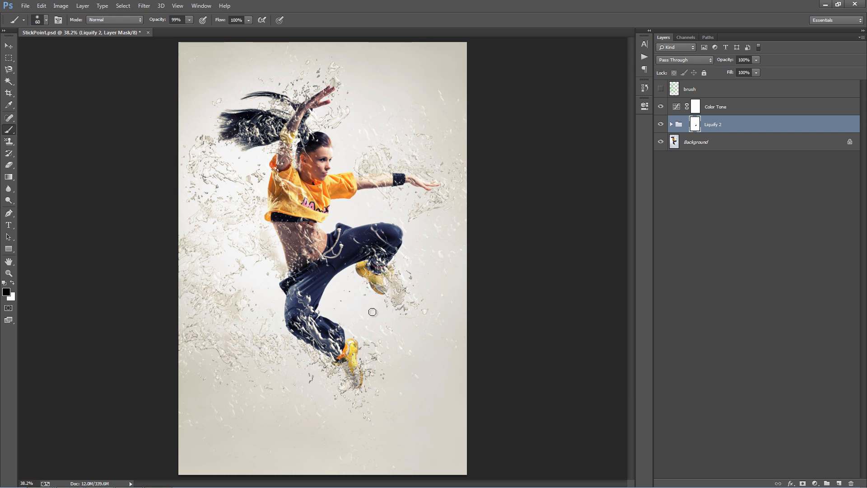
pyautogui.moveTo(200, 140)
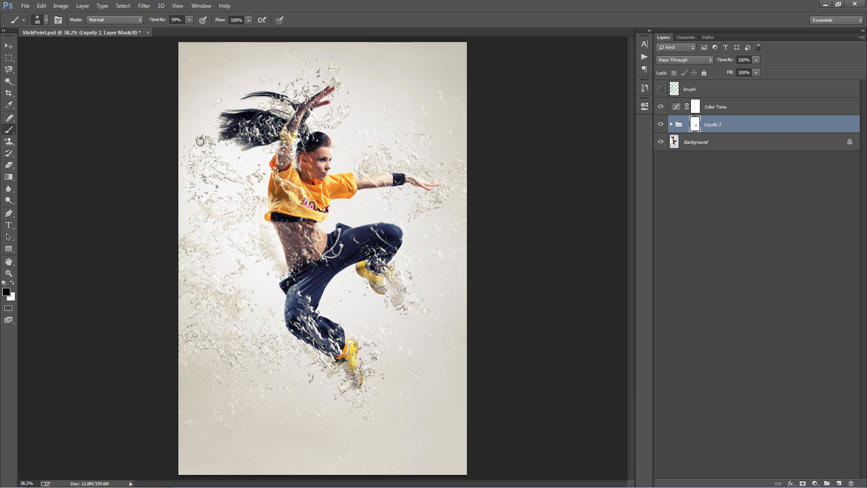